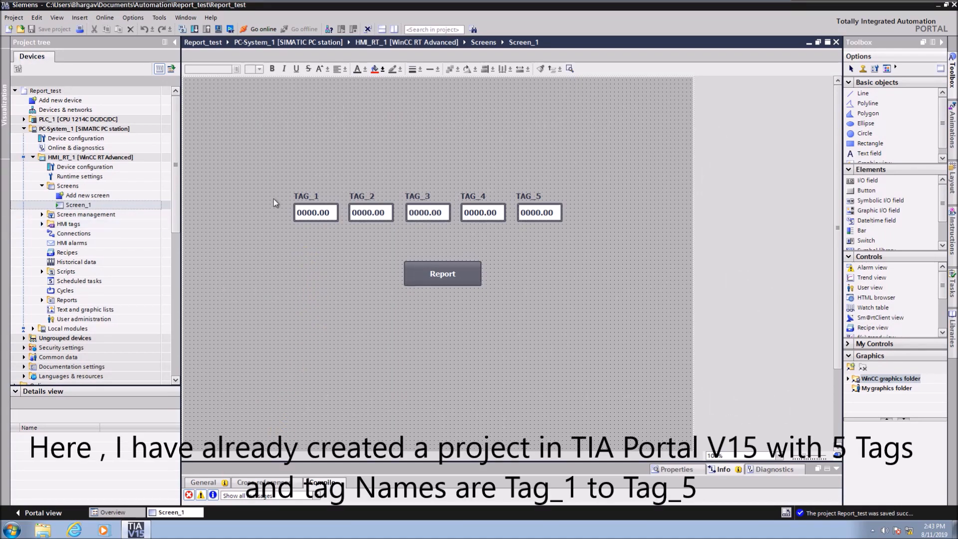
mouse_move(239, 169)
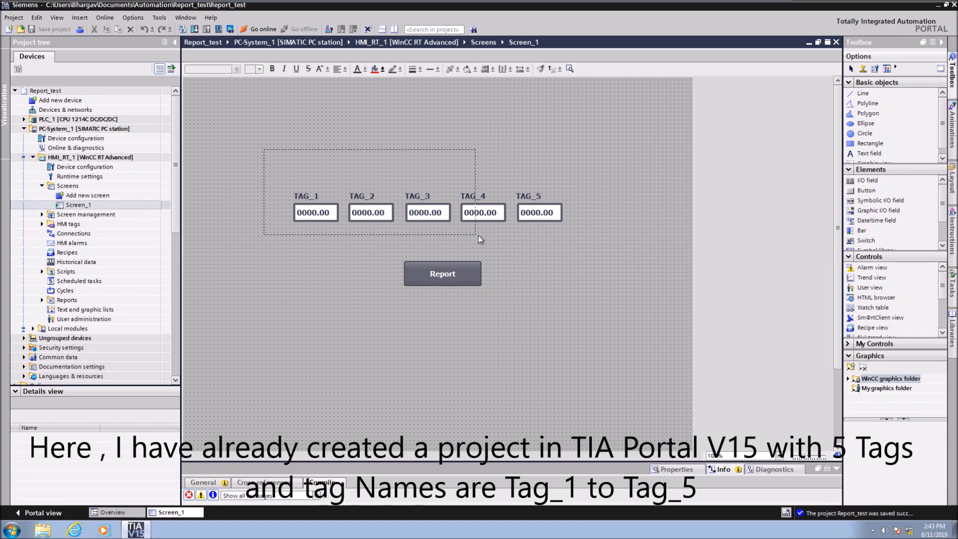
Expand Scripts and VB scripts in the Project tree to reveal Insert and VBFunction_1
left_click(315, 212)
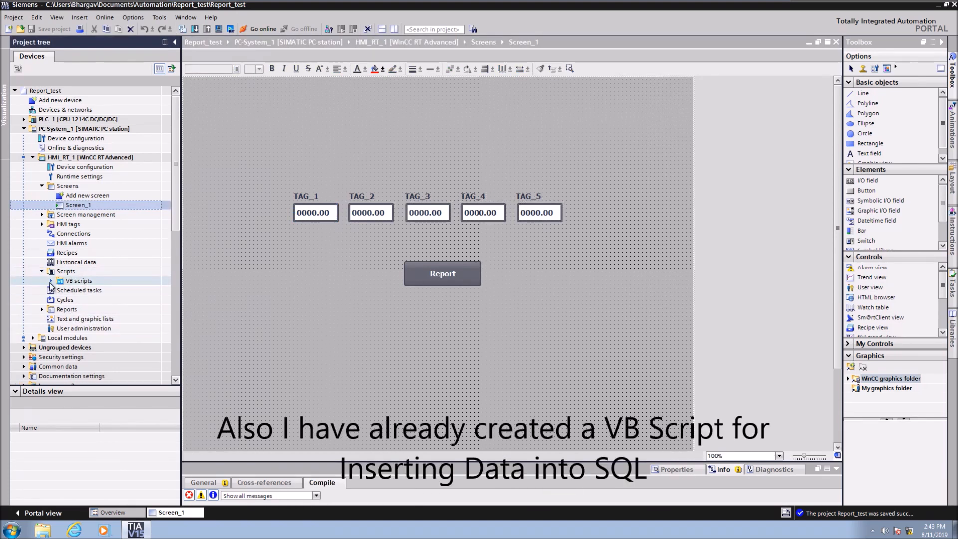
left_click(53, 281)
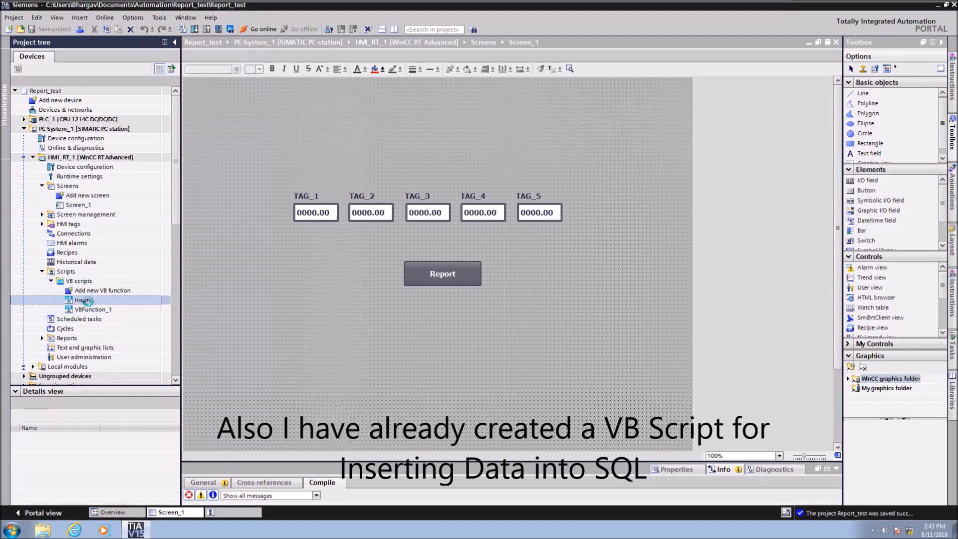
Open the Insert and VBFunction_1 scripts, then the scheduled tasks showing Task_1 every minute
double_click(82, 300)
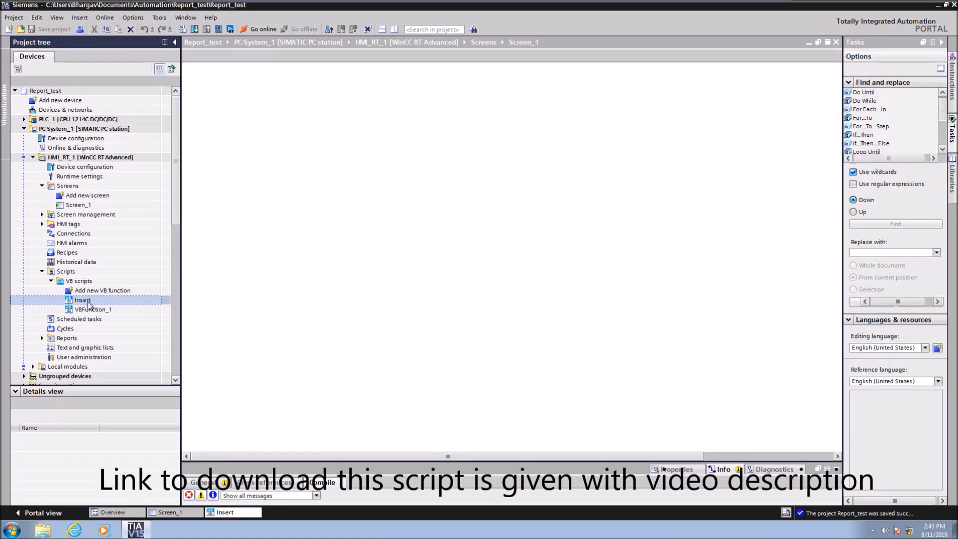
double_click(82, 300)
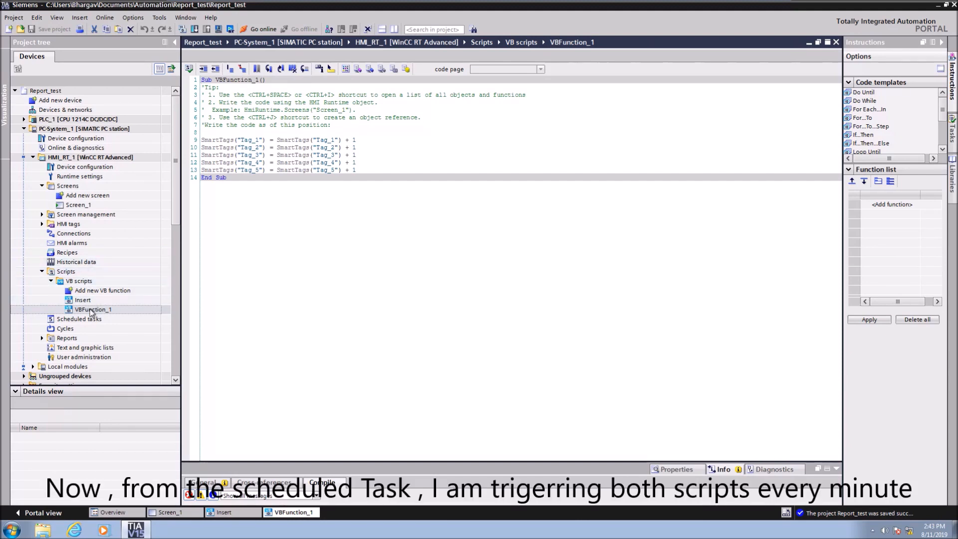
left_click(78, 318)
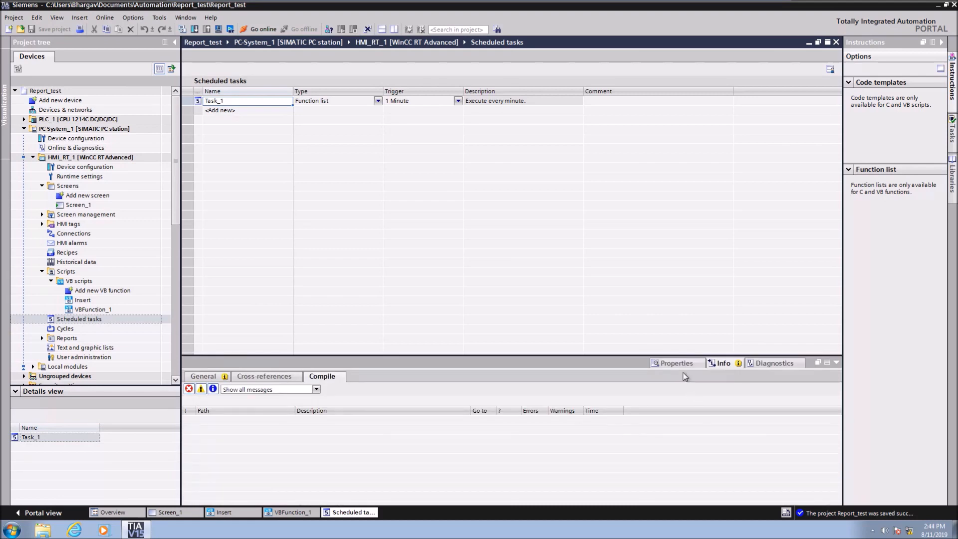
Inspect Task_1's Update event properties, highlighting the Insert function call
left_click(675, 363)
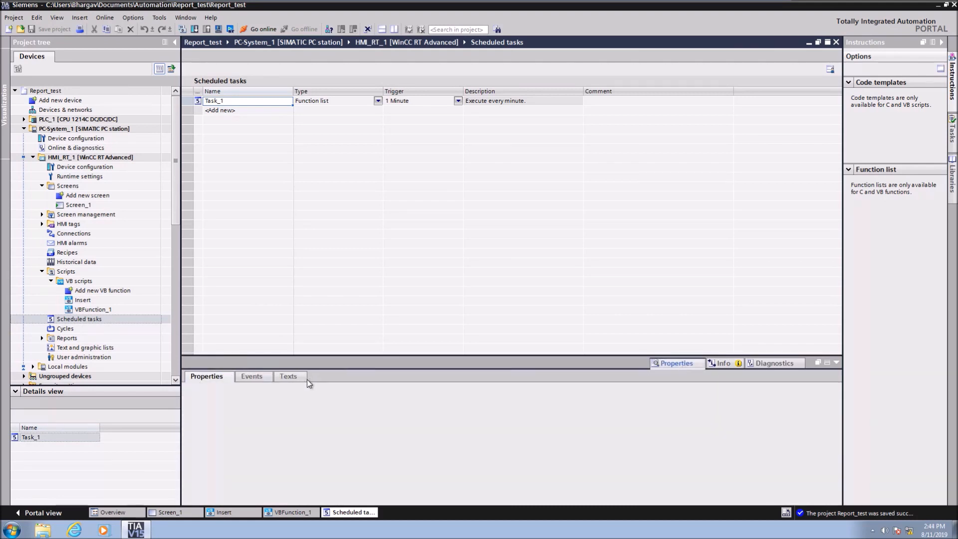
left_click(251, 376)
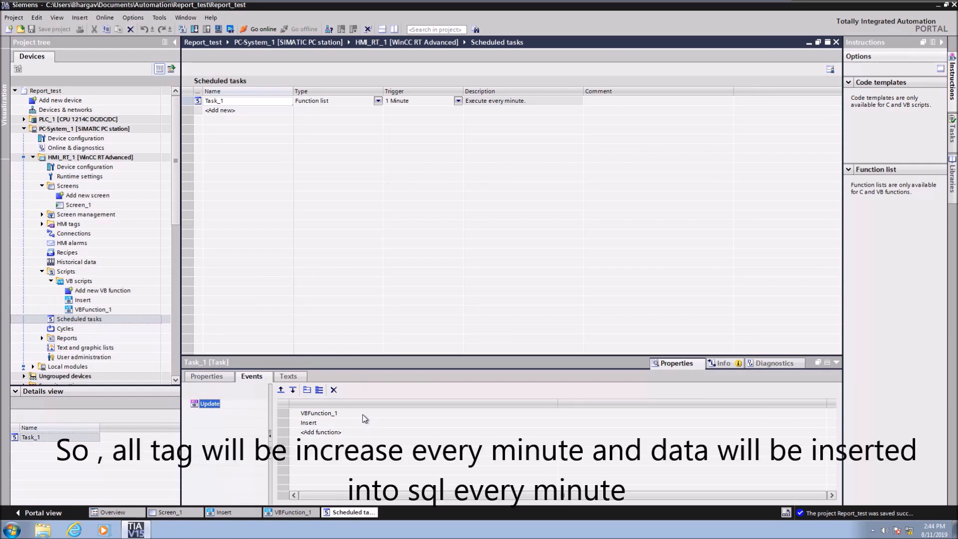
left_click(309, 422)
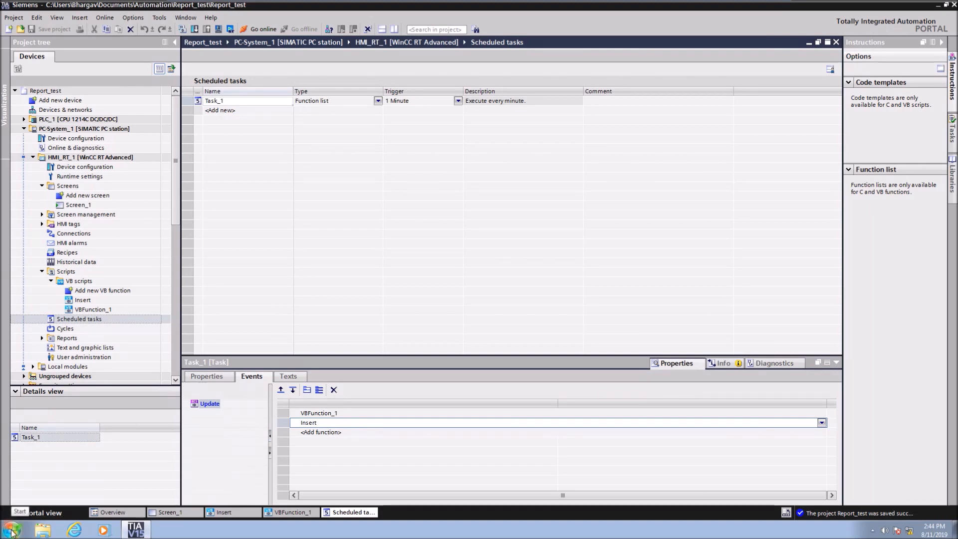
Launch SQL Server Management Studio and note server name BHARGAV-PC\WINCCPLUSMIG2014 in Notepad
left_click(10, 529)
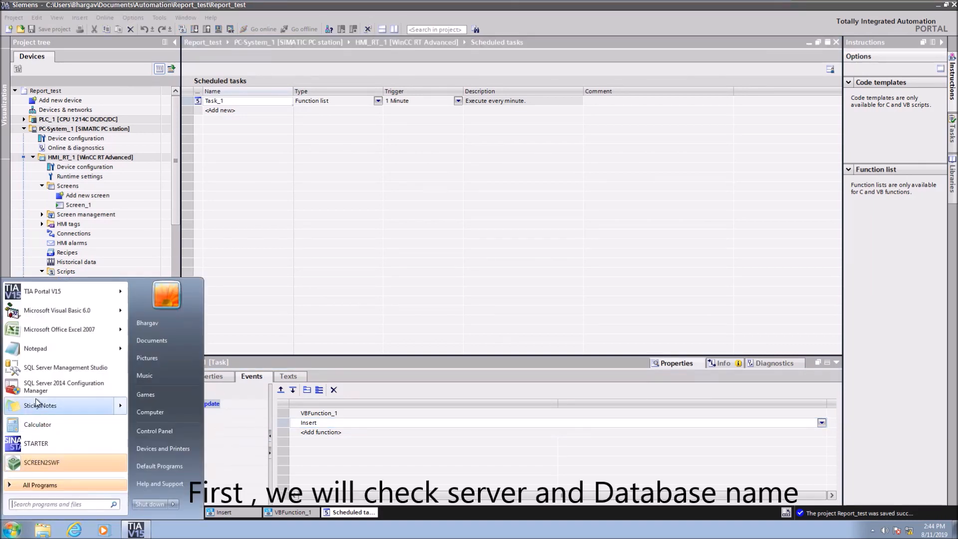
mouse_move(64, 386)
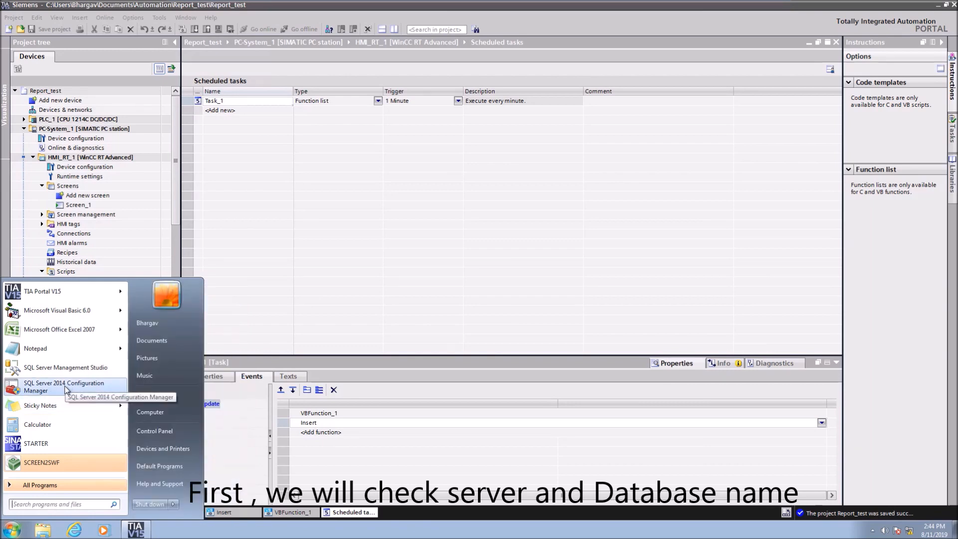
type("sql")
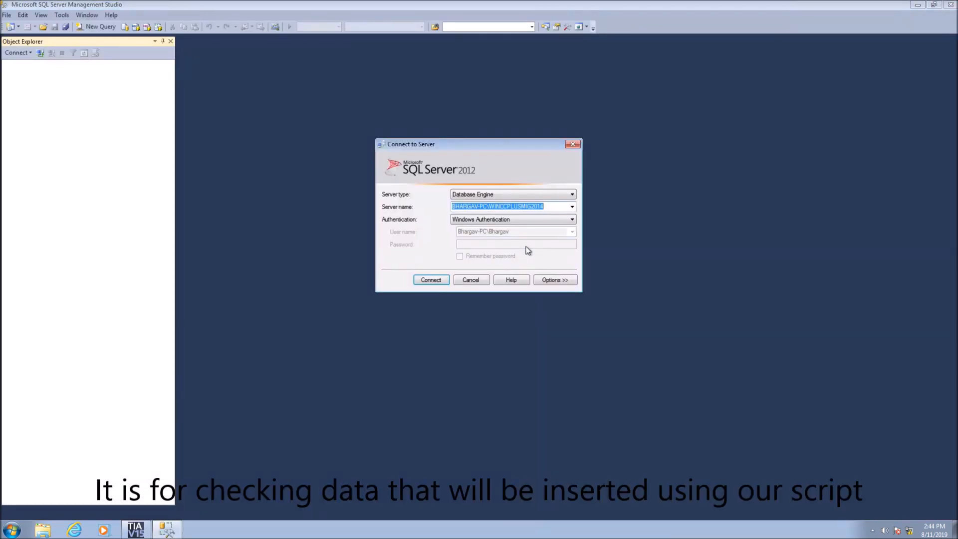
mouse_move(397, 306)
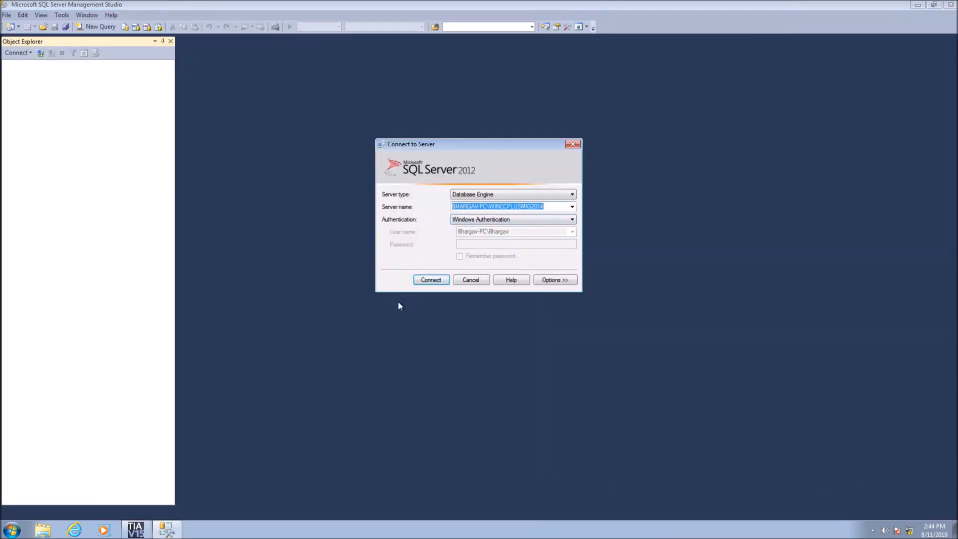
type("no")
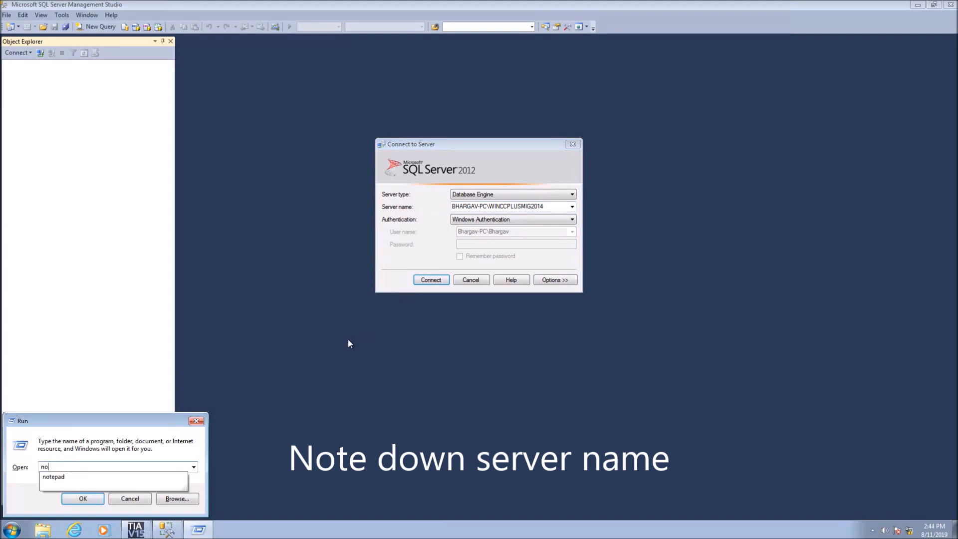
left_click(83, 499)
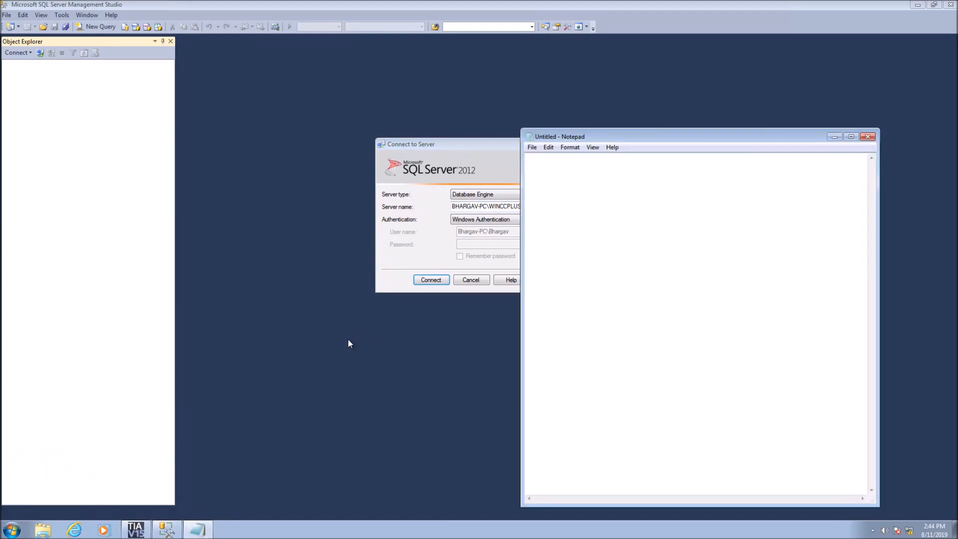
type("Server Name :")
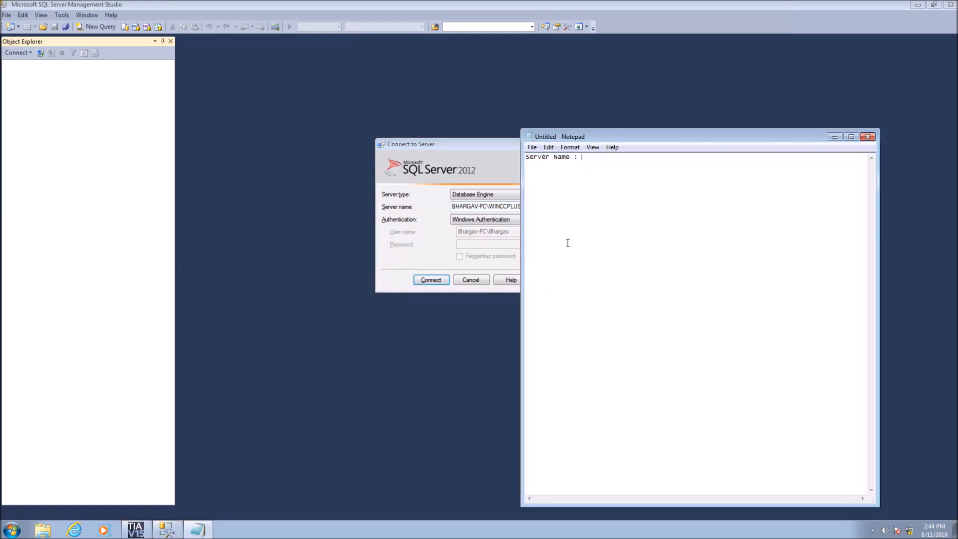
type("BHARGAV-PC\\WINCCPLUSMIG2014")
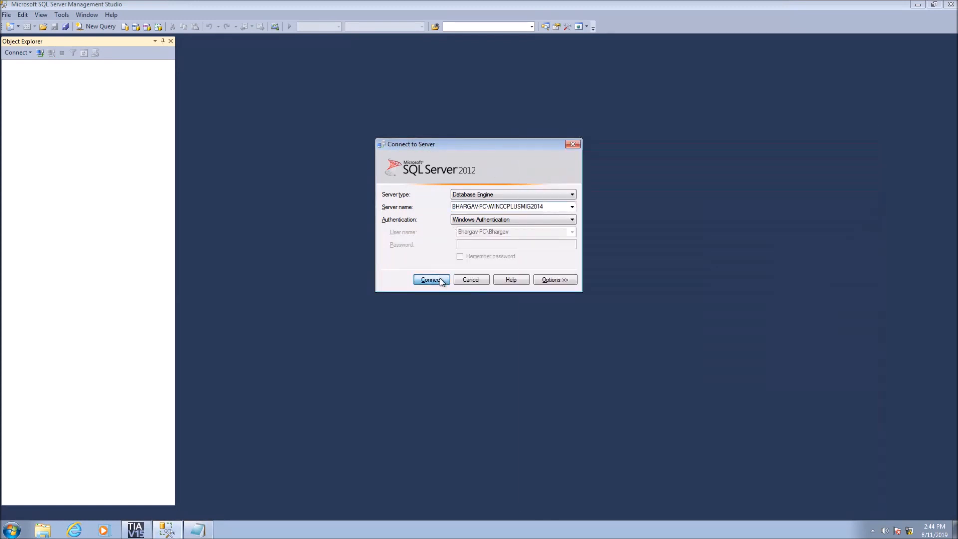
Connect to BHARGAV-PC\WINCCPLUSMIG2014, list databases Report, test and Test_DB, then show the desktop
left_click(431, 280)
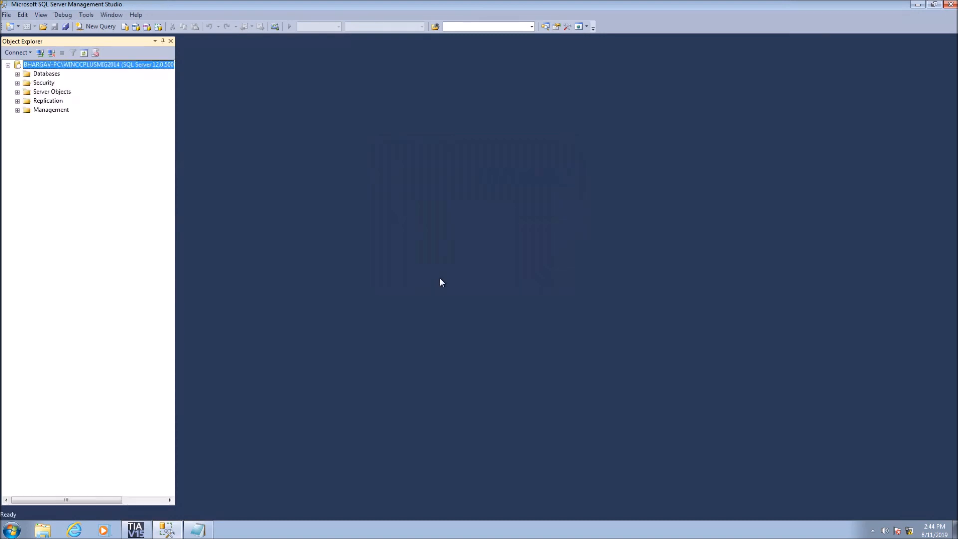
left_click(18, 73)
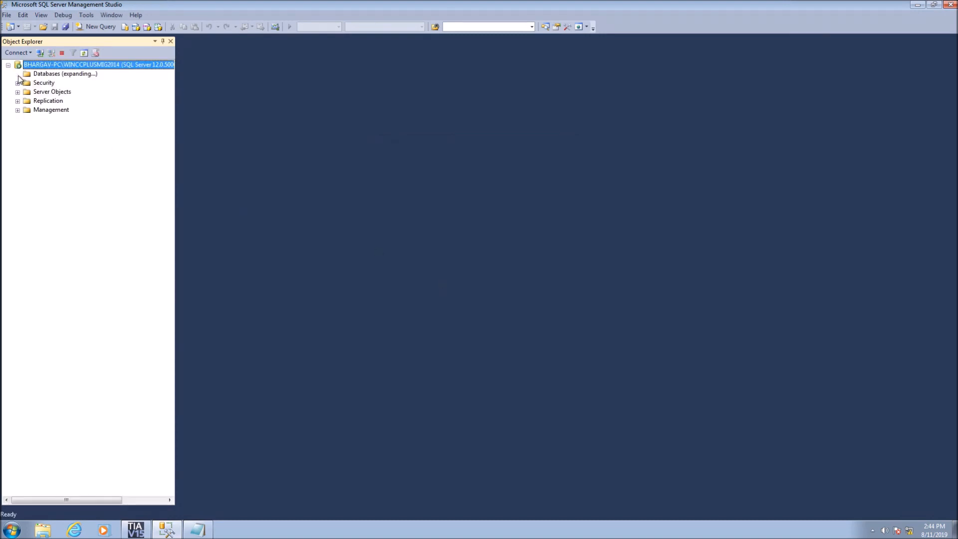
left_click(18, 73)
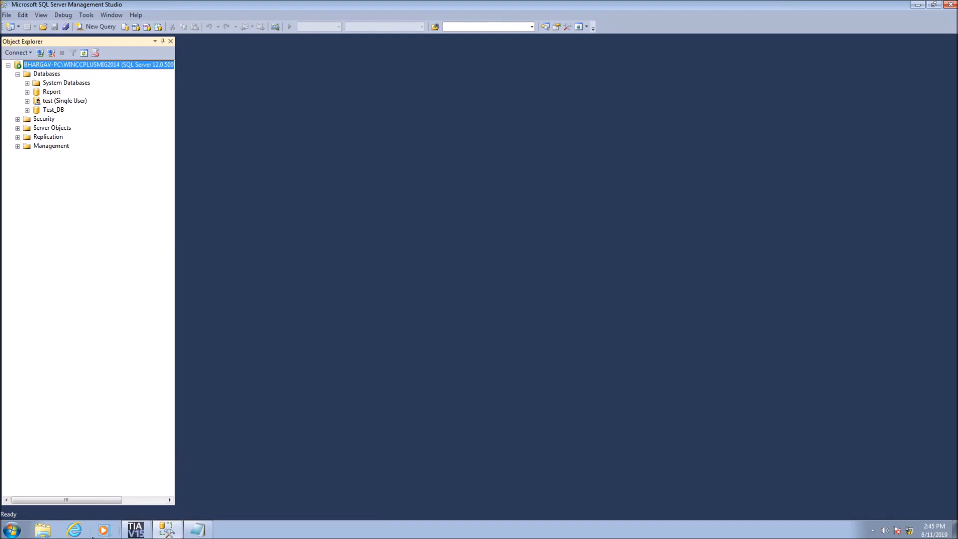
mouse_move(103, 530)
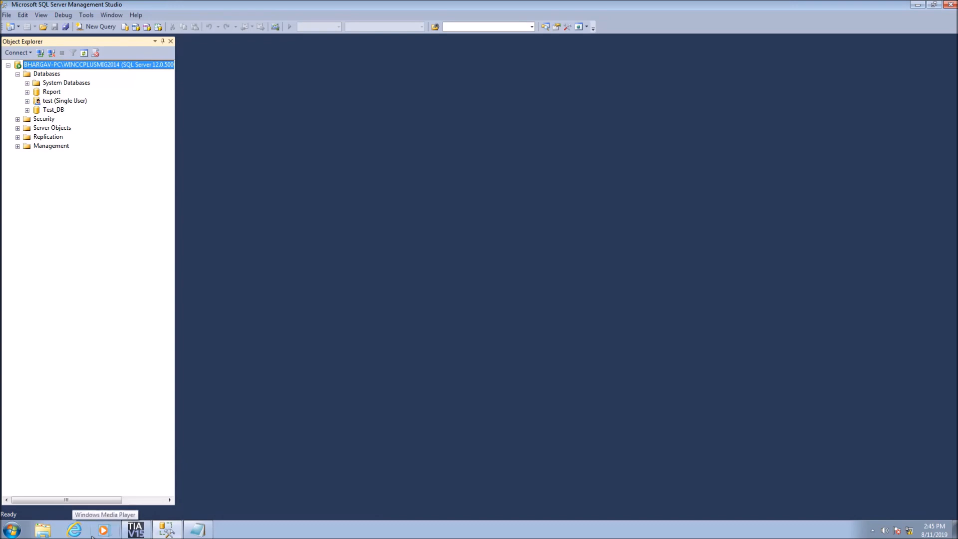
left_click(134, 529)
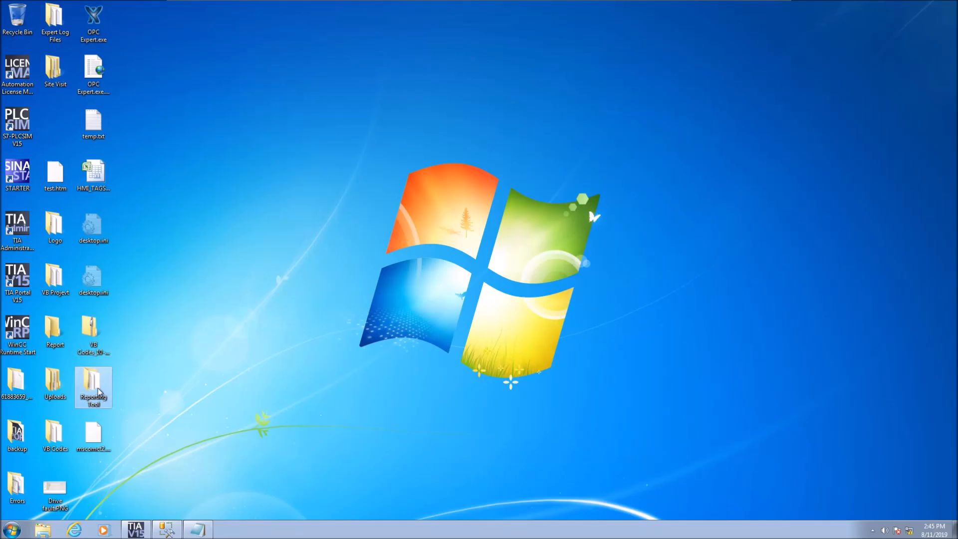
Launch the Reports generator from the Reporting Tool folder and open its Settings
double_click(94, 387)
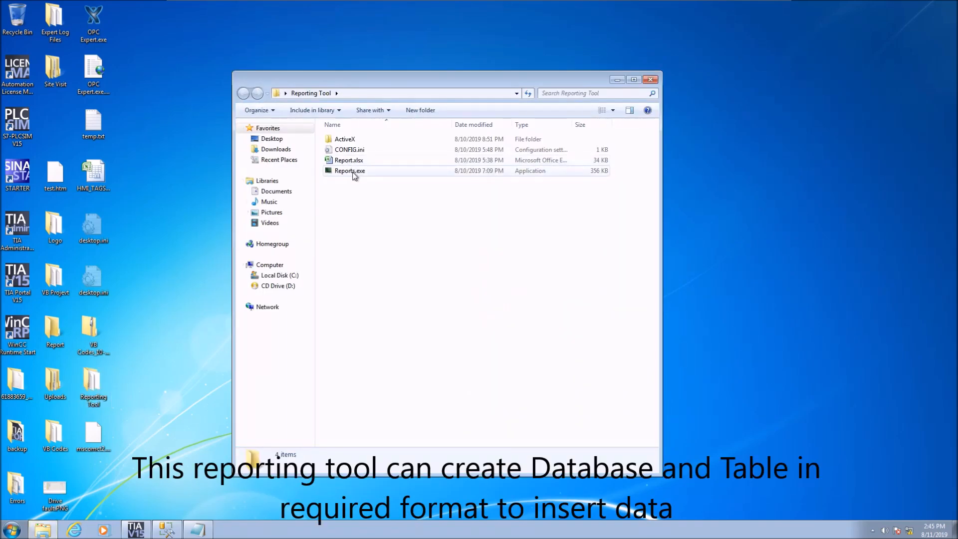
double_click(349, 170)
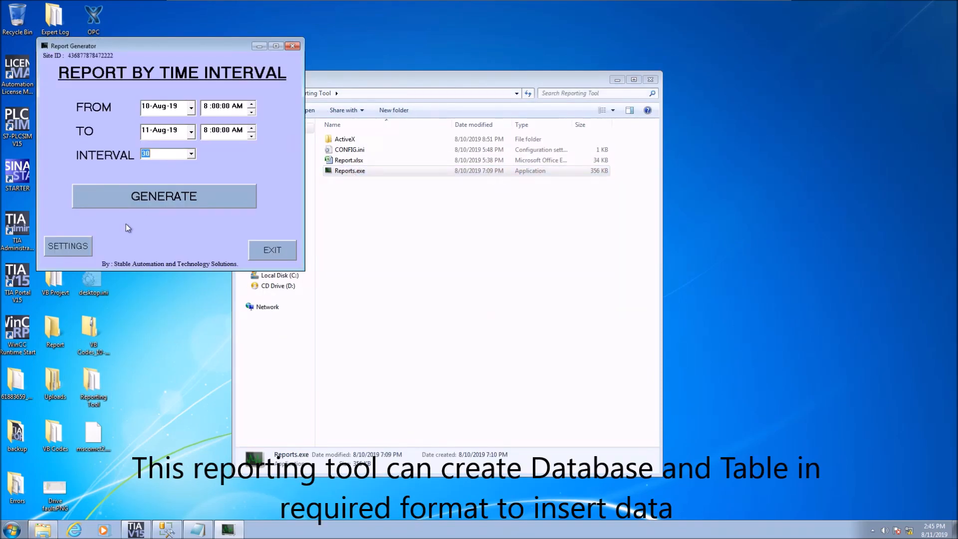
left_click(68, 246)
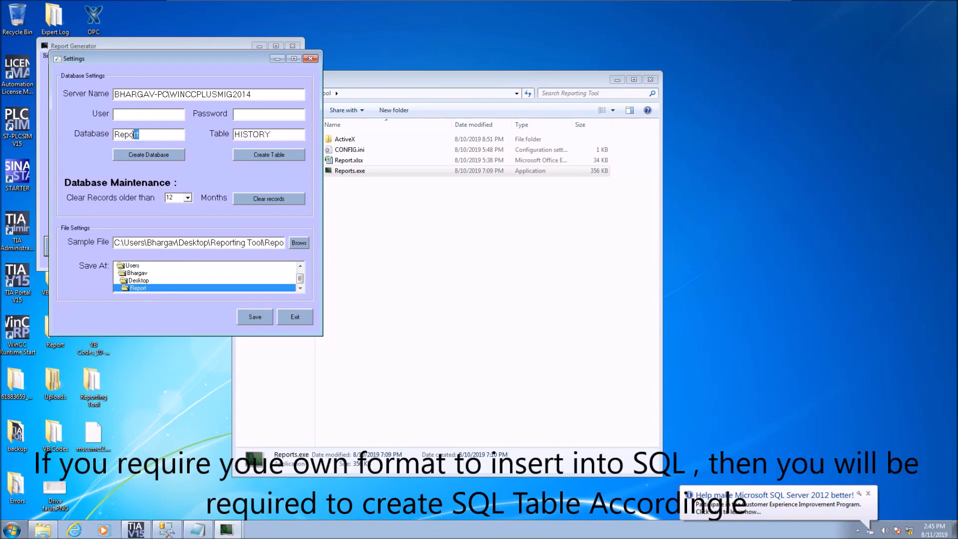
Set the database name to Report_1 and the server name, then create the database
left_click(148, 134)
type("_1")
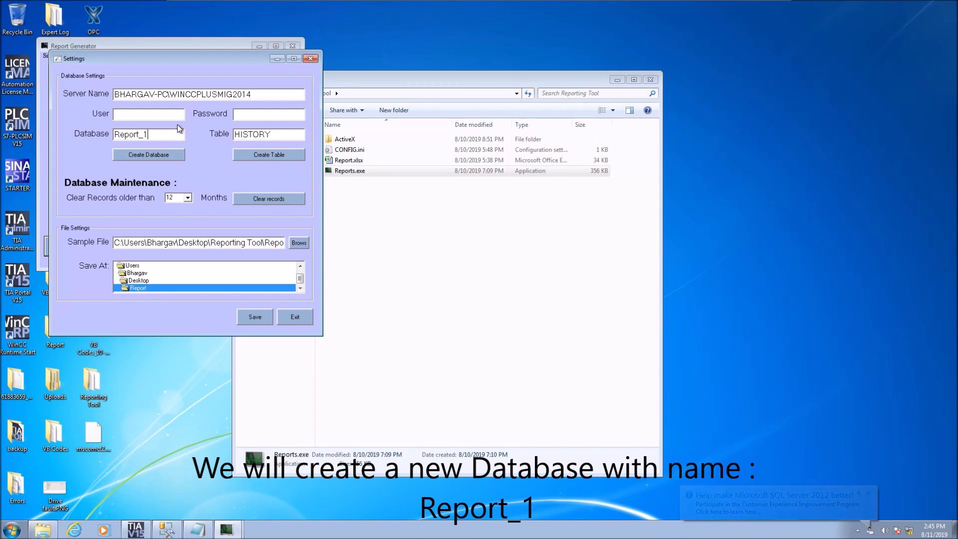
triple_click(208, 95)
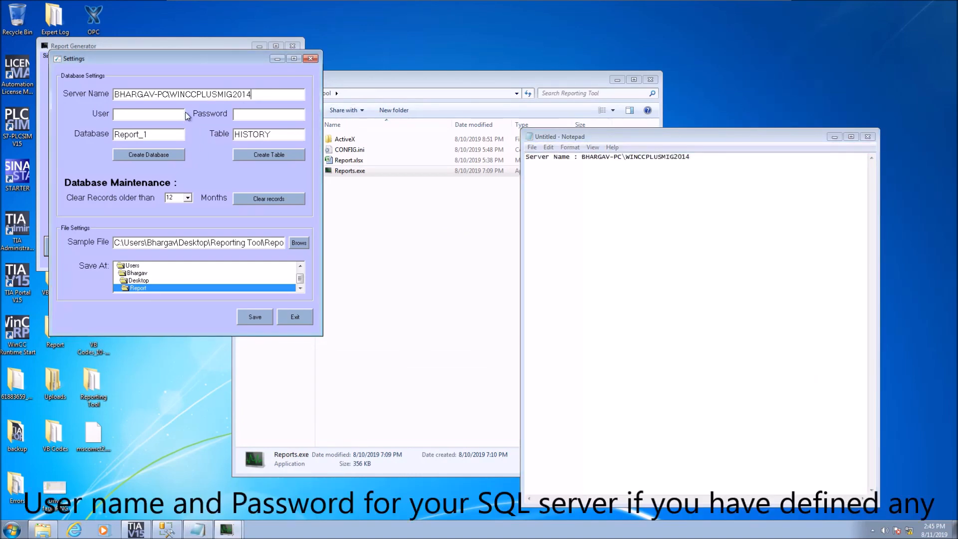
left_click(269, 116)
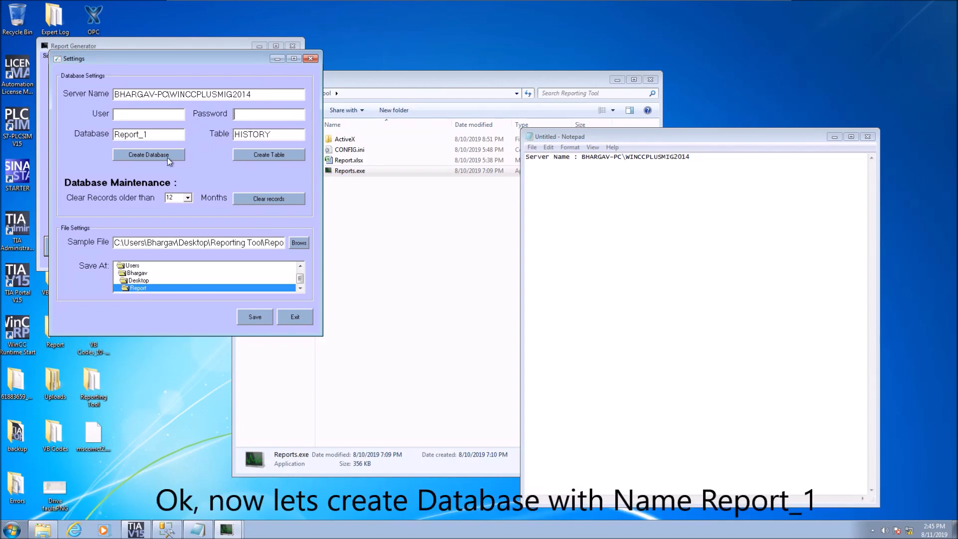
left_click(149, 154)
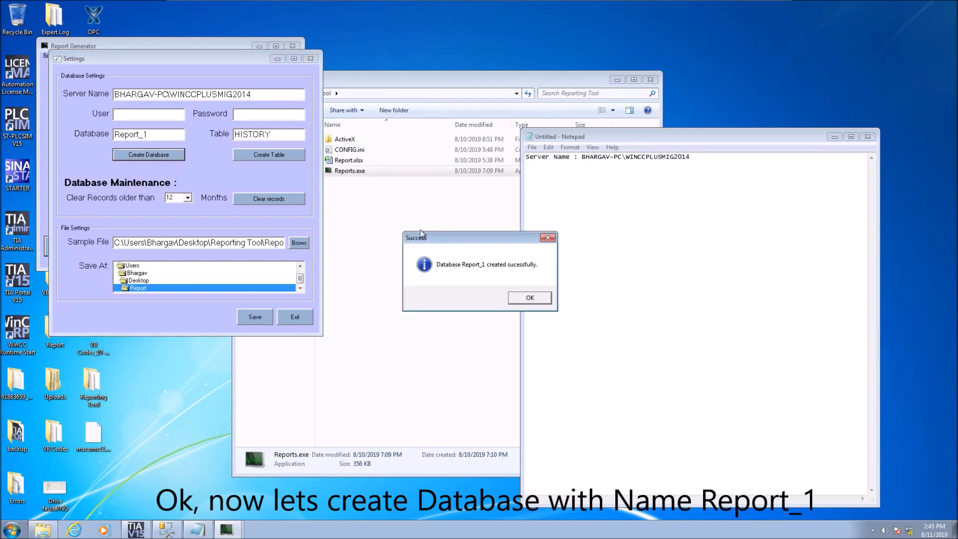
left_click(529, 298)
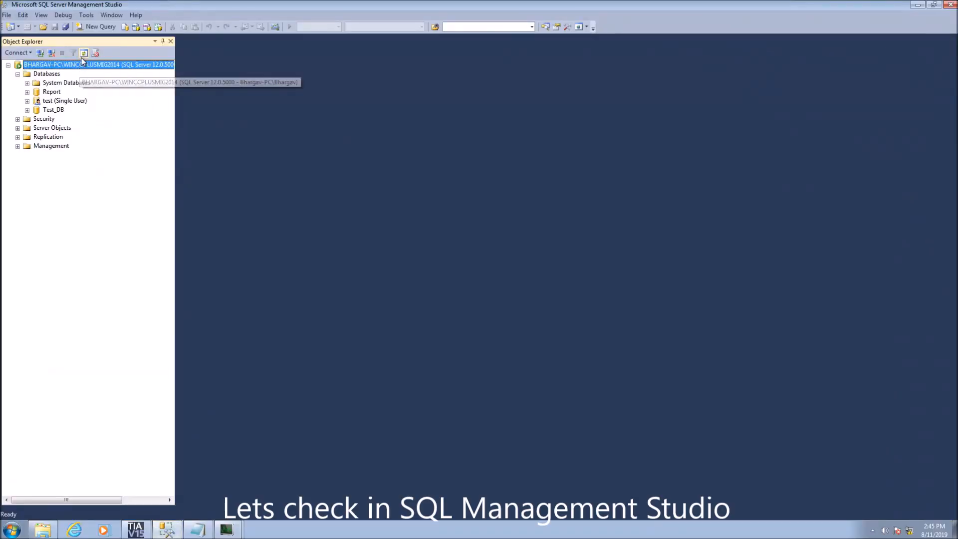
Refresh Object Explorer to see Report_1 listed beside Report, test and Test_DB
left_click(18, 74)
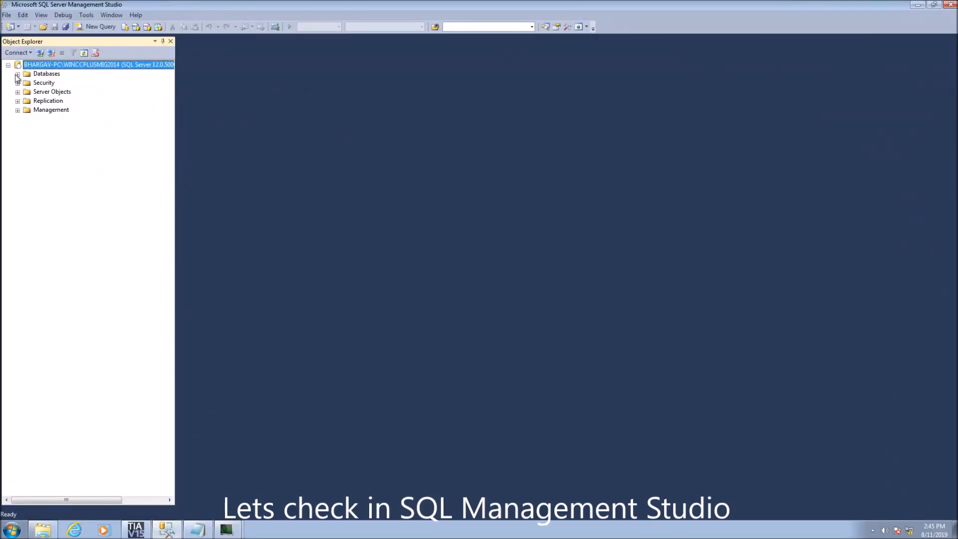
left_click(18, 74)
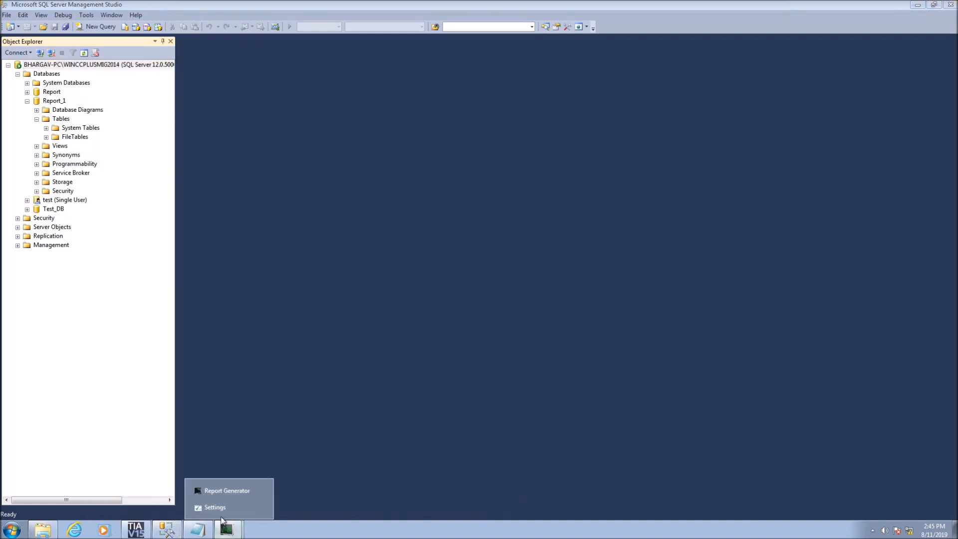
left_click(226, 490)
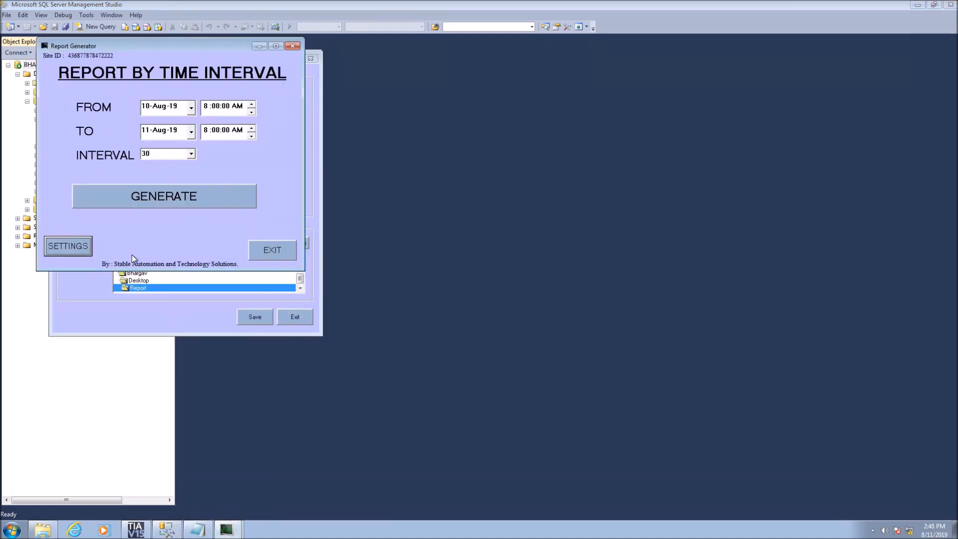
Create the HISTORY table in Report_1 from Report Generator settings and acknowledge the result
left_click(68, 245)
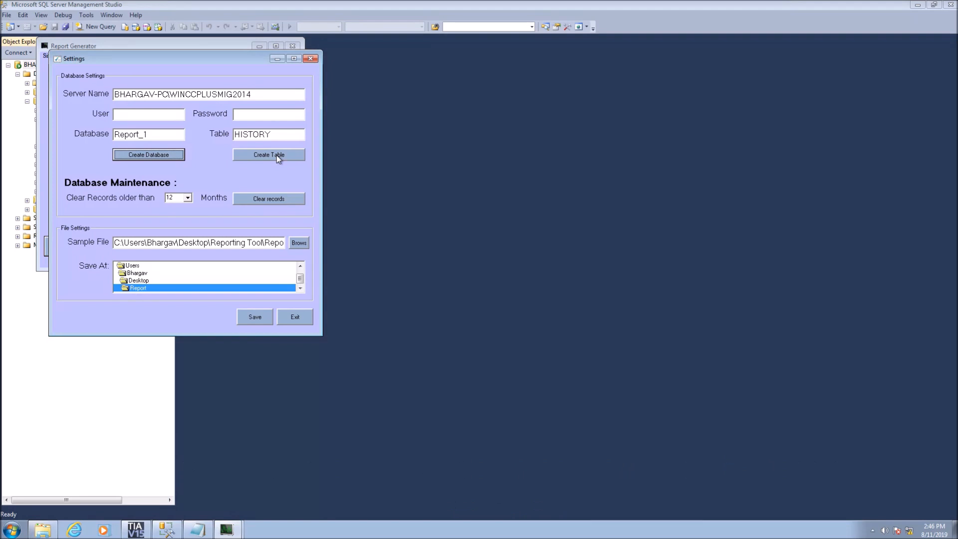
left_click(268, 155)
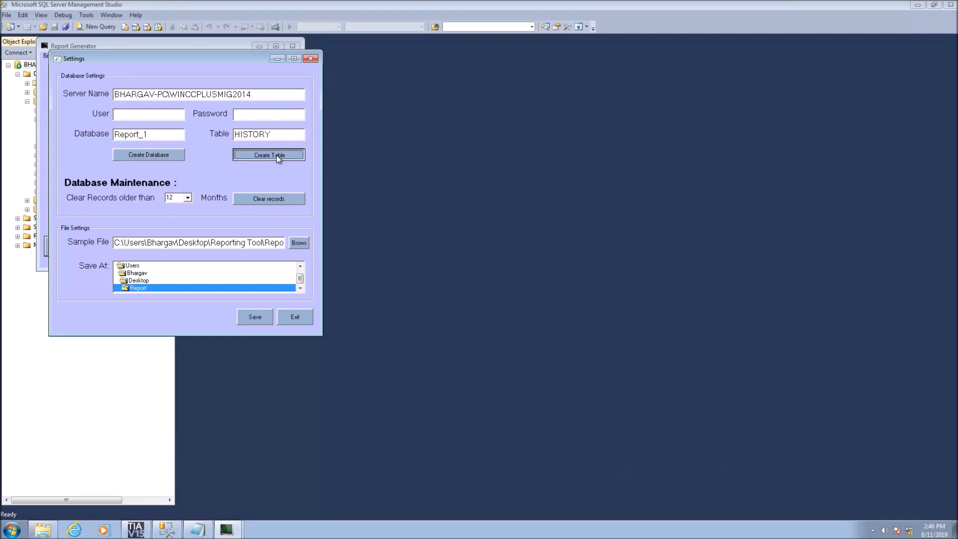
left_click(268, 155)
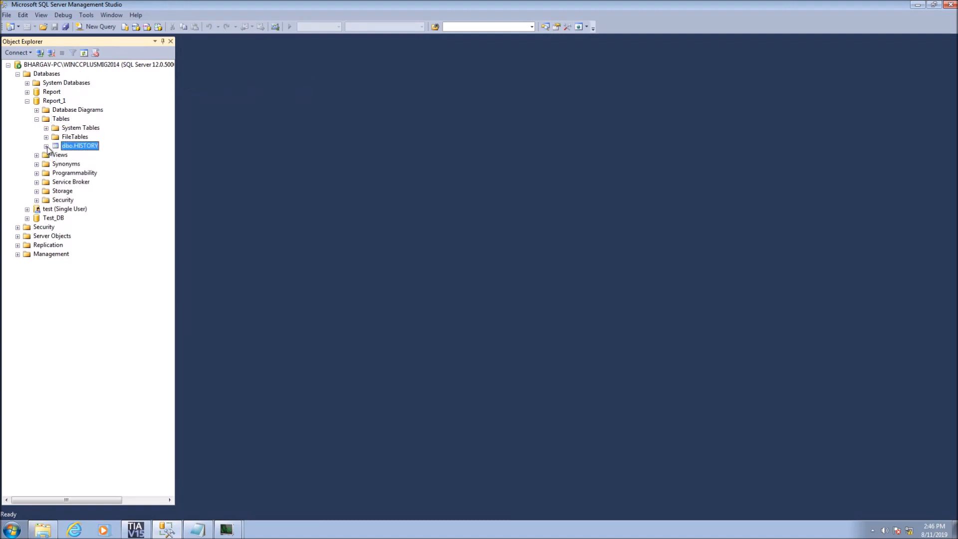
Expand dbo.HISTORY to show columns dateandtime and Tag_1 to Tag_5
left_click(46, 145)
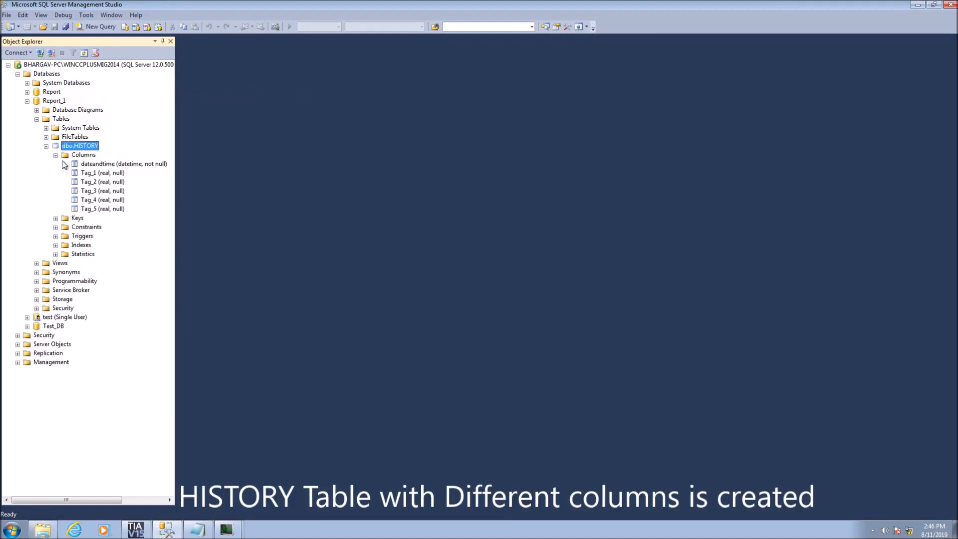
mouse_move(109, 188)
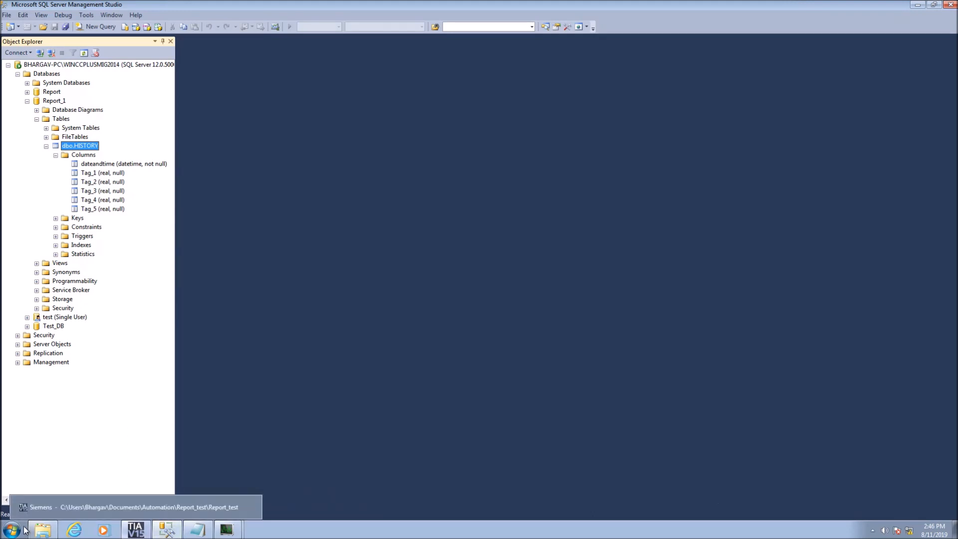
Open Data Sources (ODBC) from Administrative Tools via the Start search
left_click(11, 529)
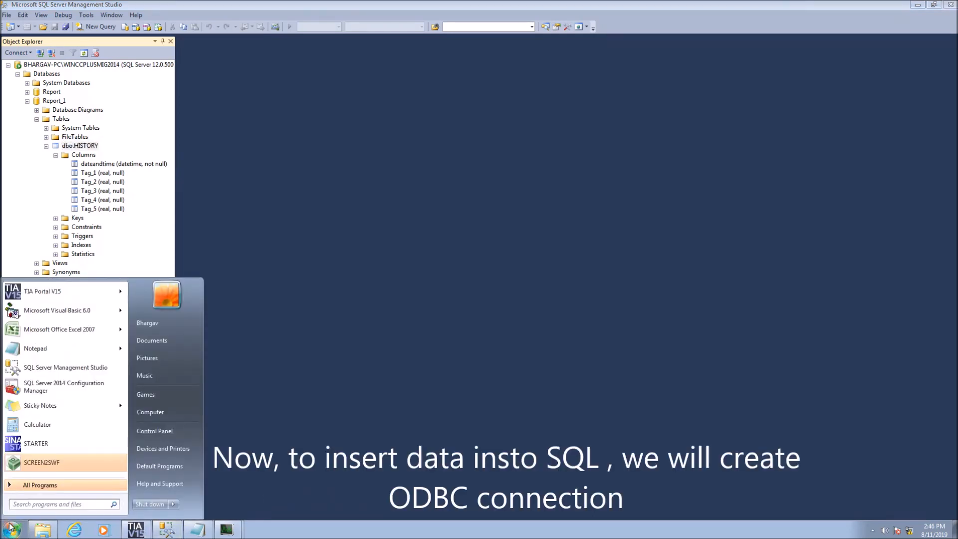
type("admin")
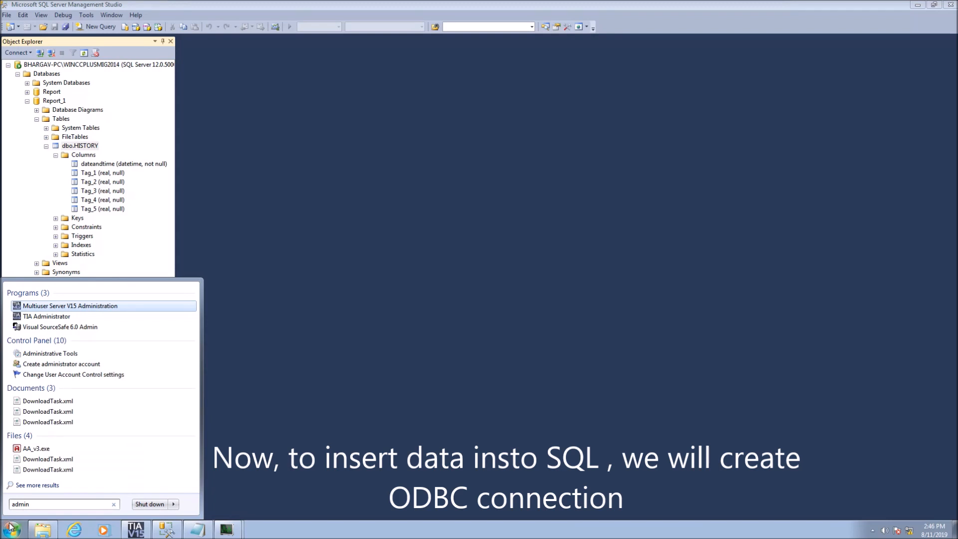
left_click(50, 353)
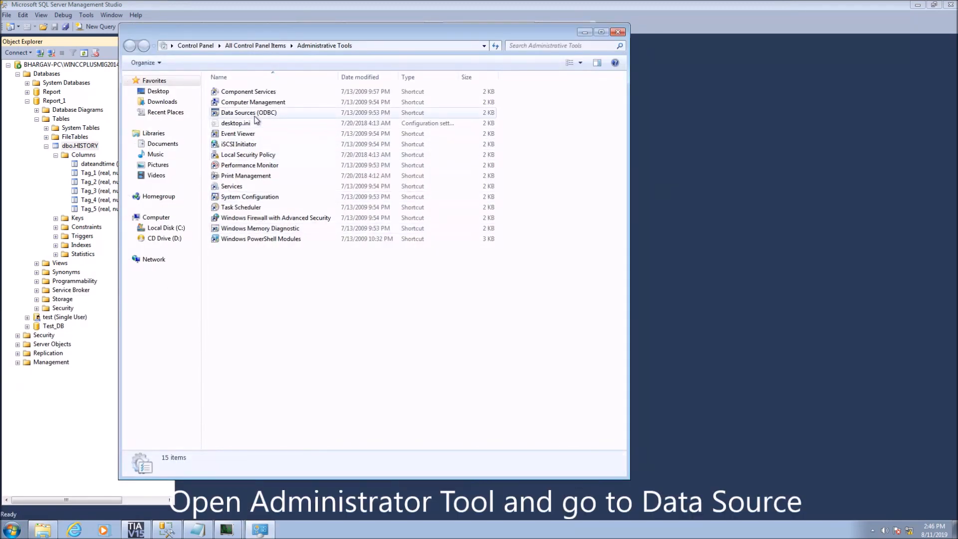
double_click(249, 113)
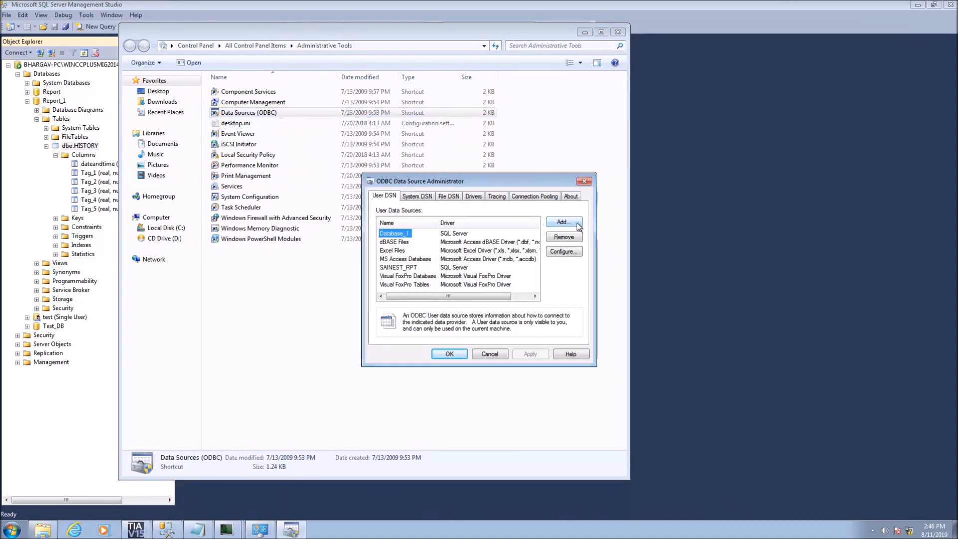
Add a SQL Server user data source named Data_Log
left_click(562, 221)
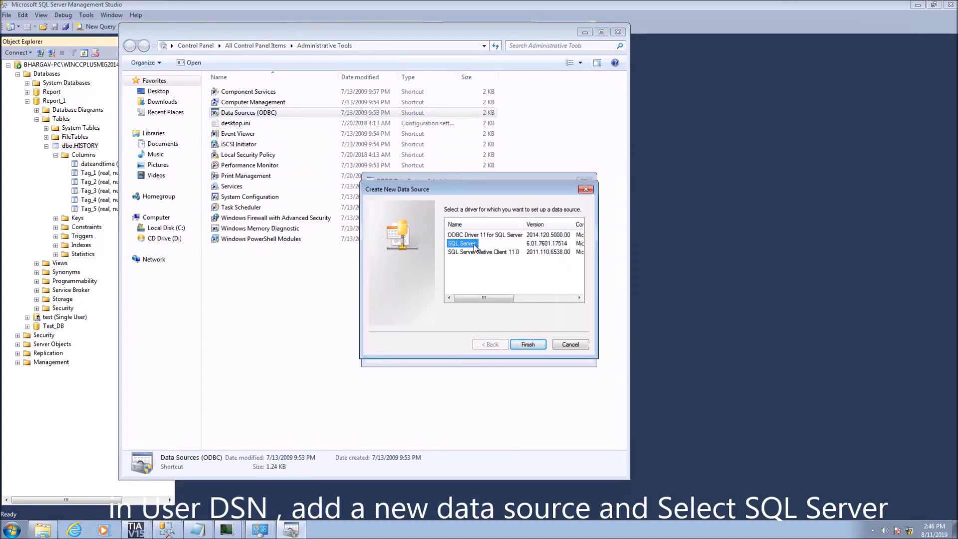
left_click(527, 344)
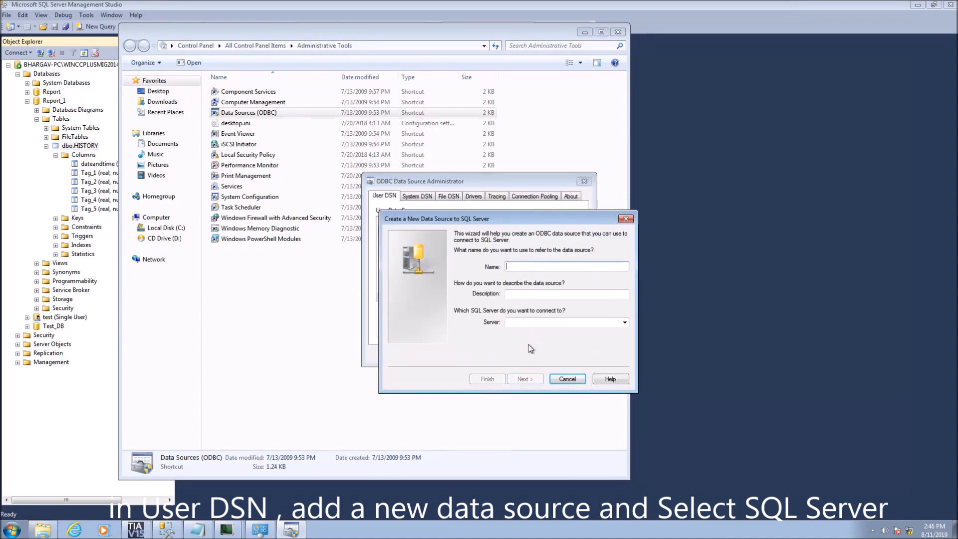
left_click(566, 267)
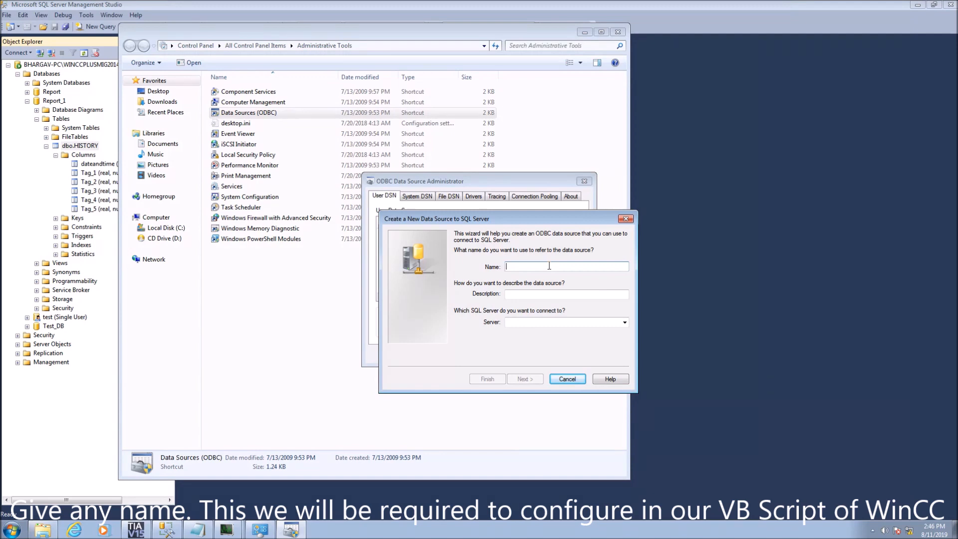
type("Data_")
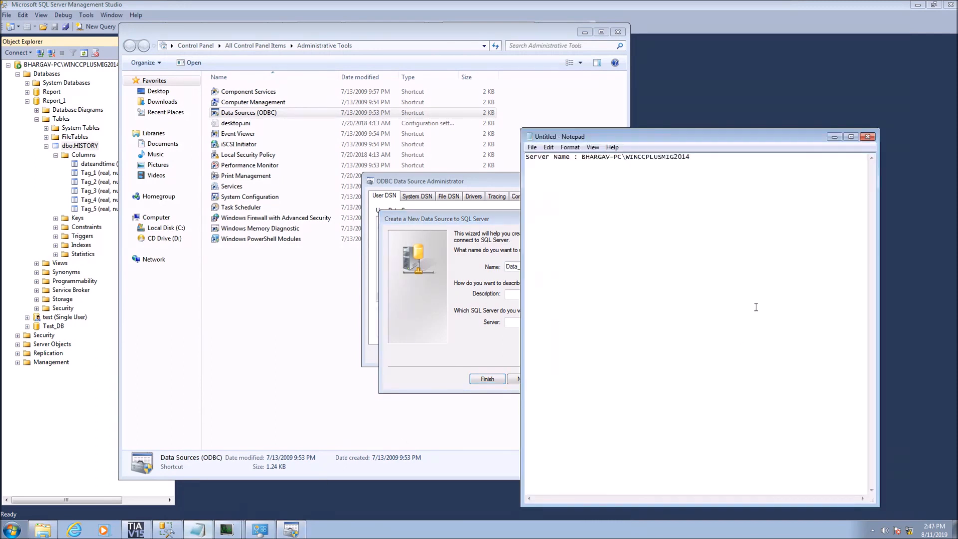
type("O")
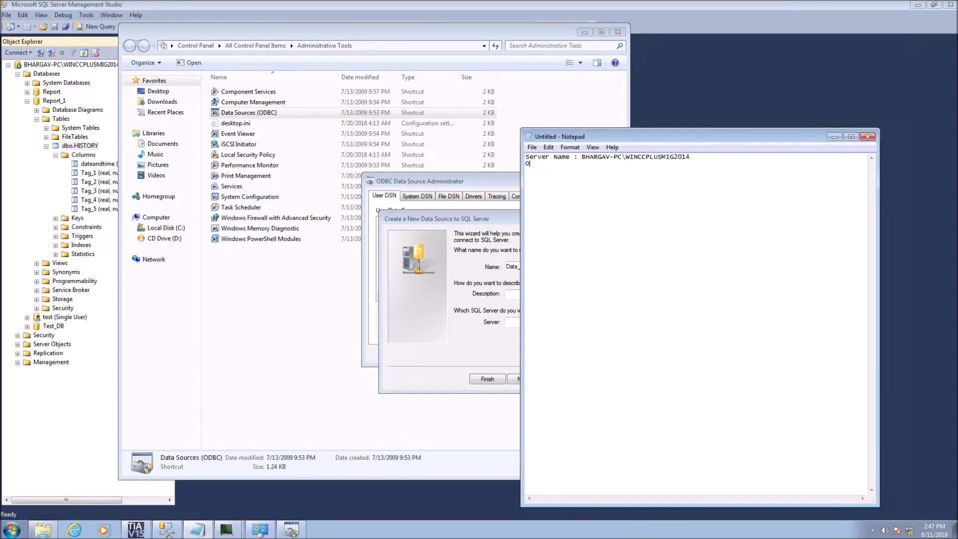
type("DBC Co")
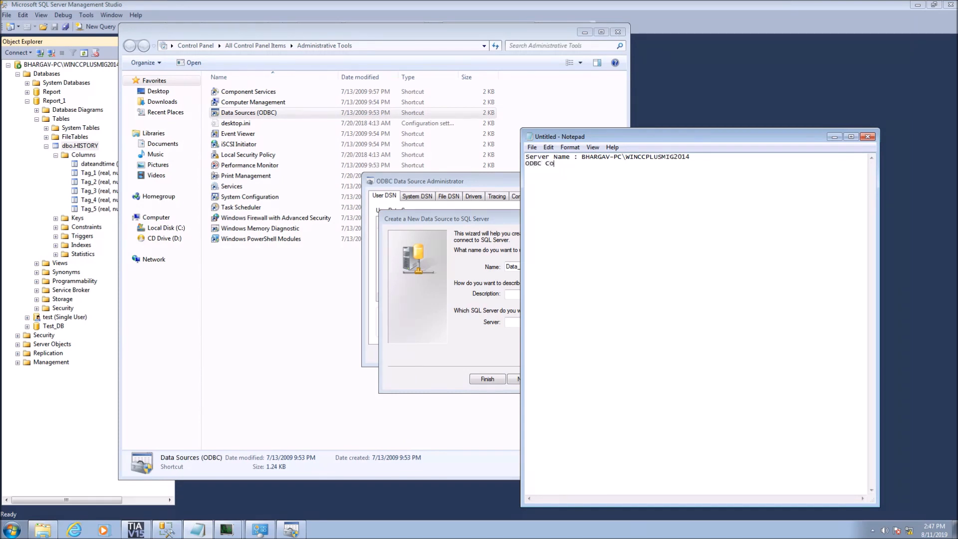
type("nnection")
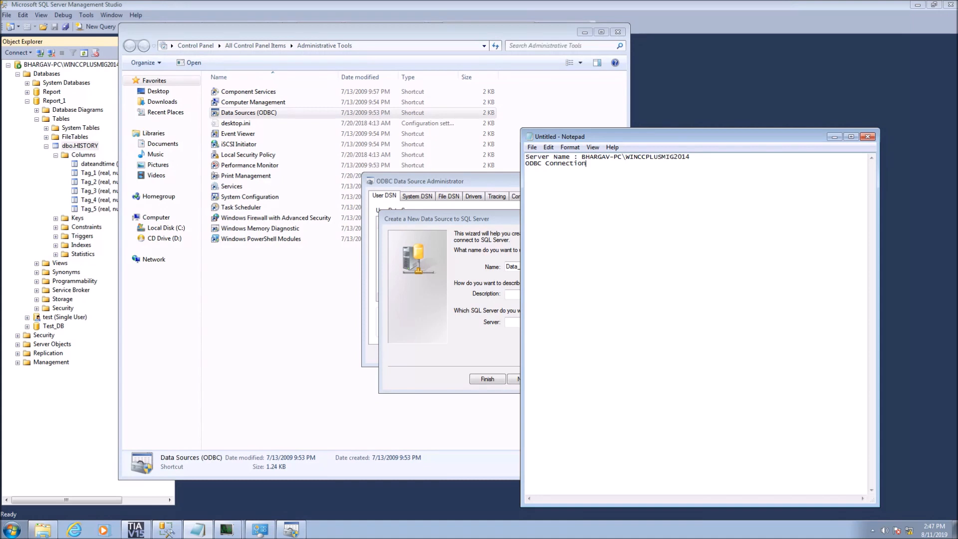
type(":")
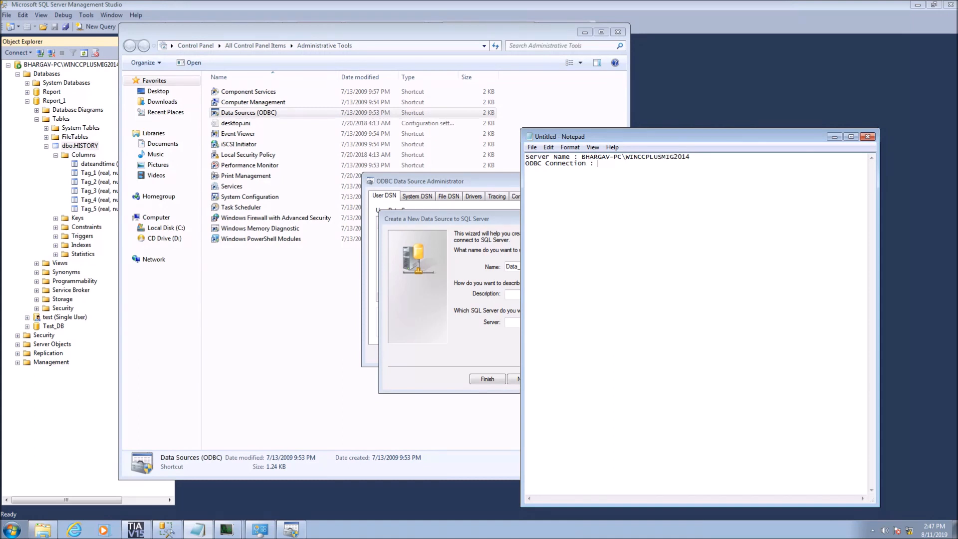
type("Data_Log")
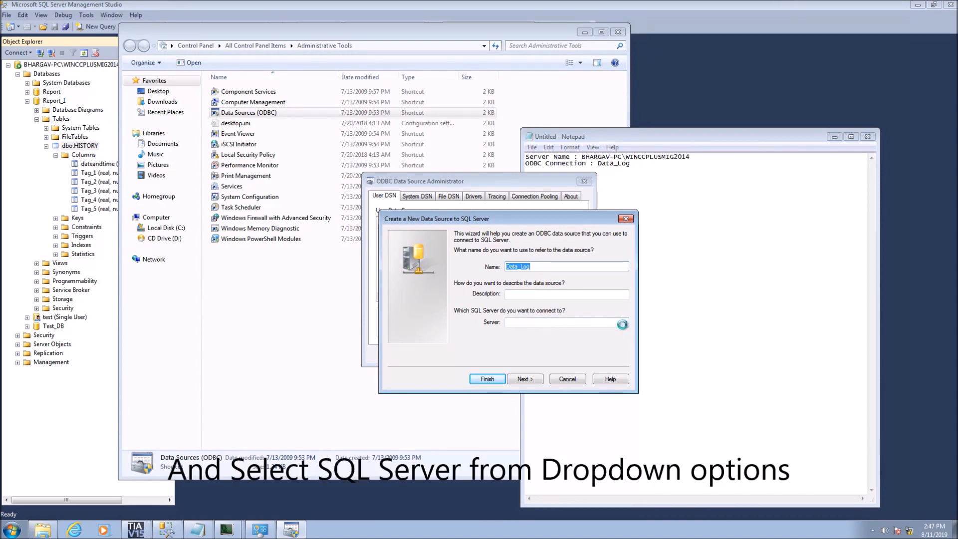
Select server BHARGAV-PC\WINCCPLUSMIG2014 and continue to the authentication settings
left_click(624, 322)
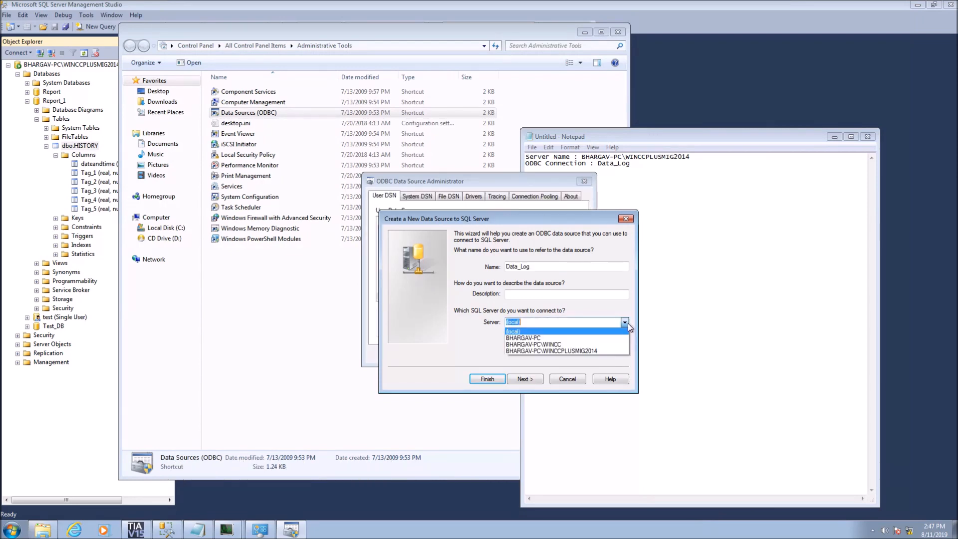
left_click(552, 351)
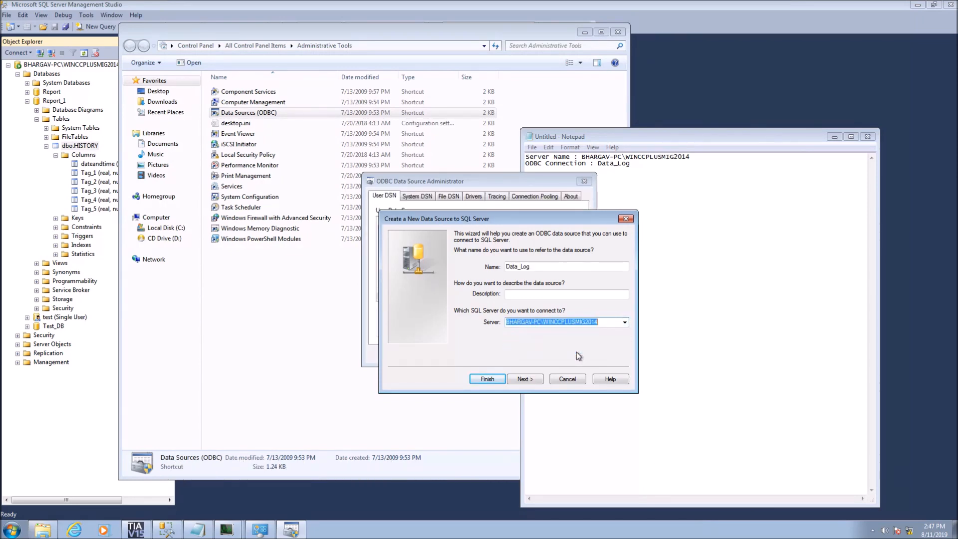
left_click(525, 379)
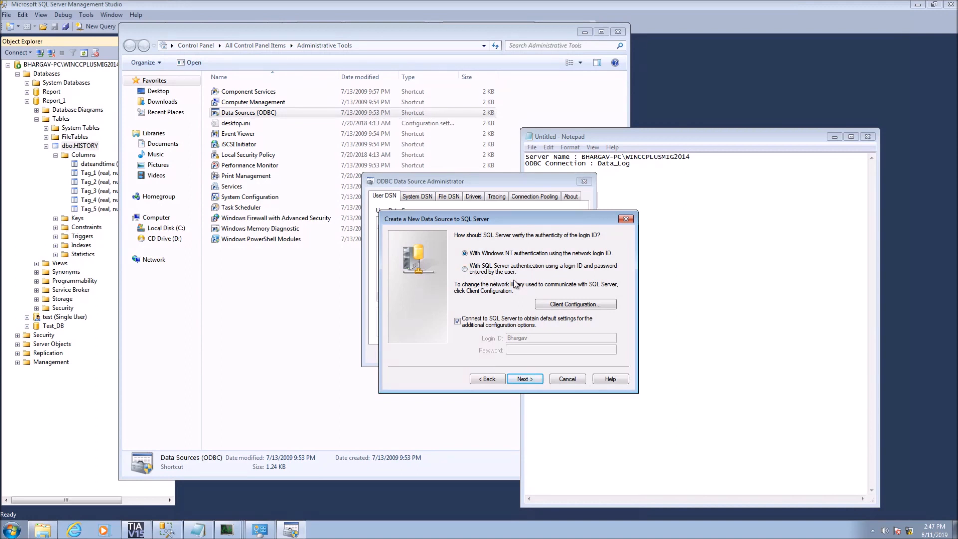
Make Report_1 the default database for the Data_Log data source
left_click(523, 379)
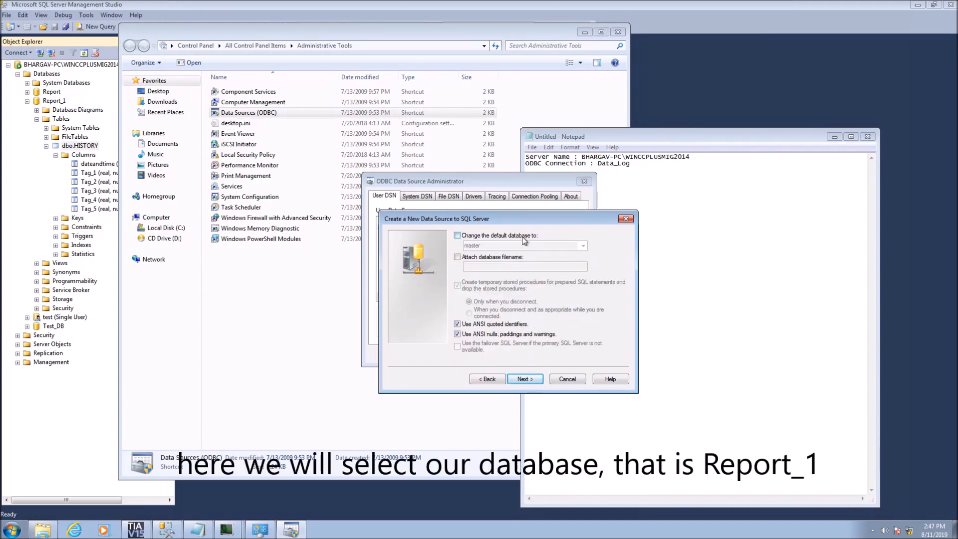
left_click(582, 246)
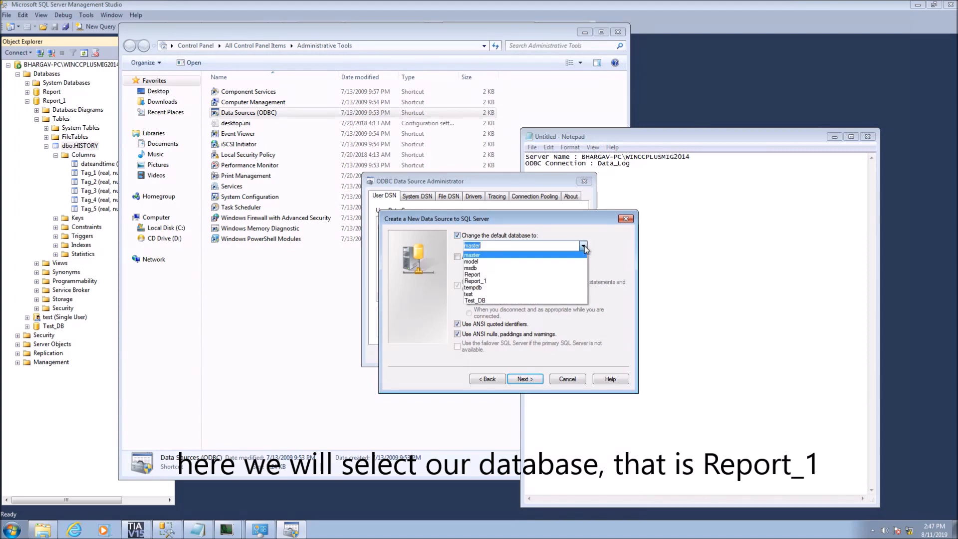
left_click(475, 280)
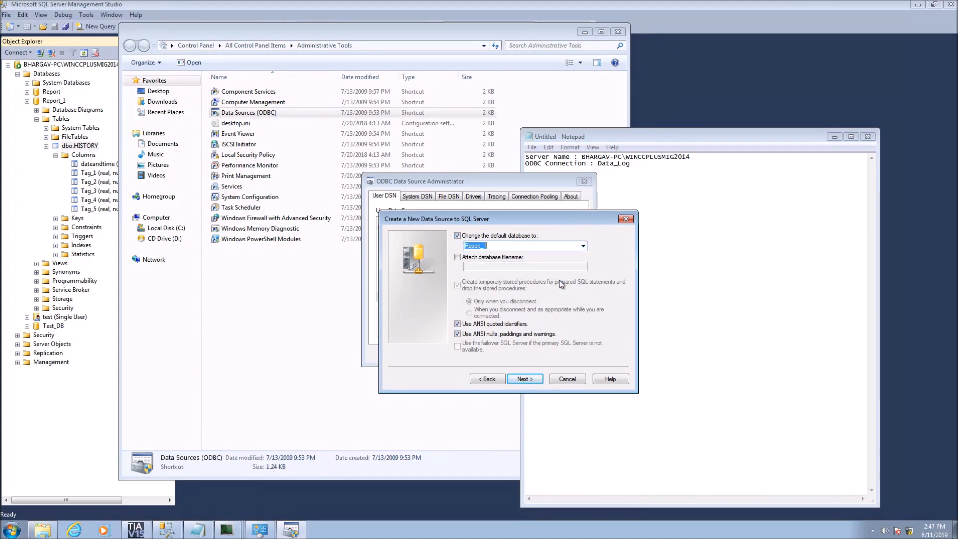
mouse_move(553, 298)
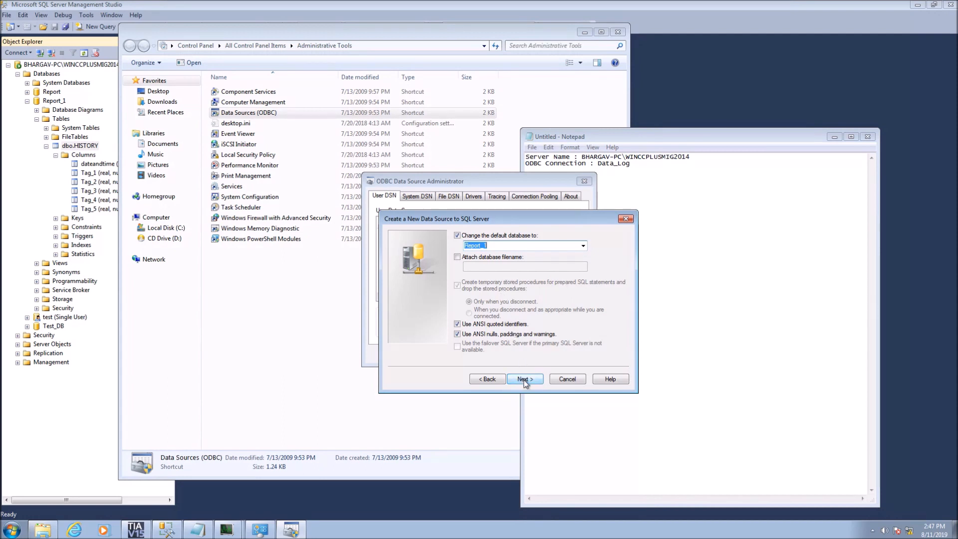
Finish the Data_Log setup, pass the connection test, and confirm creating the source
left_click(524, 379)
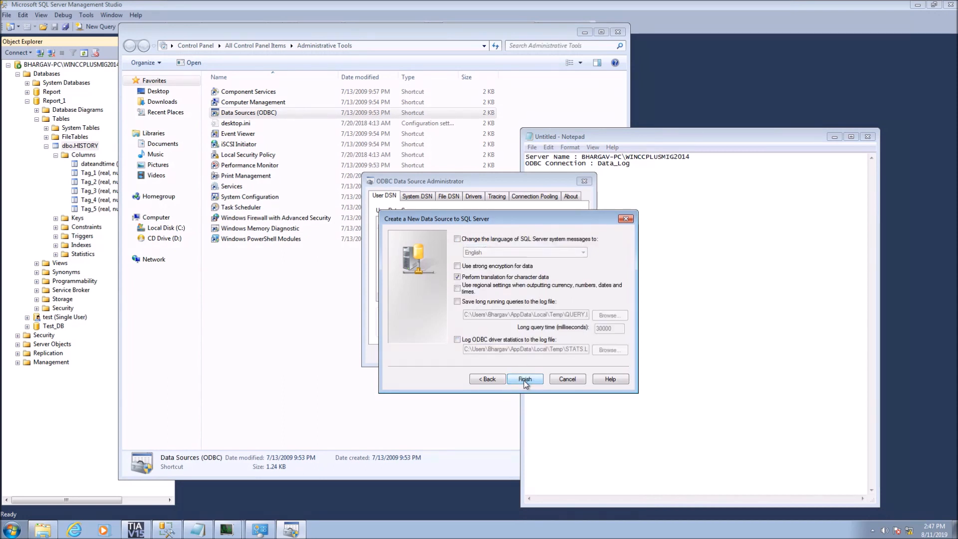
left_click(524, 379)
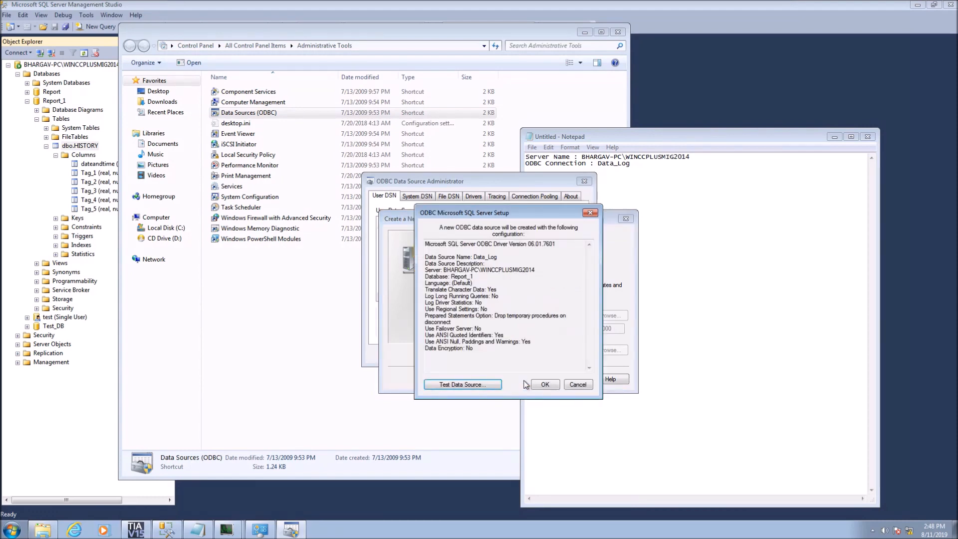
left_click(460, 384)
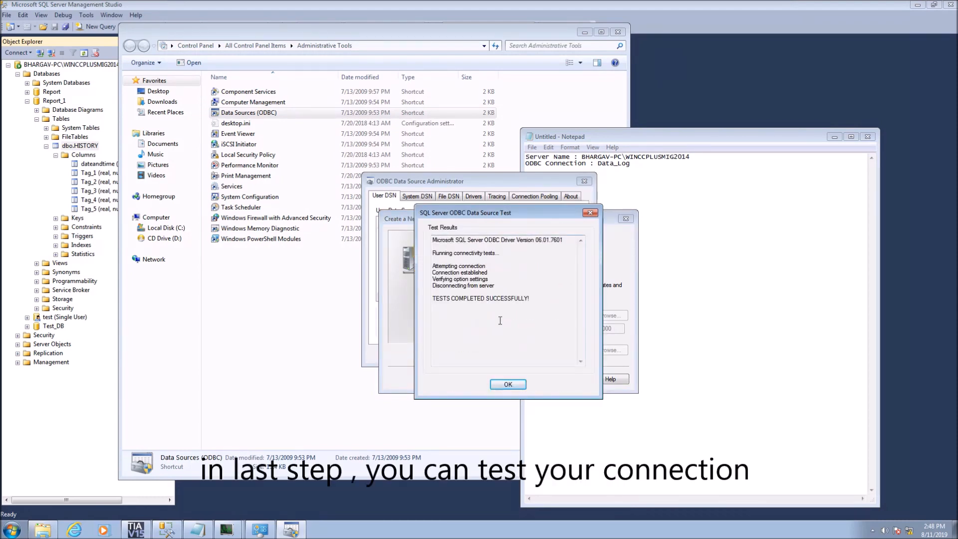
left_click(508, 384)
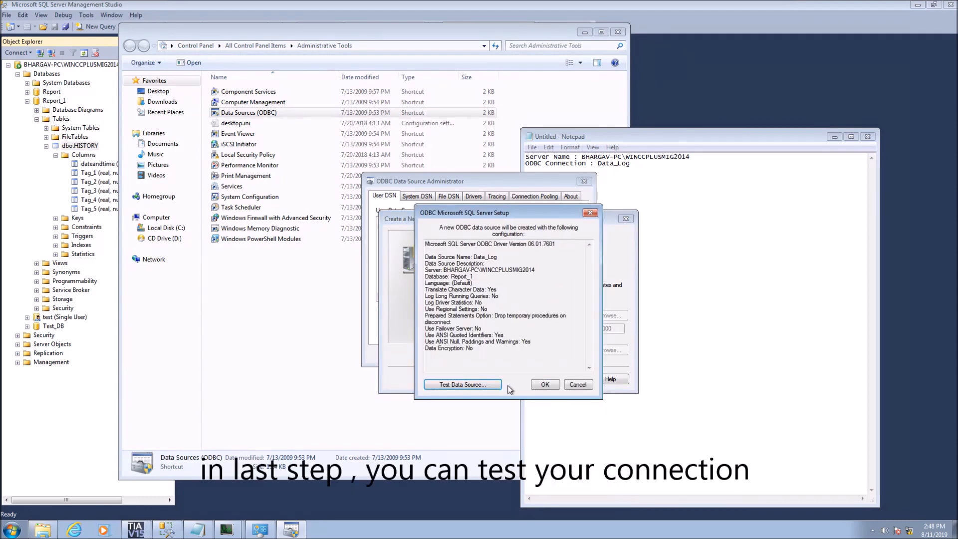
left_click(544, 385)
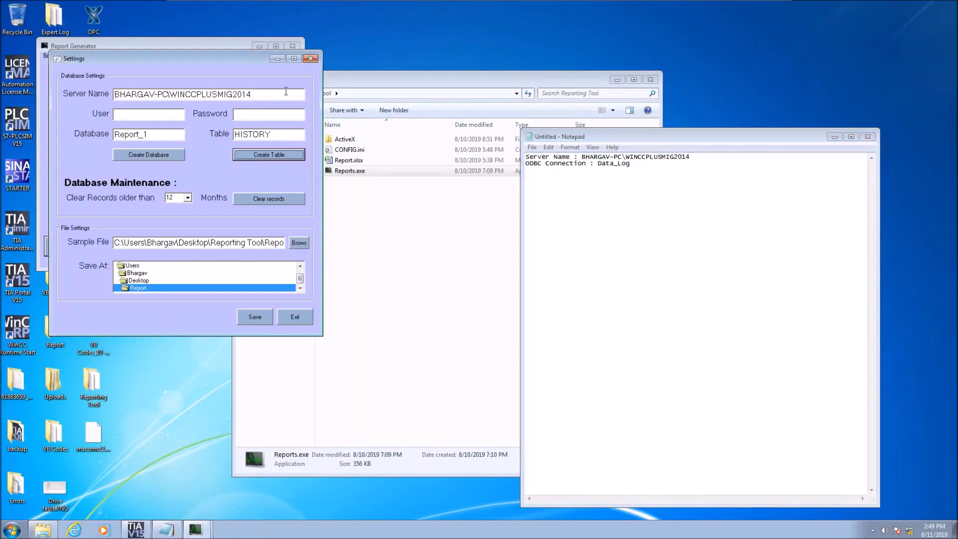
Close Report Generator's settings, exit the tool, and select Data_Log in the notes
left_click(254, 316)
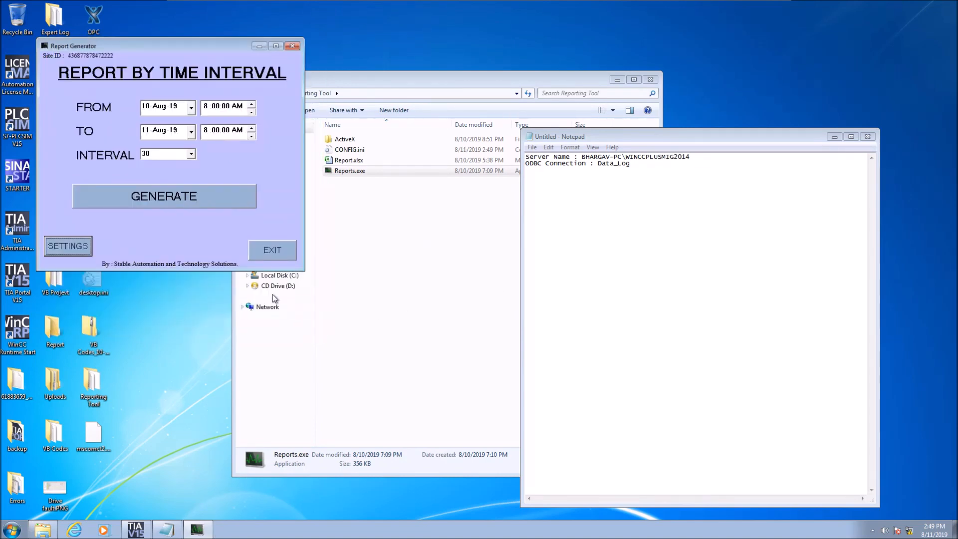
left_click(293, 46)
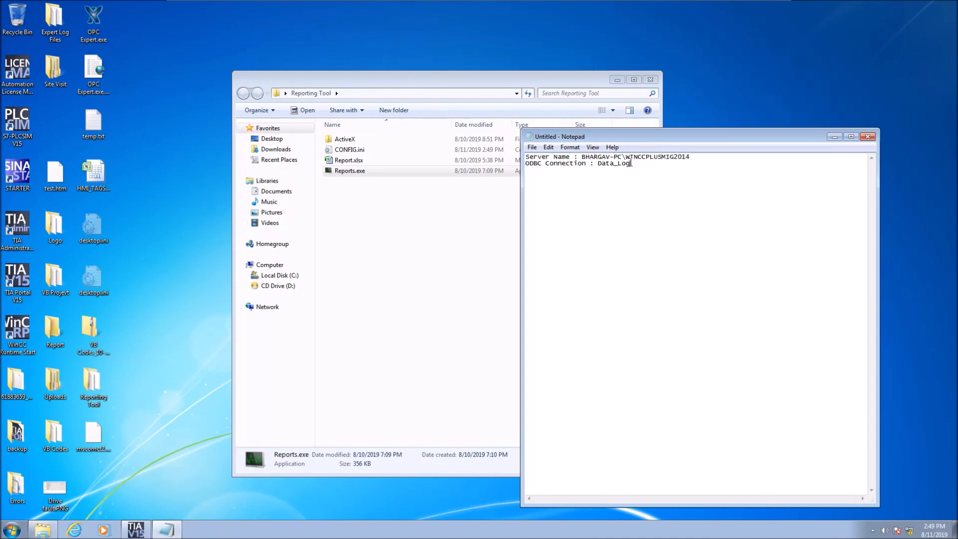
double_click(615, 163)
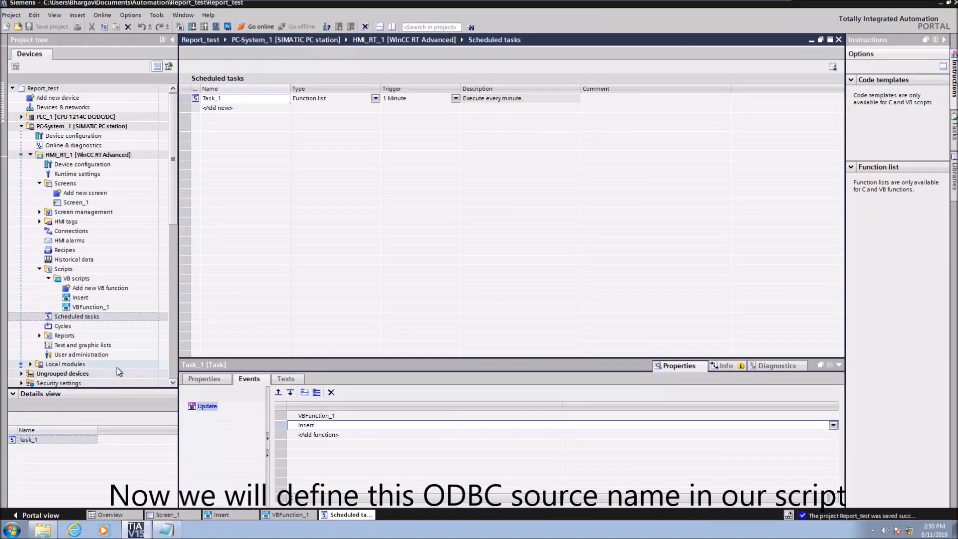
Change the Insert script's conn.Open to DSN Data_Log with Initial Catalog Report_1
left_click(80, 297)
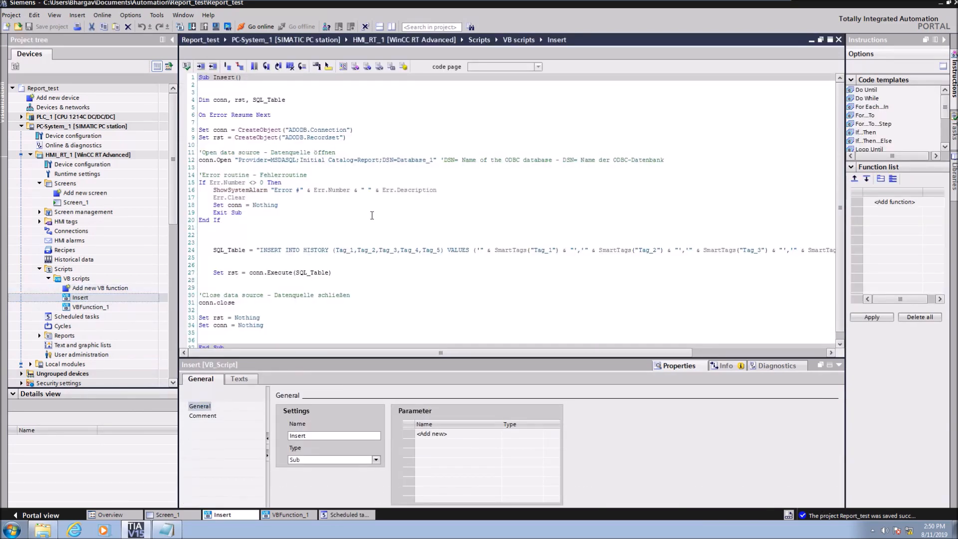
mouse_move(399, 161)
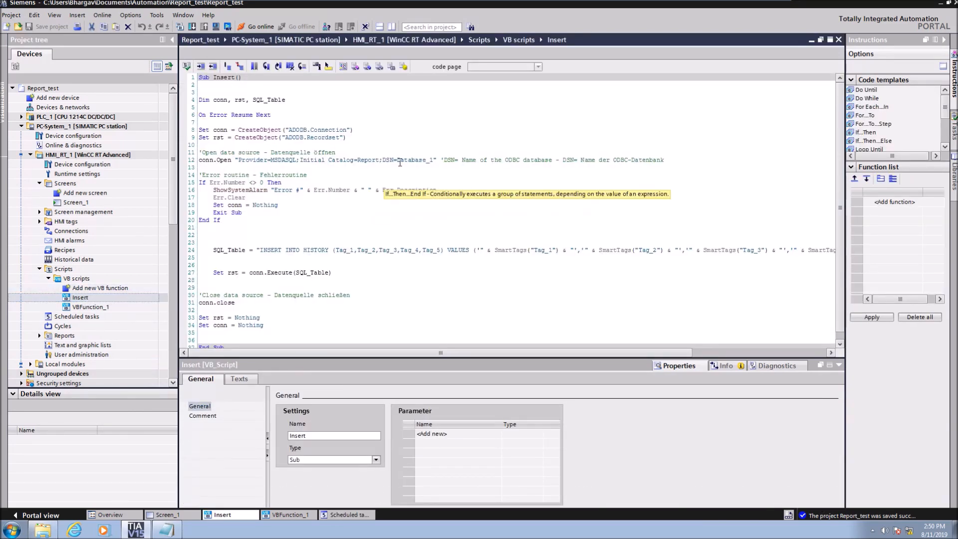
double_click(406, 161)
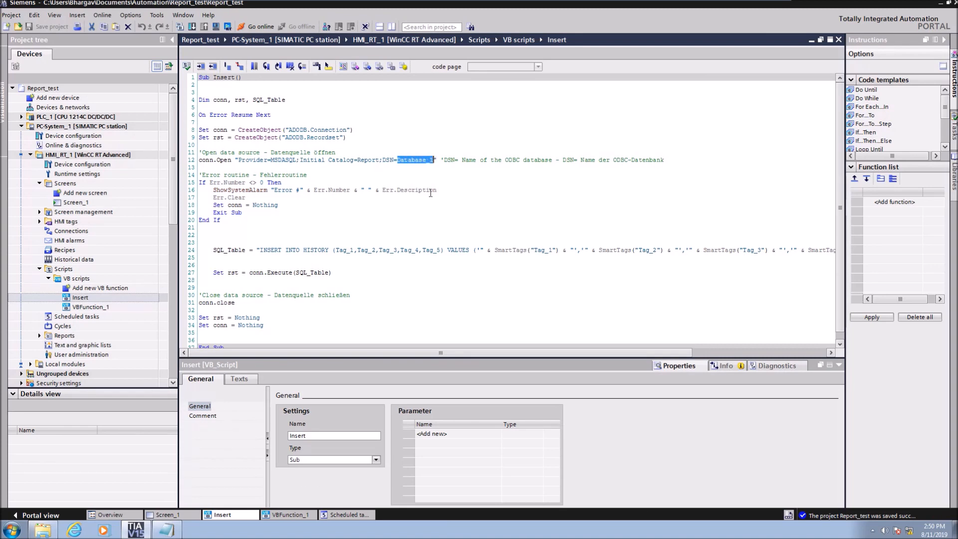
type("Data_Log")
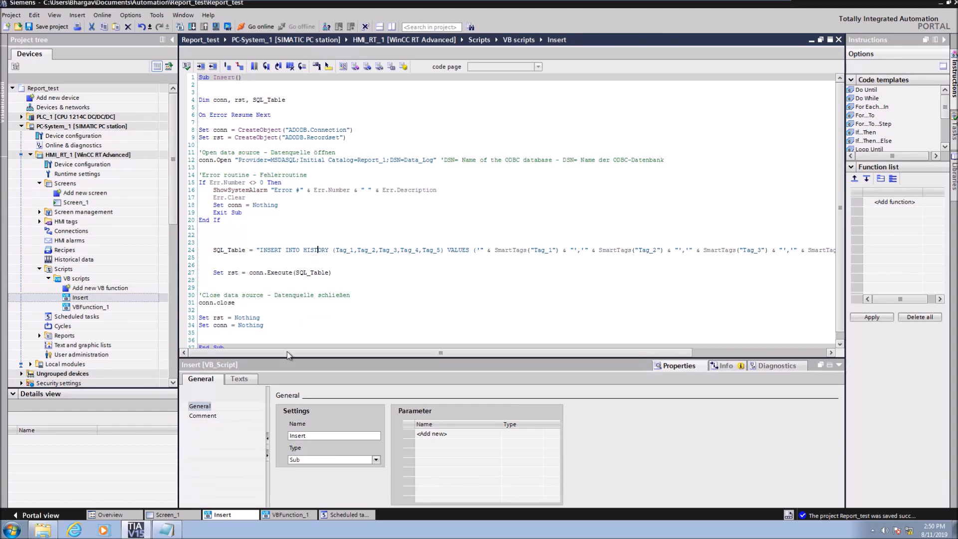
scroll("right", 3)
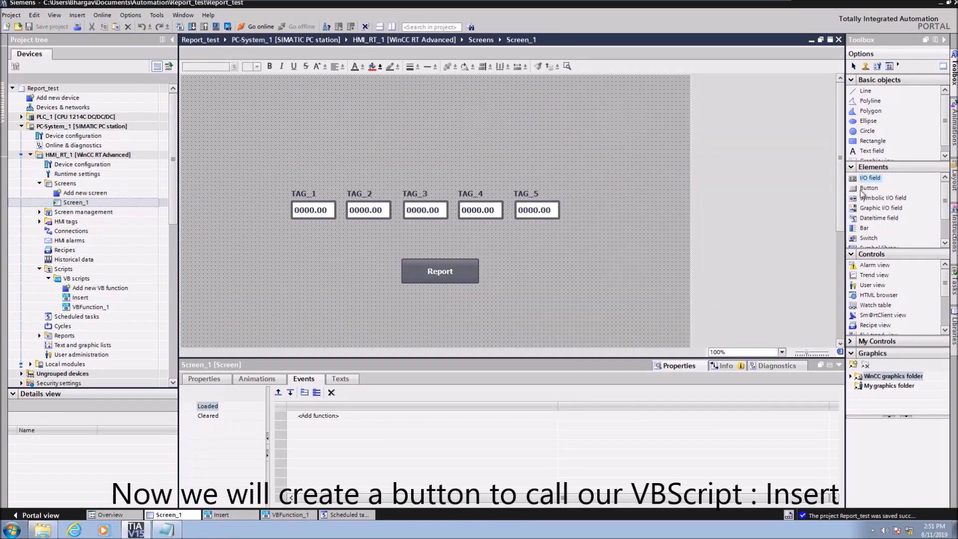
Add an 'Insert Data' button below Report whose Press event calls VB function Insert
left_click(870, 188)
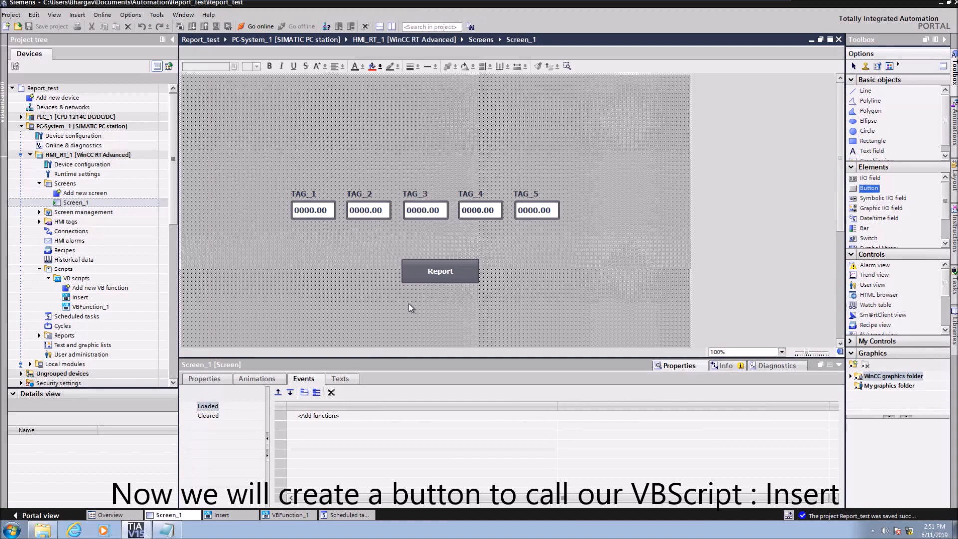
mouse_move(404, 305)
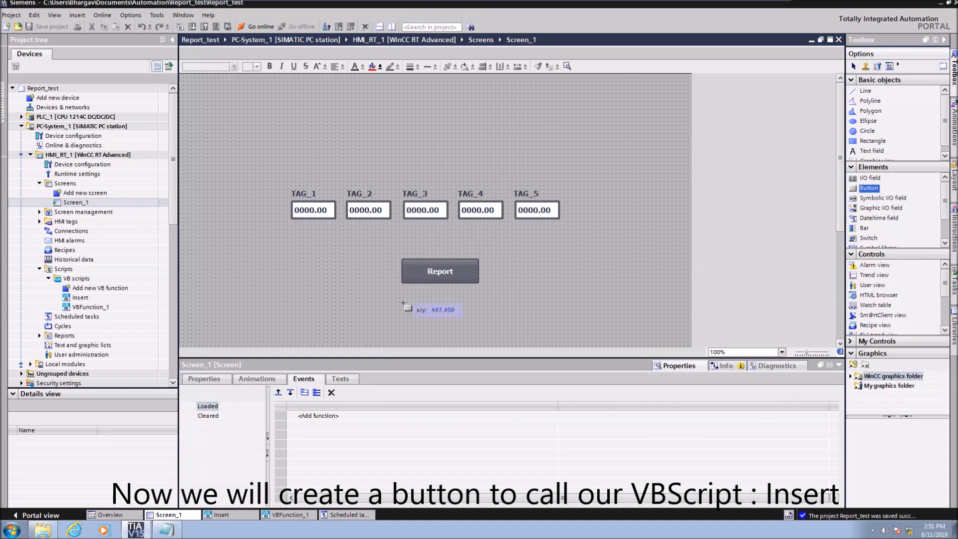
left_click_drag(403, 300, 480, 327)
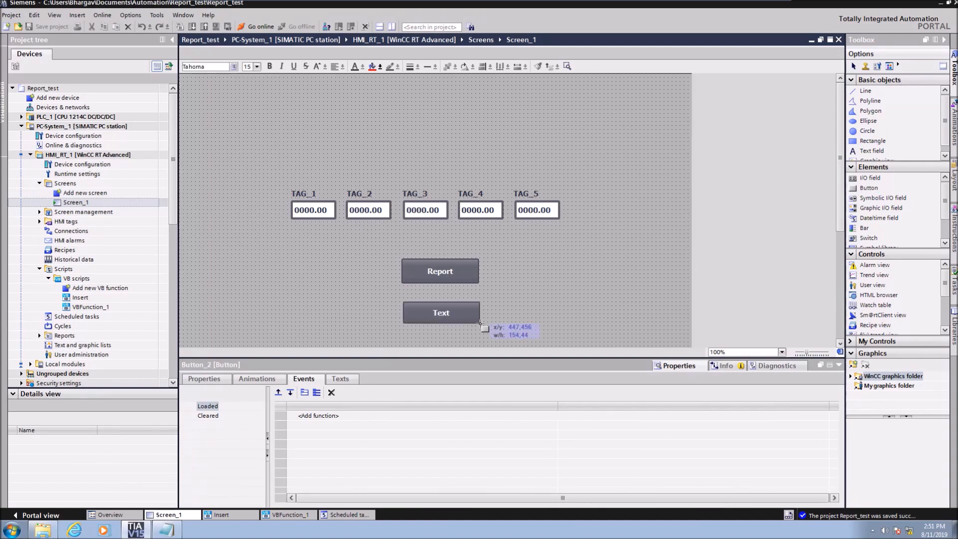
left_click(440, 313)
type("Insert Data")
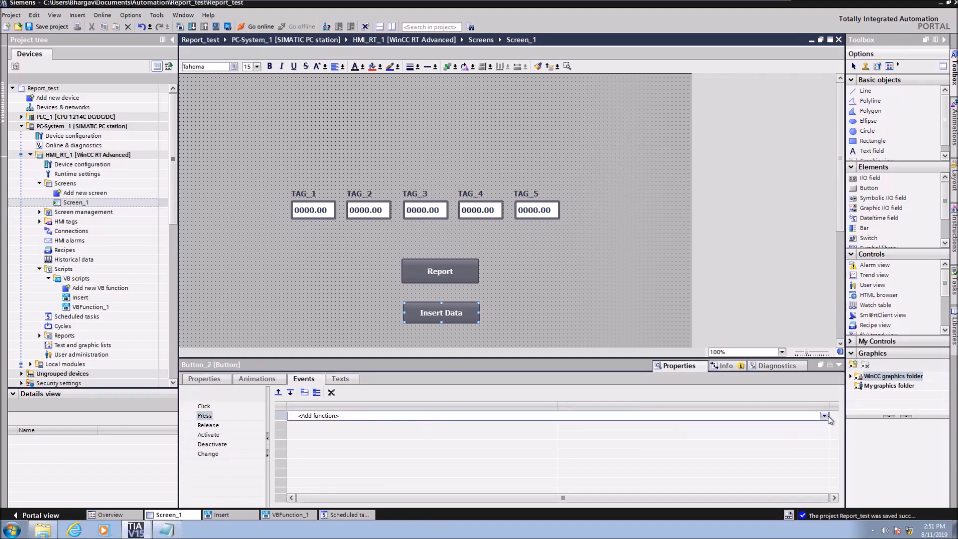
left_click(824, 417)
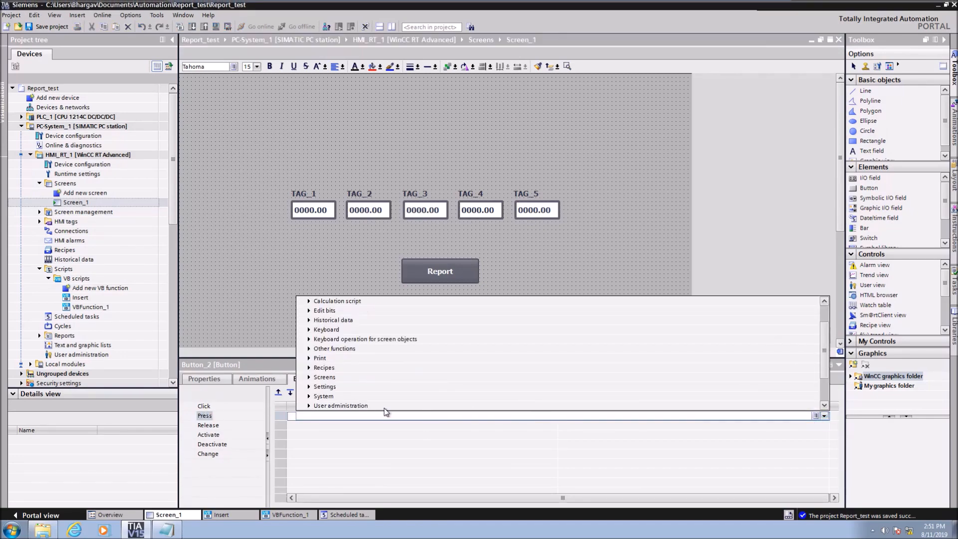
left_click(322, 378)
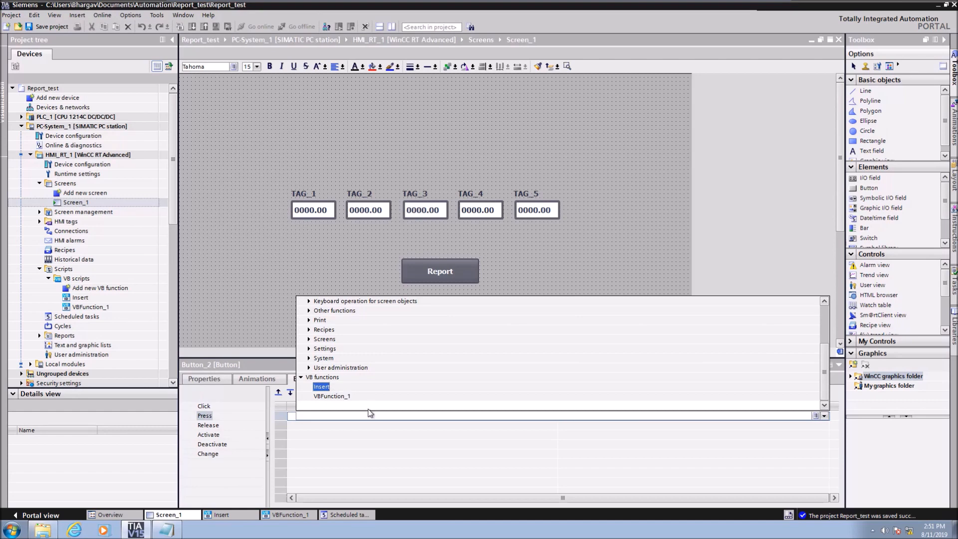
mouse_move(340, 392)
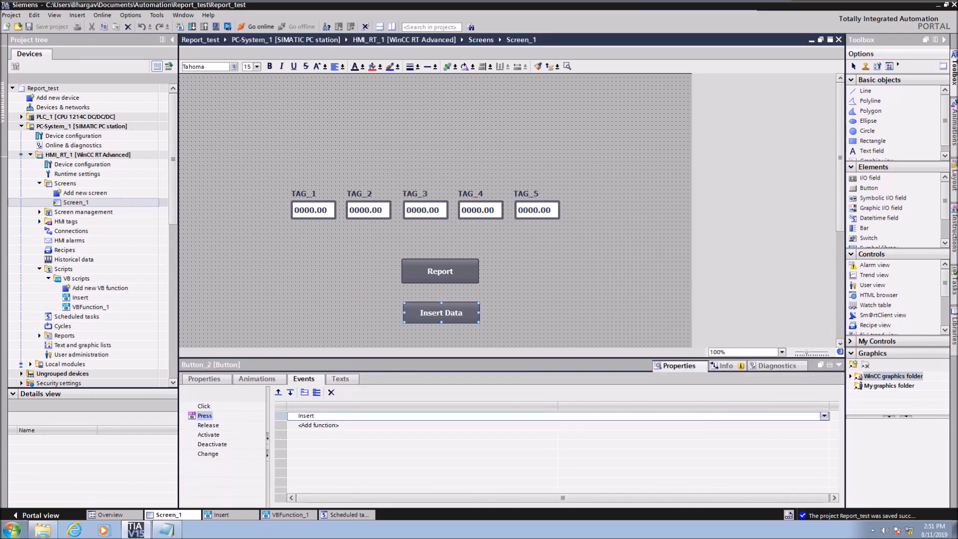
left_click(10, 528)
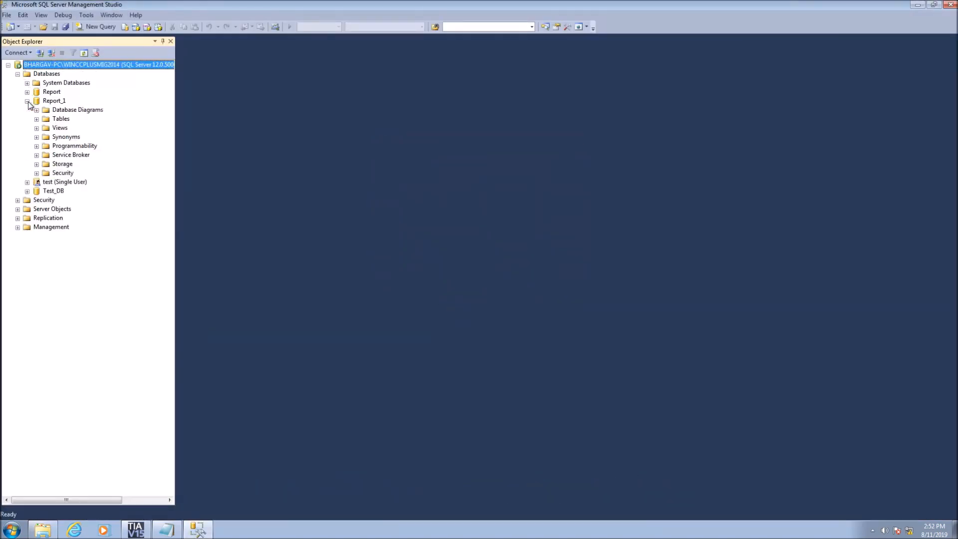
Select the top 1000 rows of Report_1's dbo.HISTORY table
right_click(73, 146)
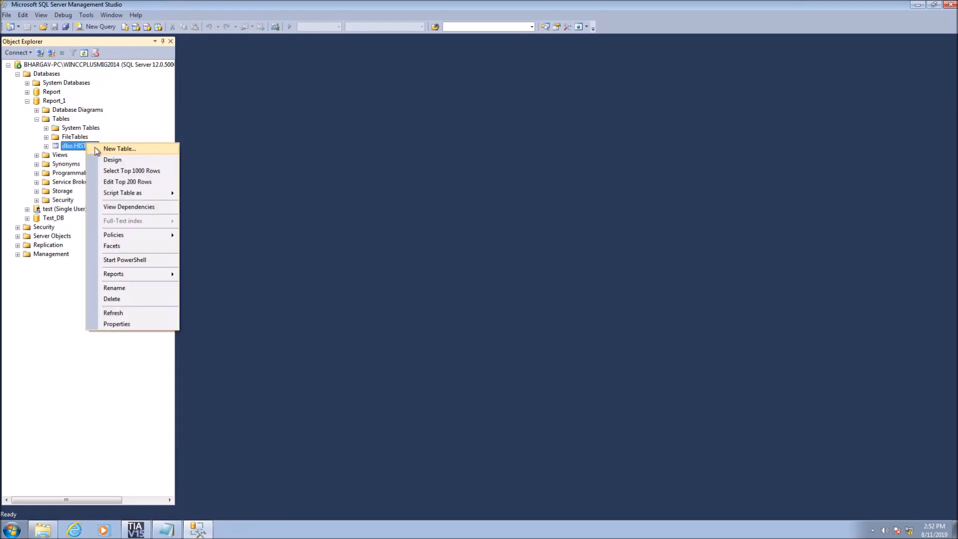
left_click(117, 324)
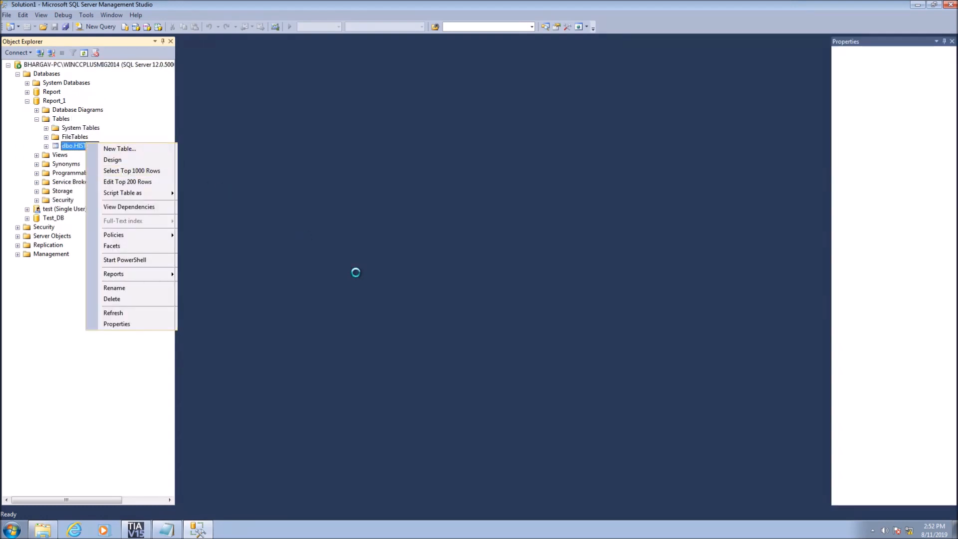
left_click(132, 171)
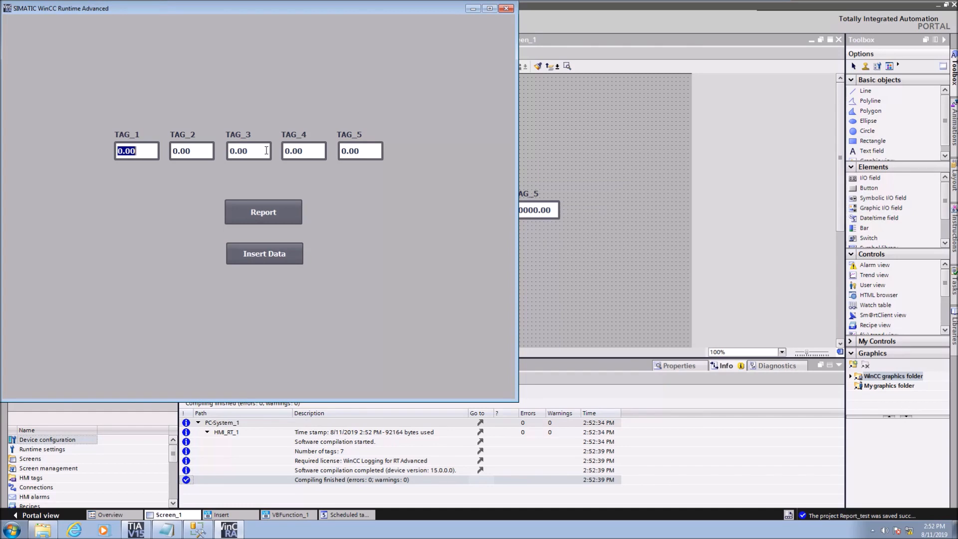
Enter tag values 1.00 through 5.00 and press Insert Data to log them
type("1.00")
left_click(192, 151)
type("2")
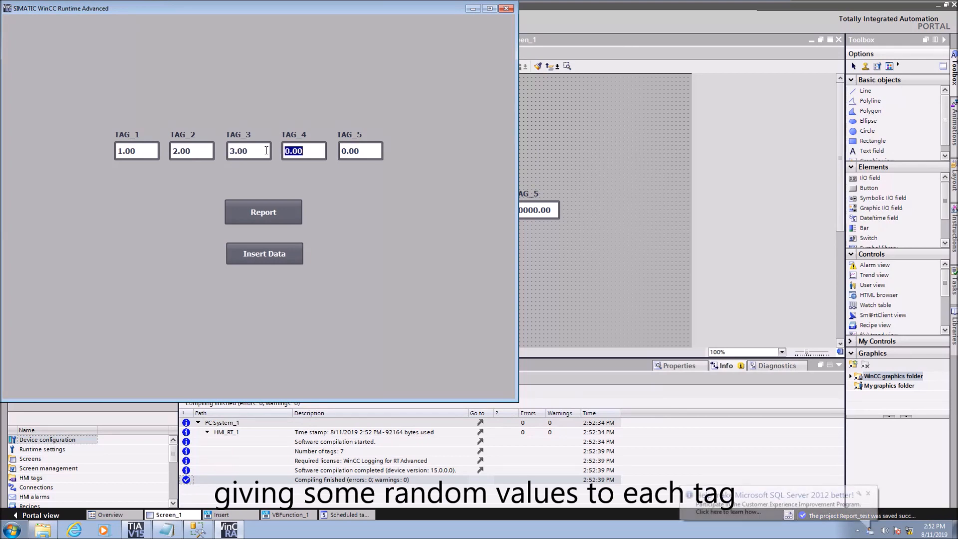
type("5")
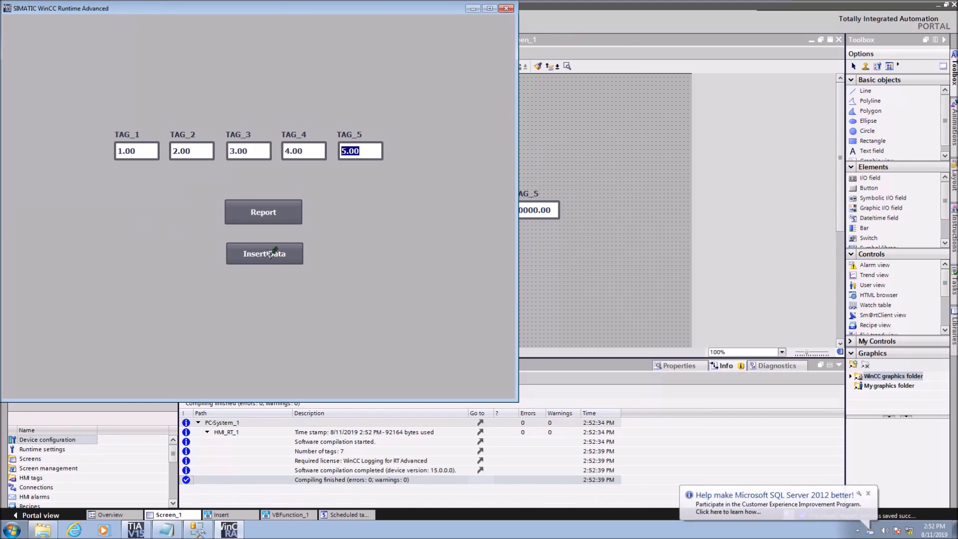
left_click(264, 254)
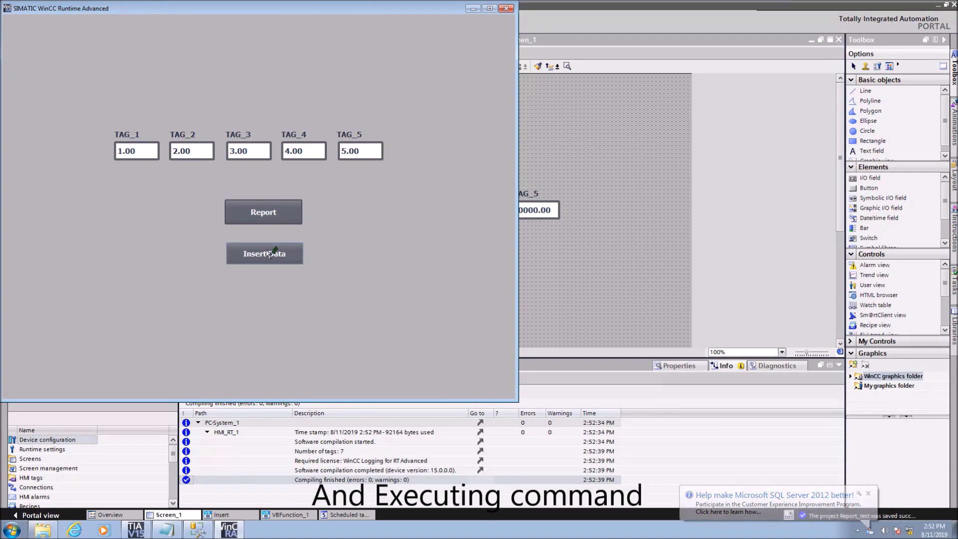
left_click(264, 253)
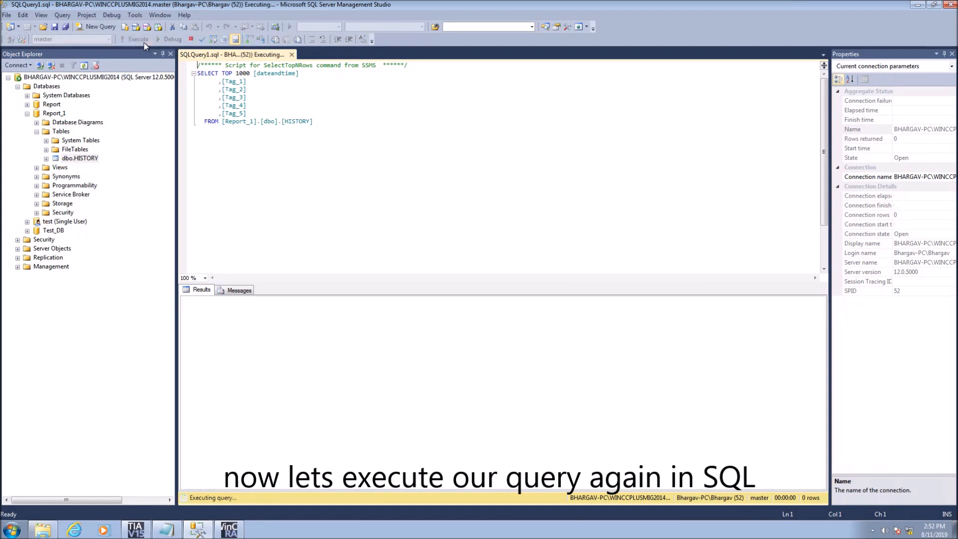
Run the HISTORY query, then log another set of tag values from runtime
left_click(134, 39)
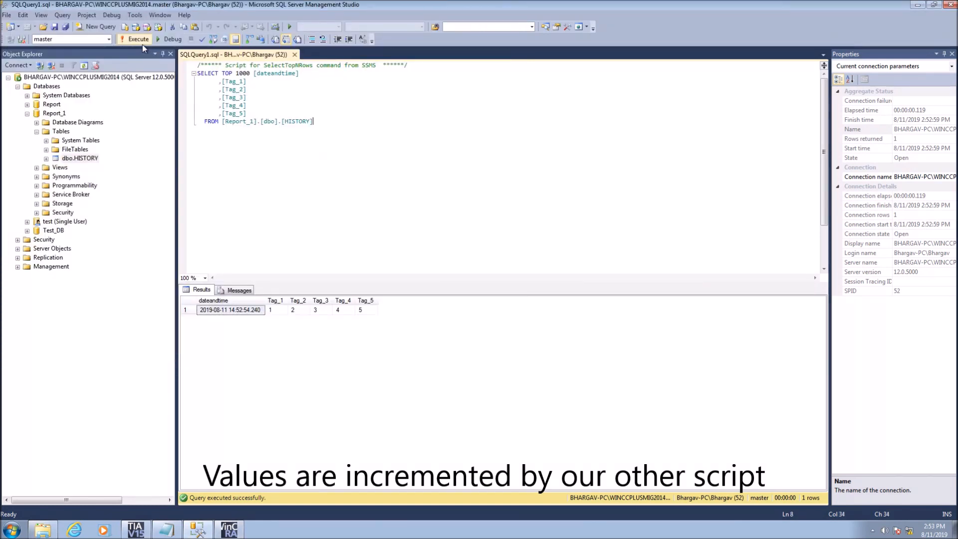
left_click(139, 38)
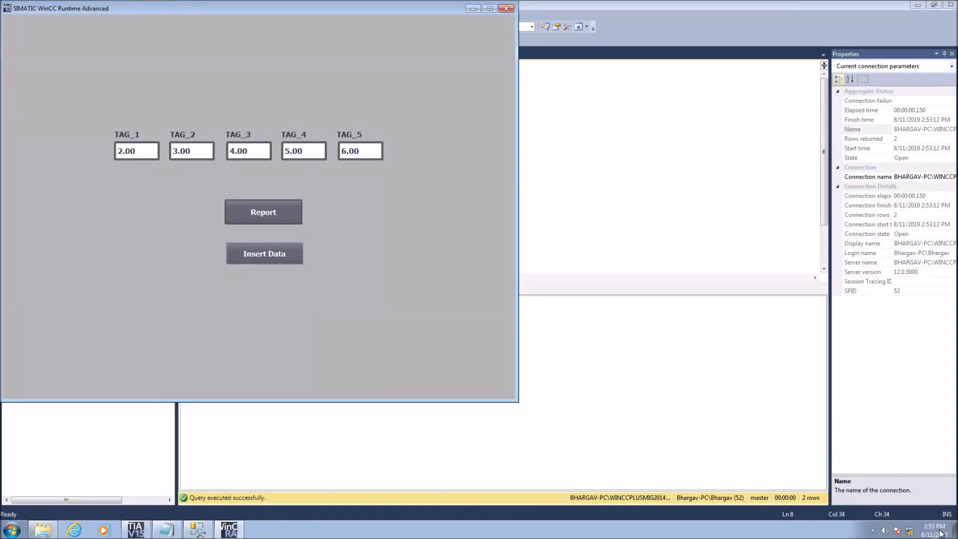
left_click(933, 529)
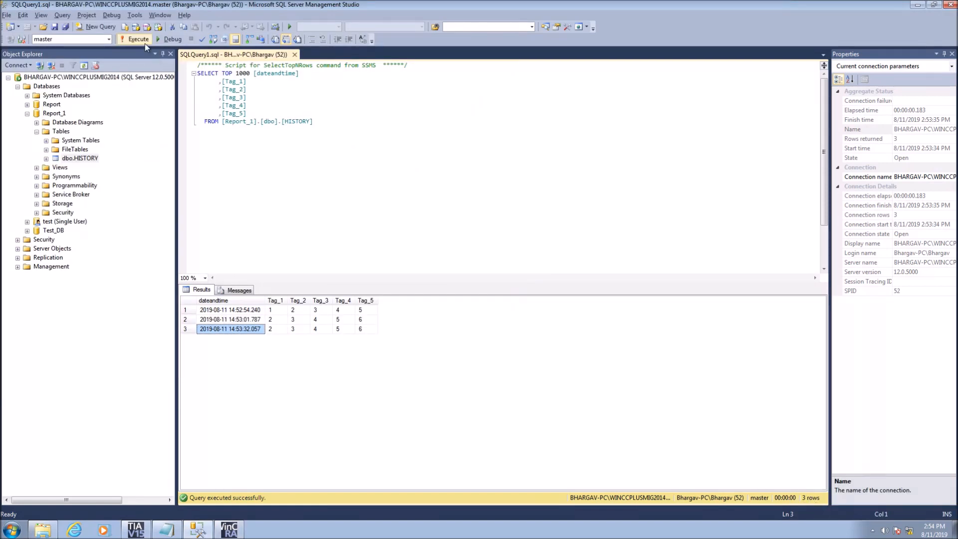
Rerun the HISTORY query and compare the newest records' timestamps
left_click(138, 38)
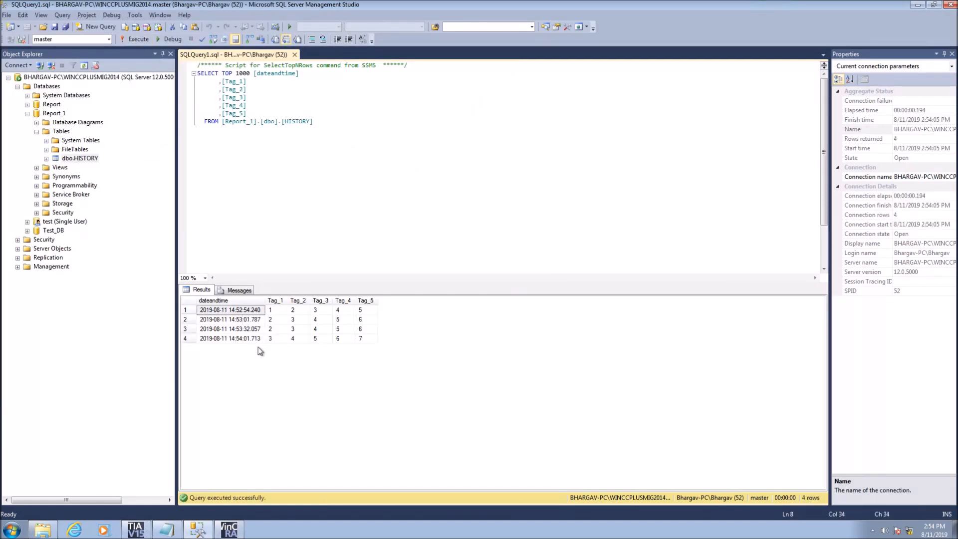
left_click(231, 338)
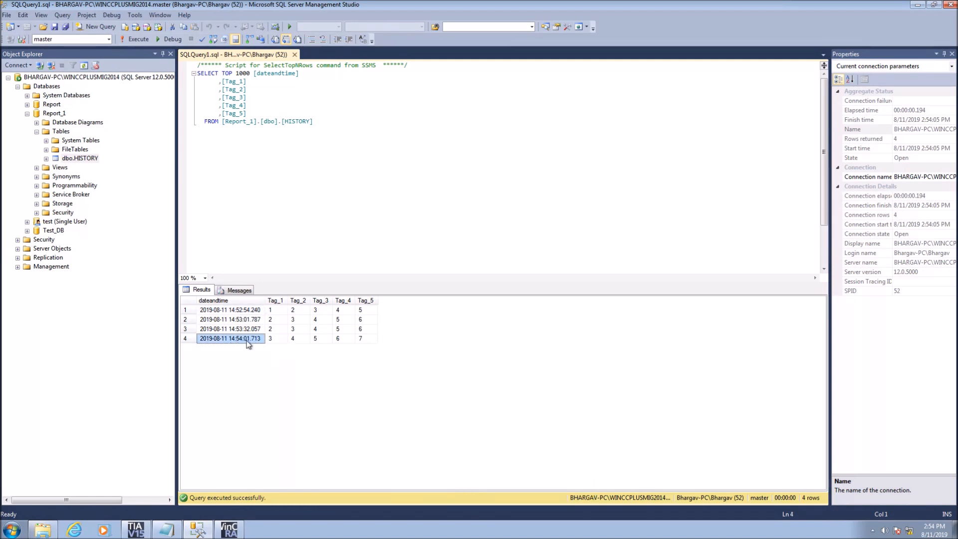
left_click(231, 319)
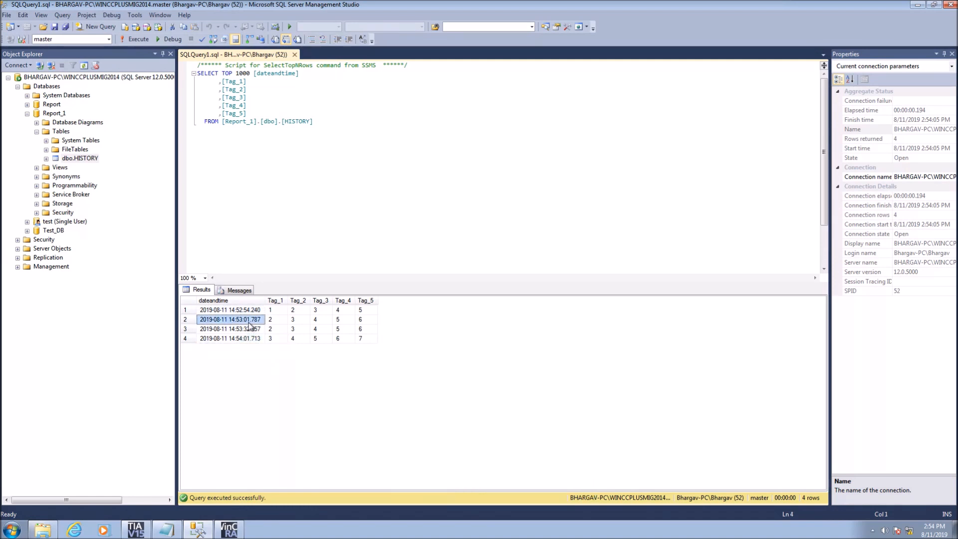
left_click(230, 338)
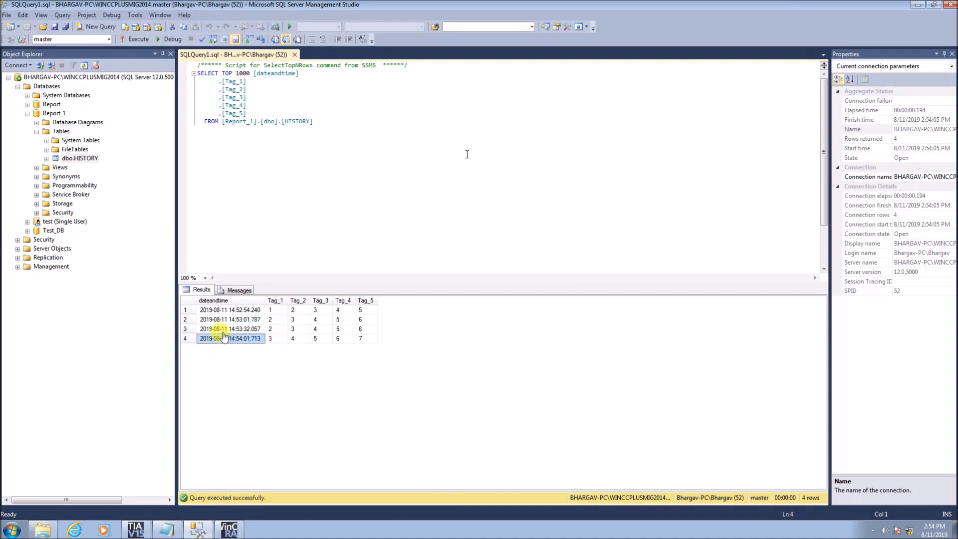
left_click(231, 338)
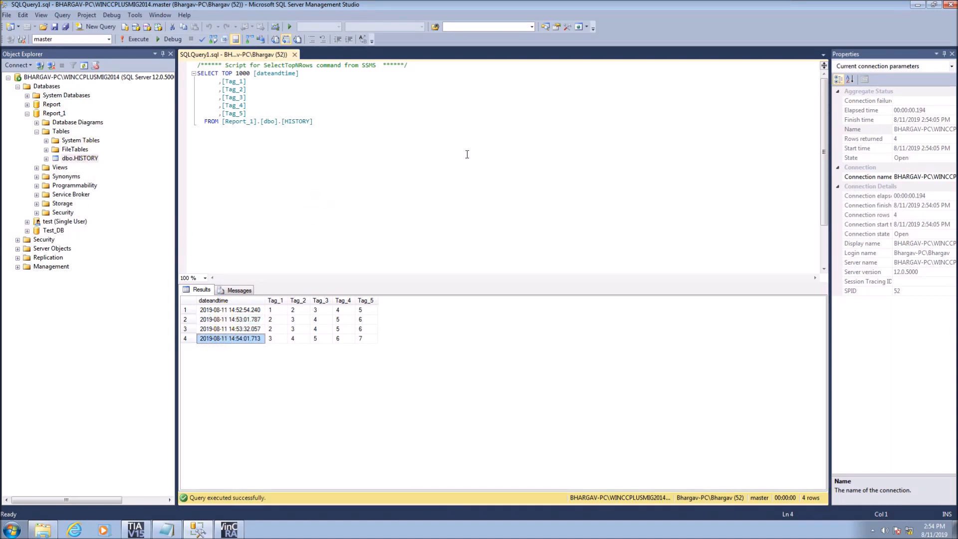
left_click(28, 103)
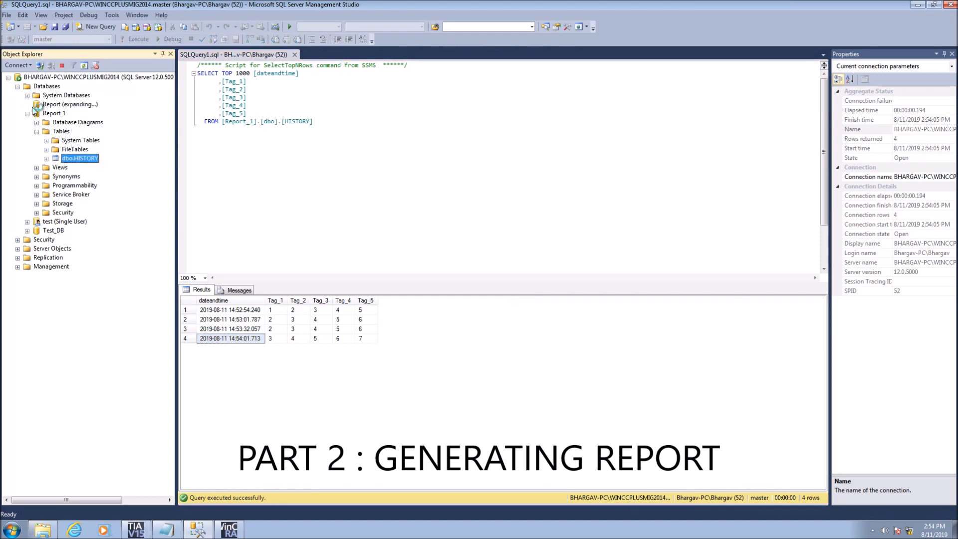
Query the Report database's dbo.HISTORY table and scroll to its last timestamped record
left_click(28, 104)
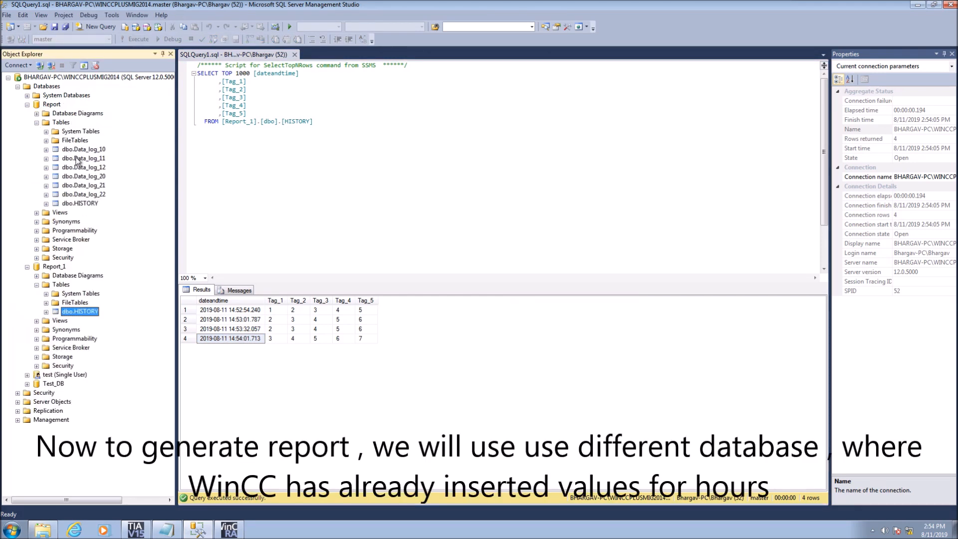
right_click(80, 204)
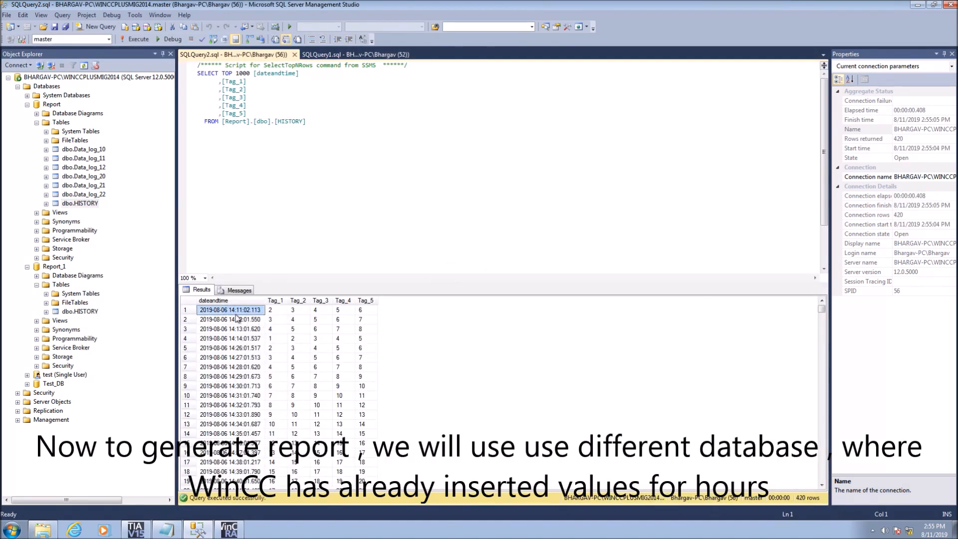
scroll("down", 3)
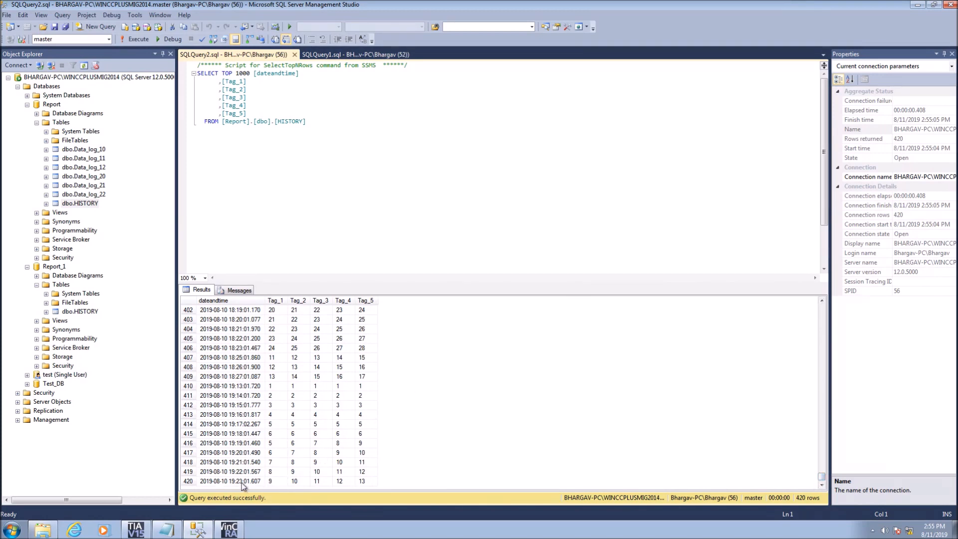
left_click(230, 482)
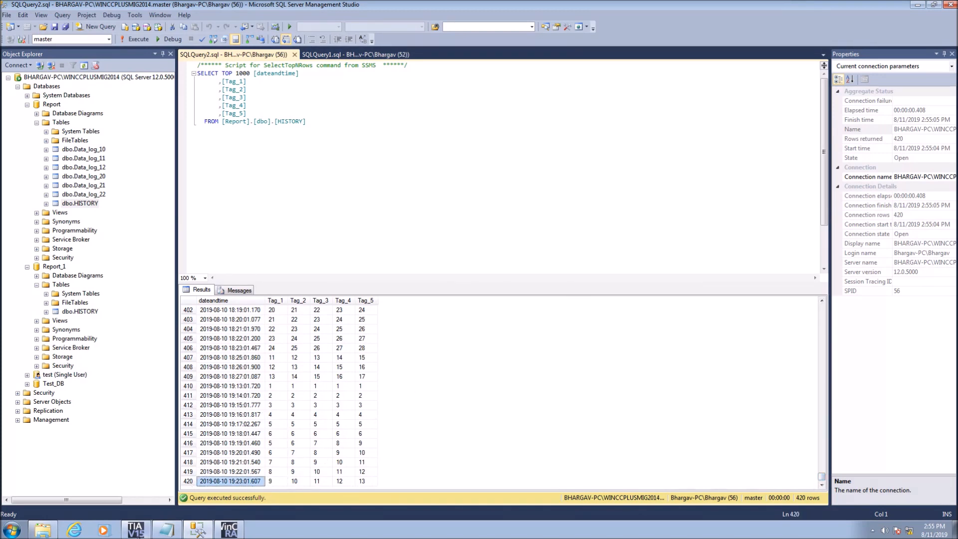
mouse_move(136, 530)
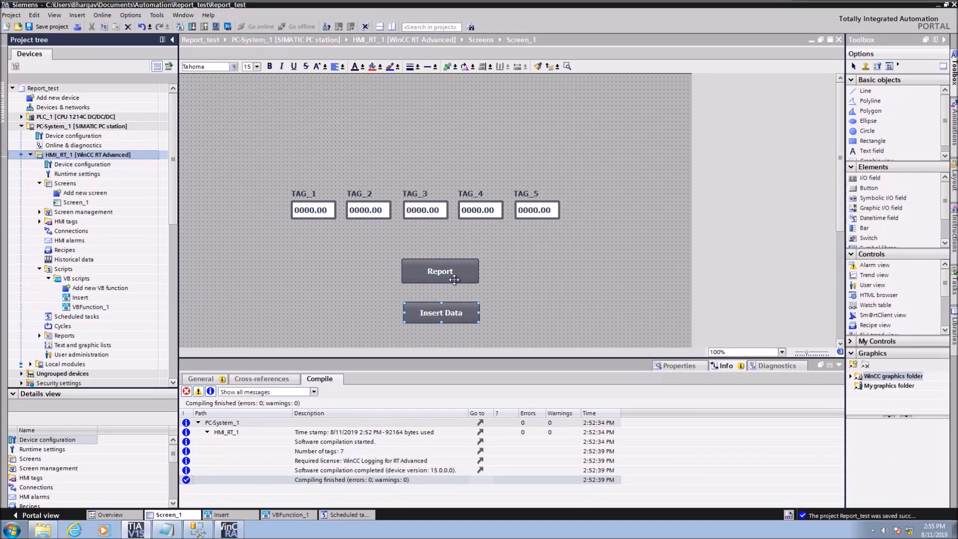
Select Screen_1's Report button to view its StartProgram Reports.exe Press event
left_click(440, 271)
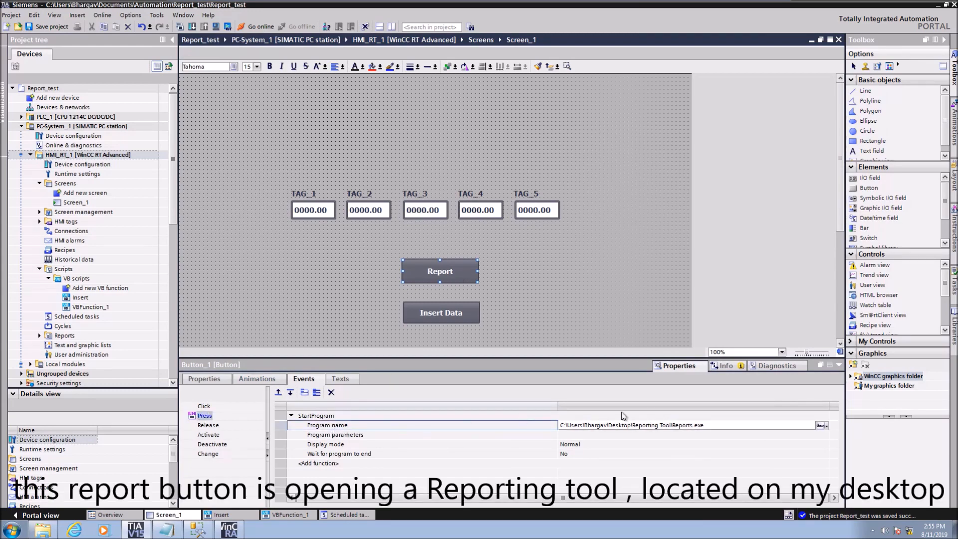
mouse_move(647, 436)
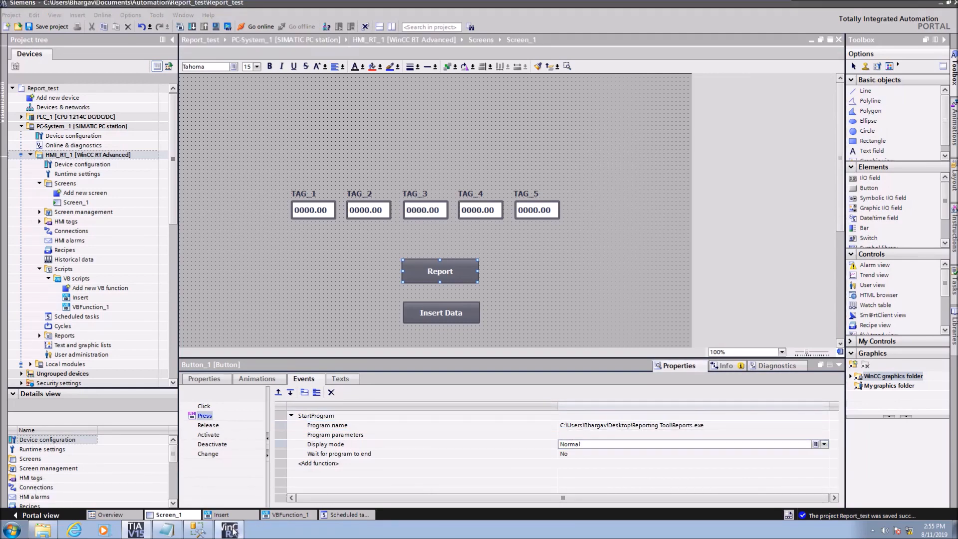
Launch Report Generator from runtime and save the database name changed to Report
left_click(231, 529)
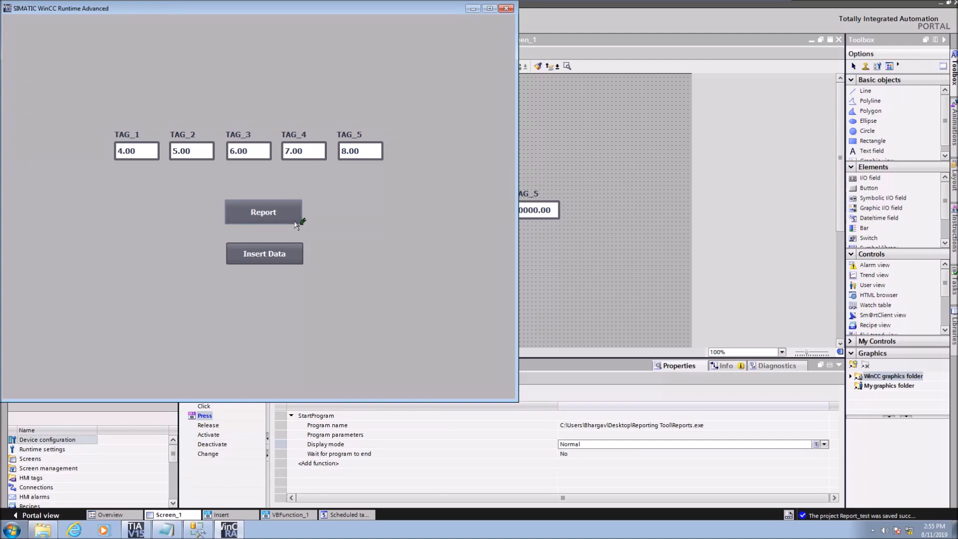
left_click(263, 212)
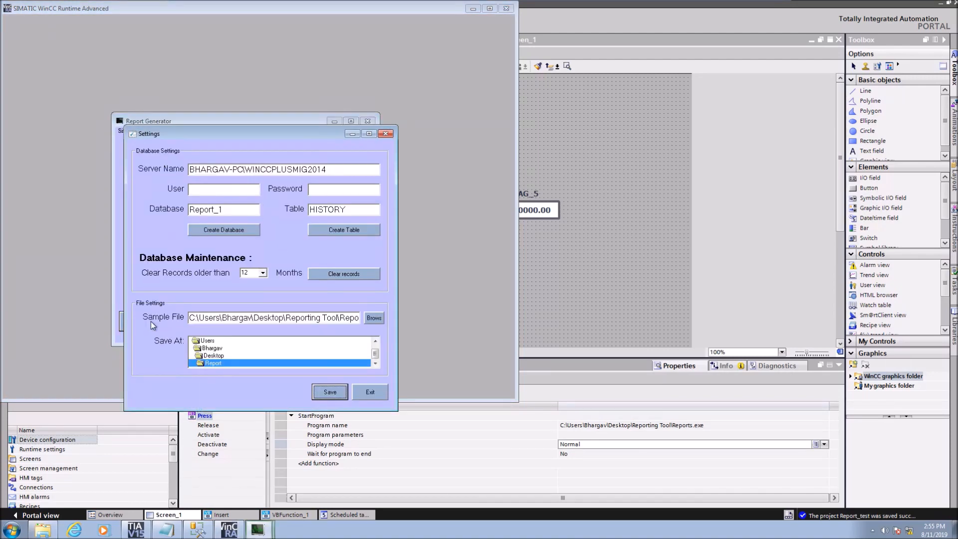
mouse_move(229, 221)
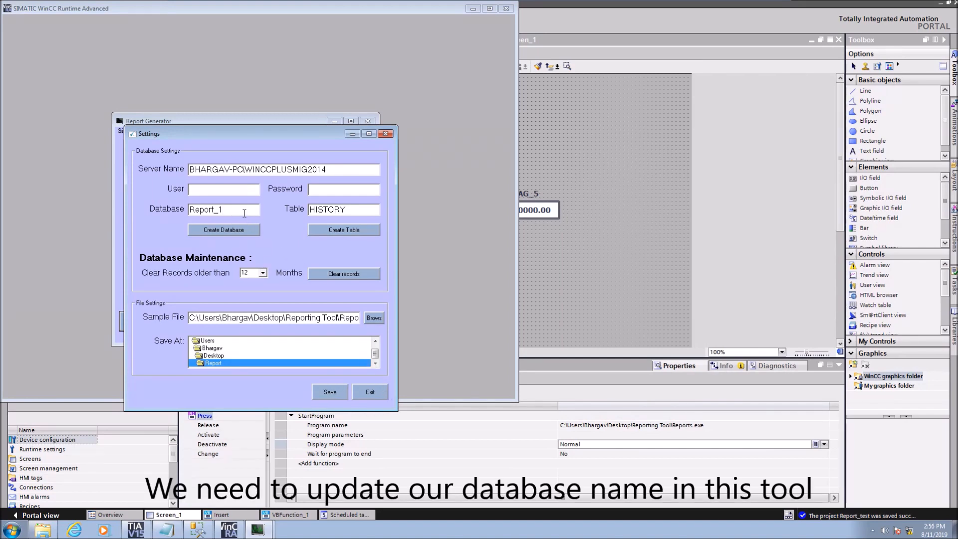
key("Backspace")
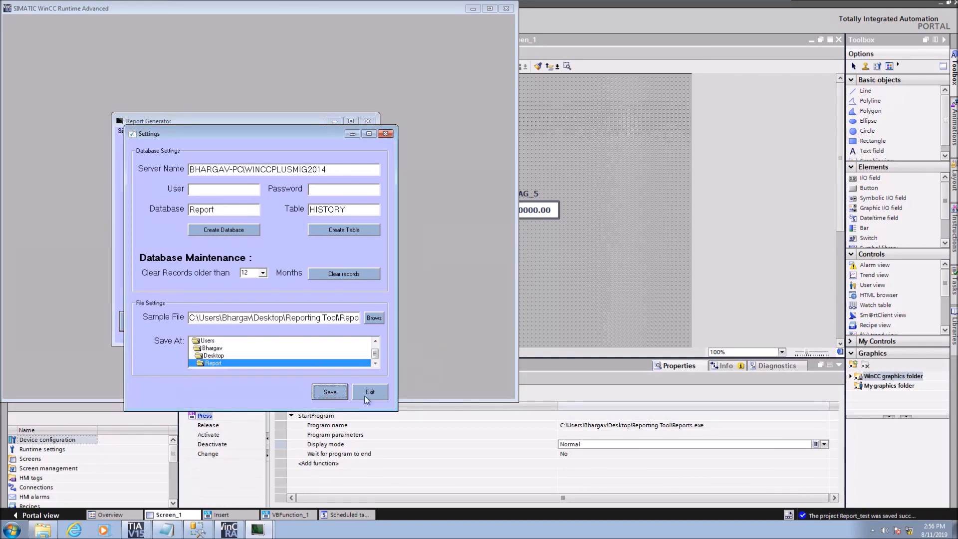
left_click(369, 392)
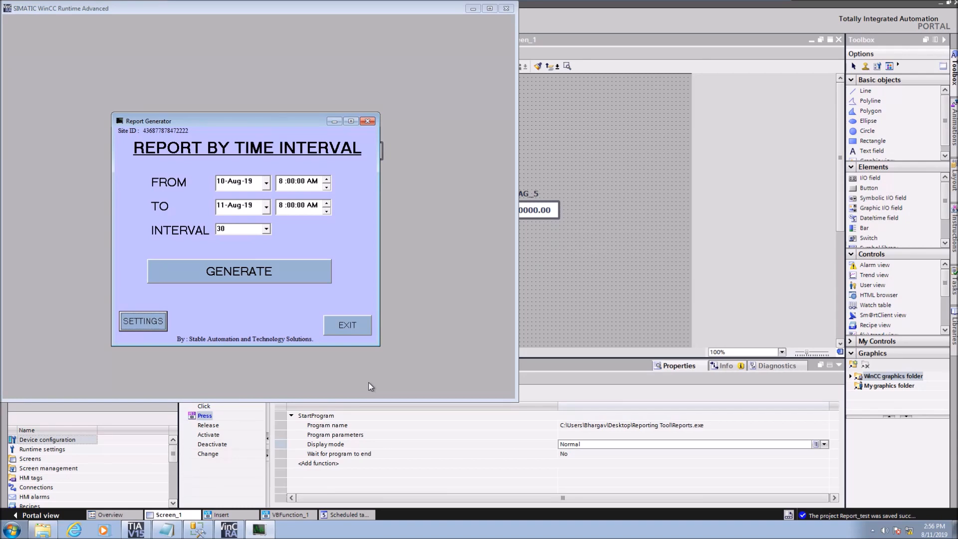
mouse_move(171, 315)
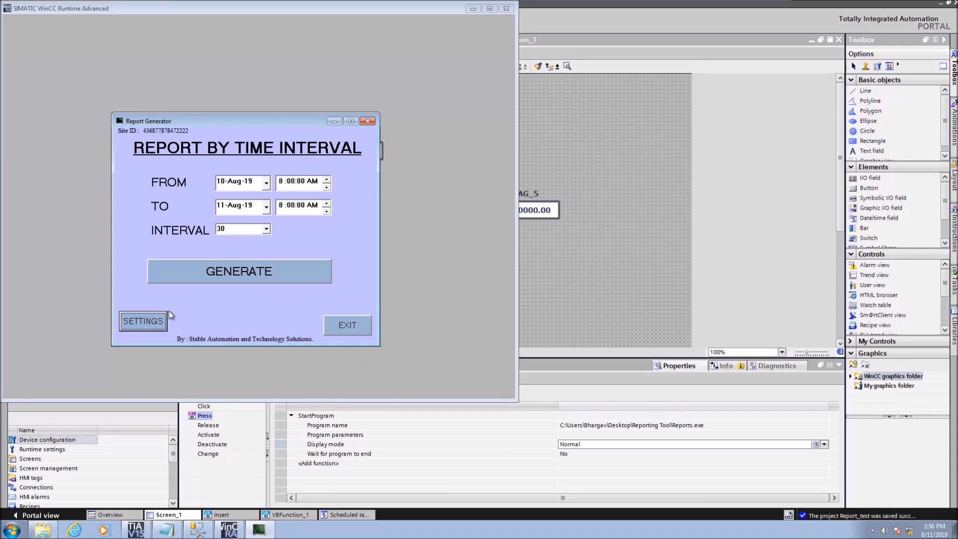
mouse_move(198, 280)
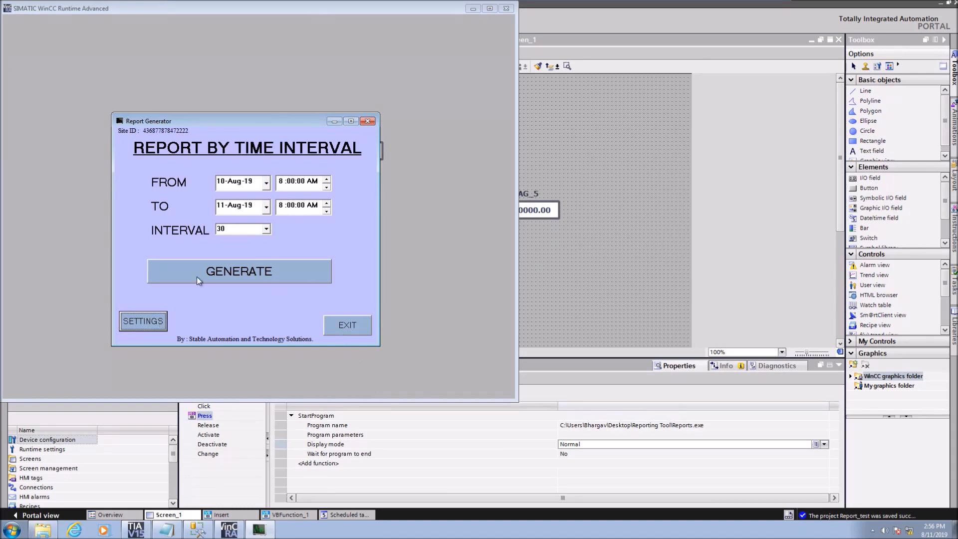
Clear records older than 12 months and answer the delete confirmation
left_click(143, 321)
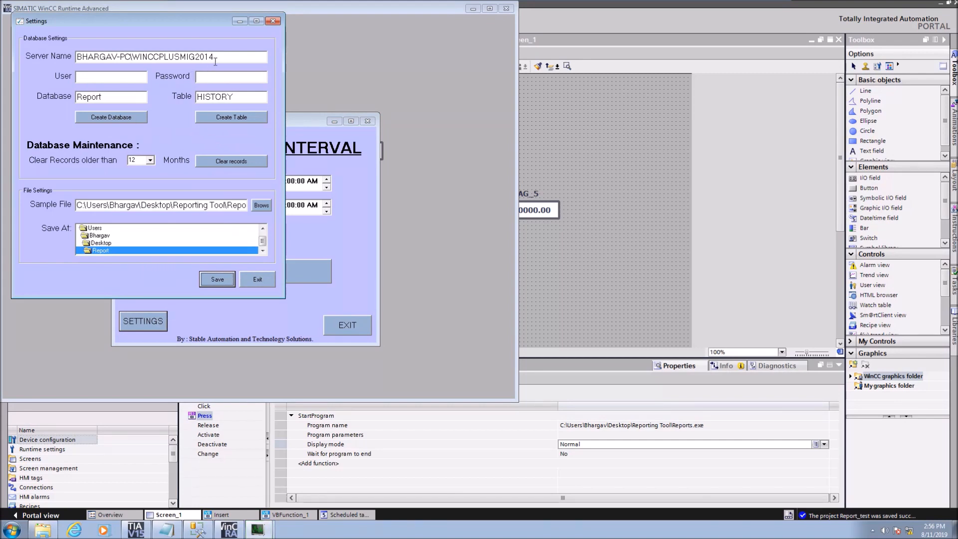
mouse_move(122, 163)
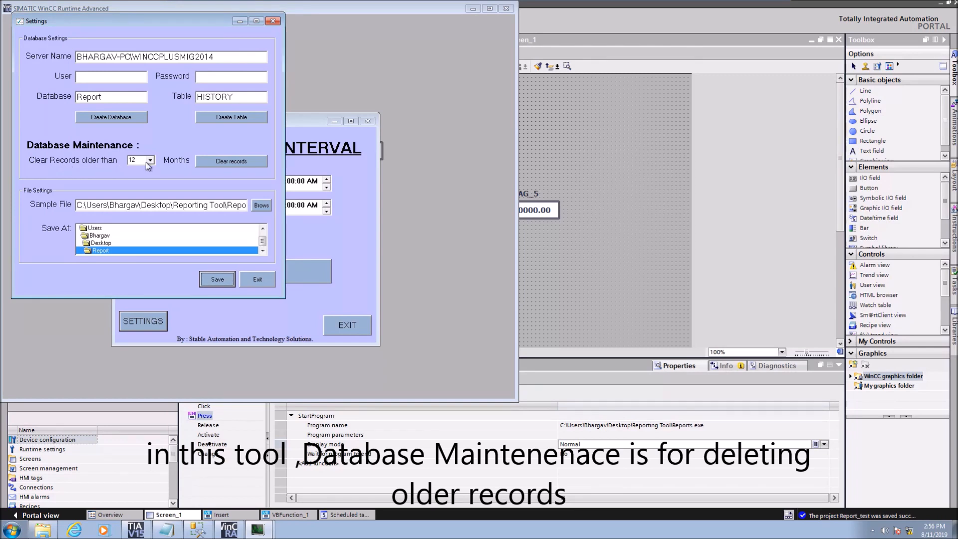
left_click(149, 161)
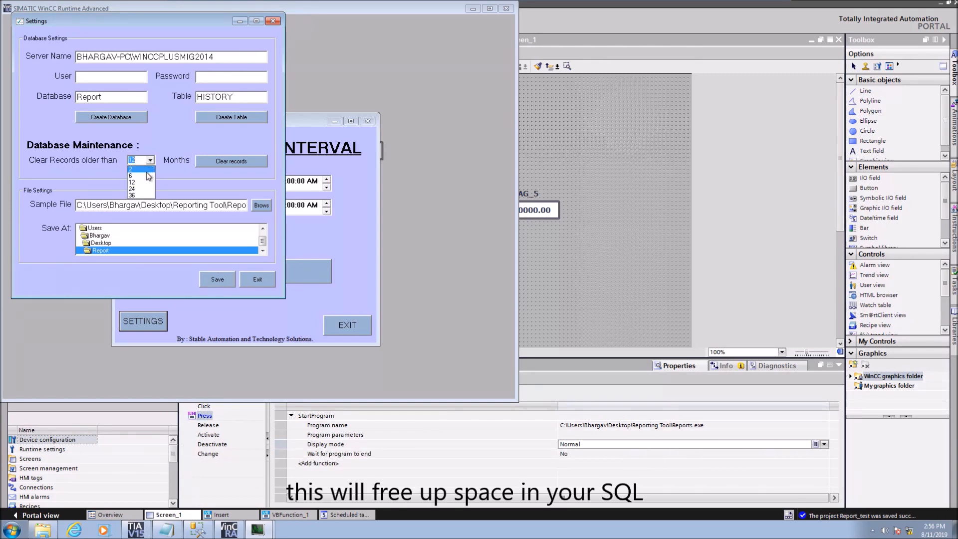
left_click(149, 160)
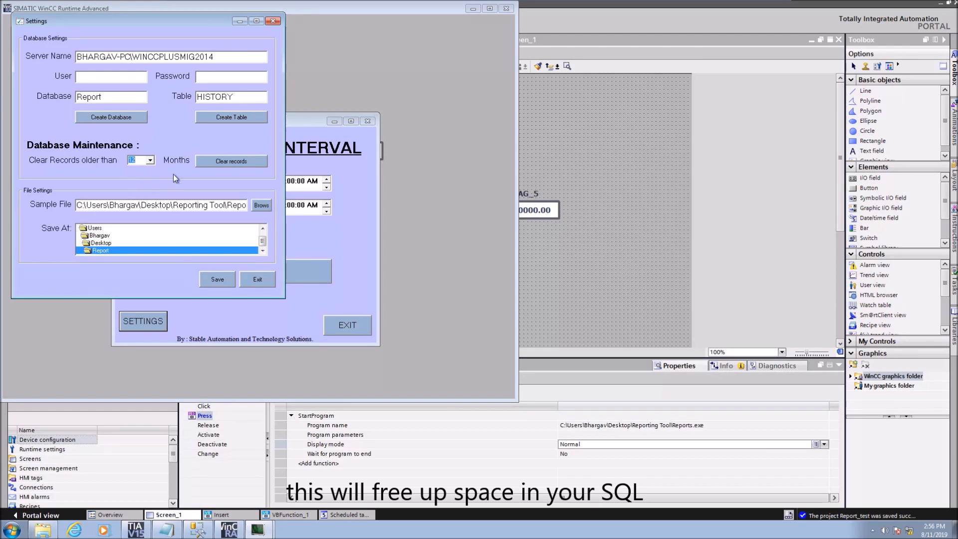
left_click(231, 160)
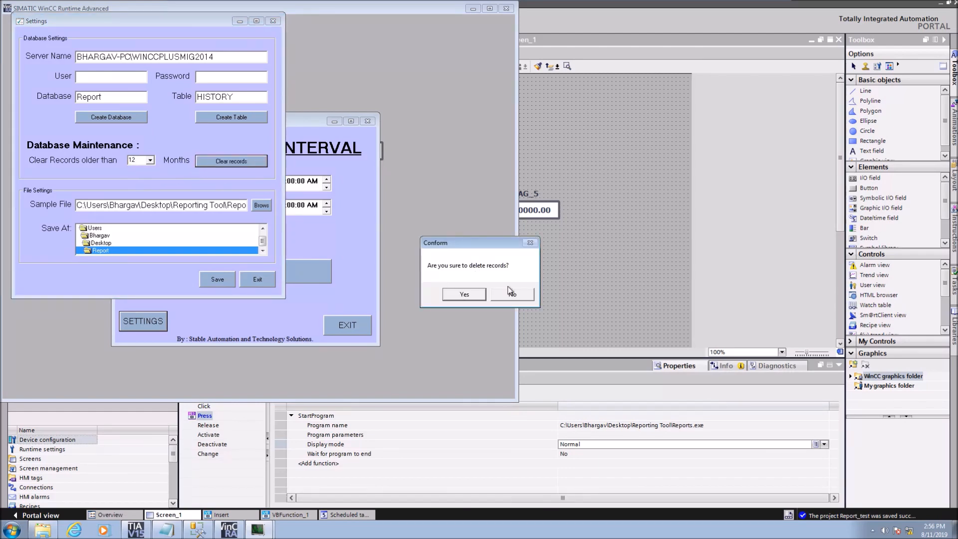
left_click(512, 294)
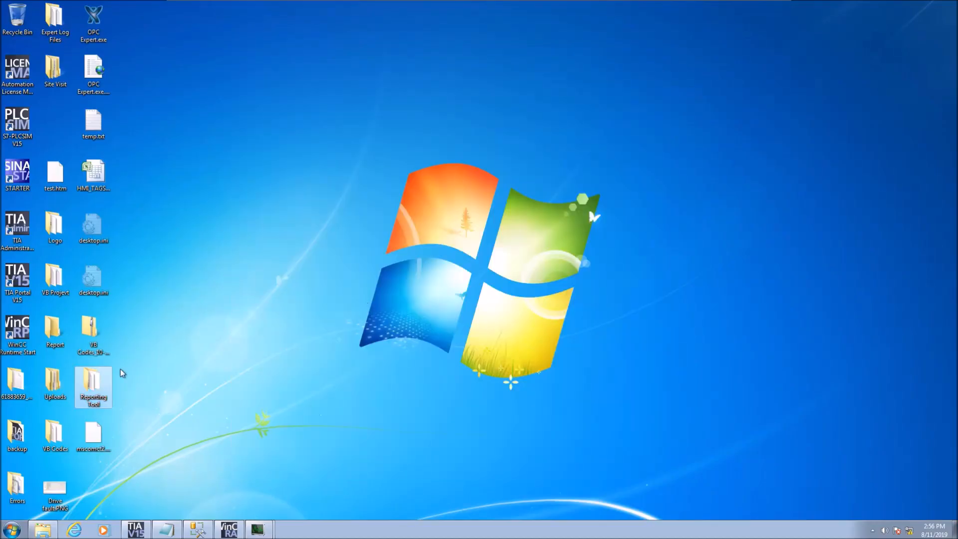
Open Report.xlsx from the Reporting Tool folder to view its Tag 1–Tag 5 template
double_click(93, 384)
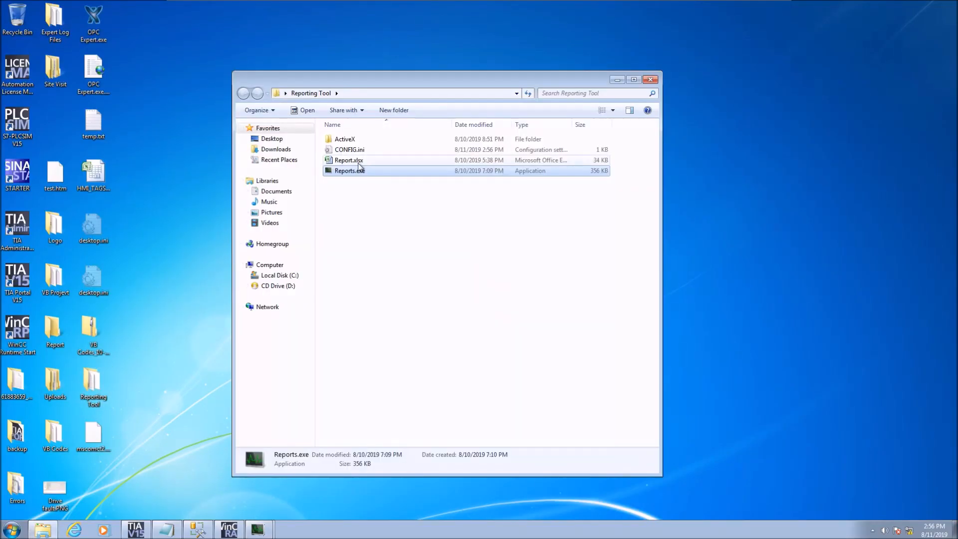
double_click(349, 160)
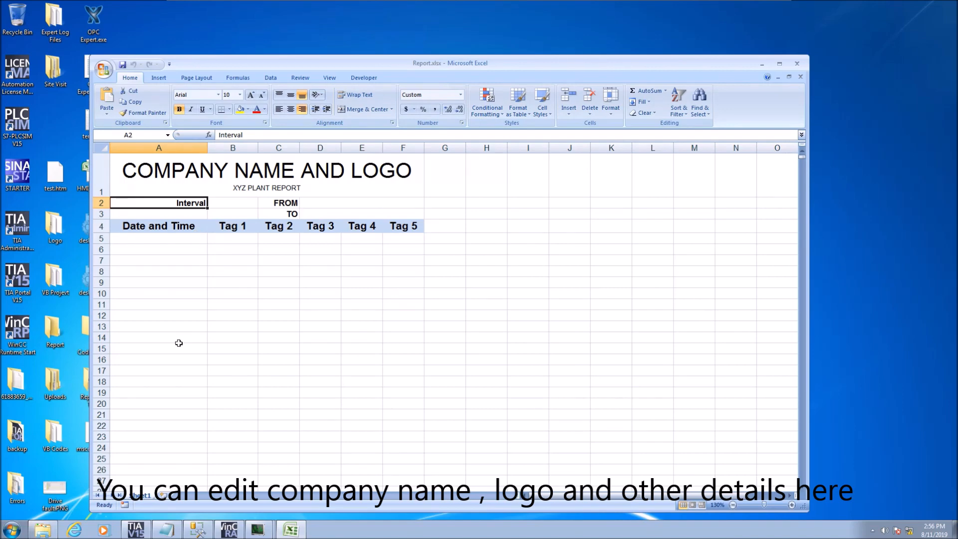
mouse_move(301, 225)
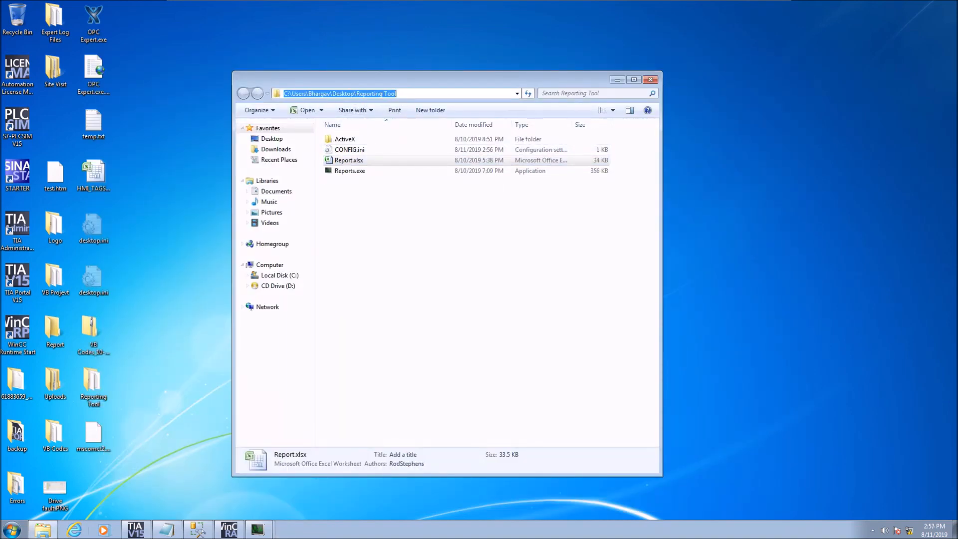
mouse_move(257, 529)
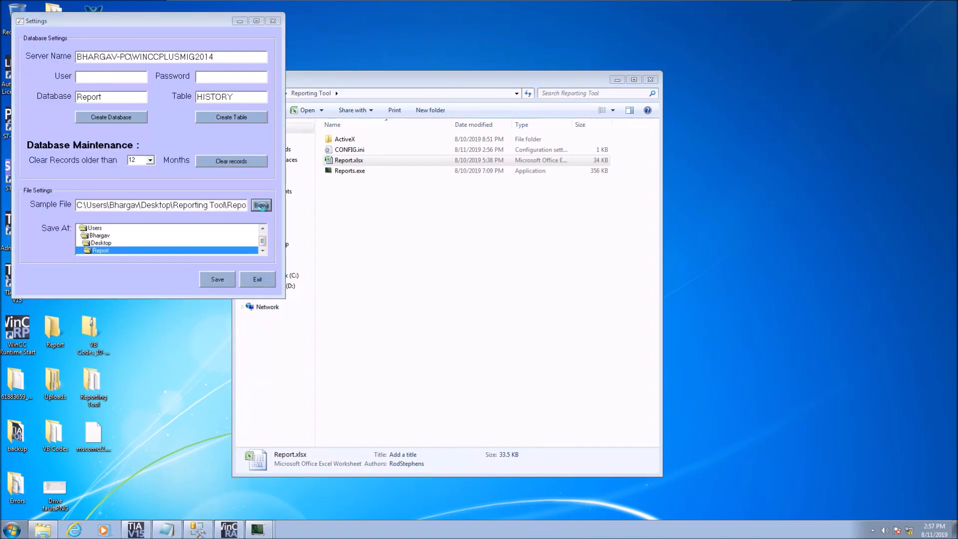
Select the sample report file and save the Report Generator settings, confirming the success message
left_click(261, 205)
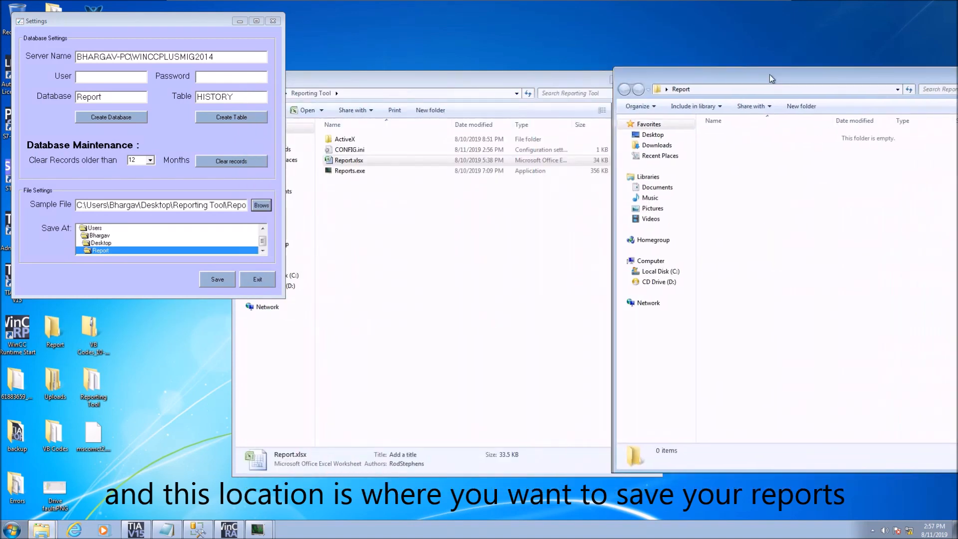
left_click_drag(772, 78, 645, 86)
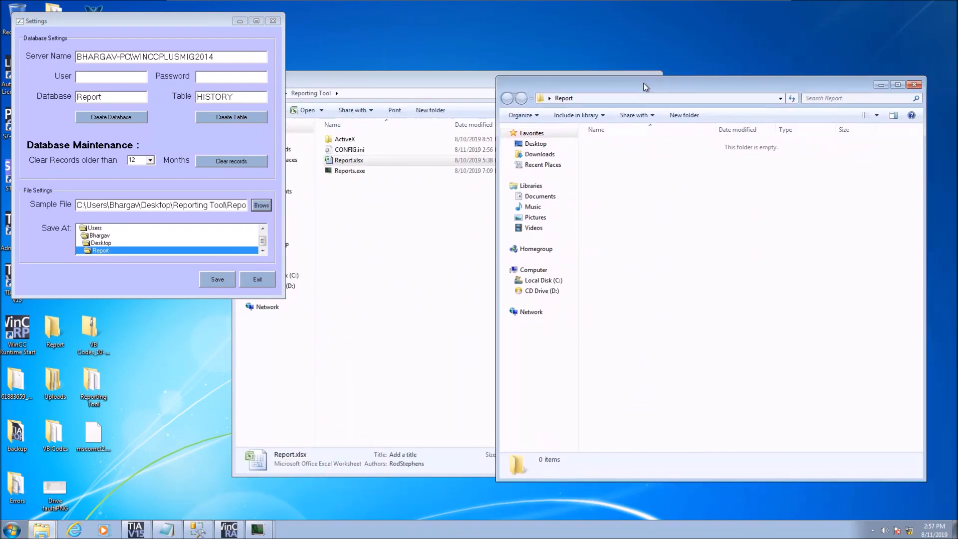
left_click(216, 280)
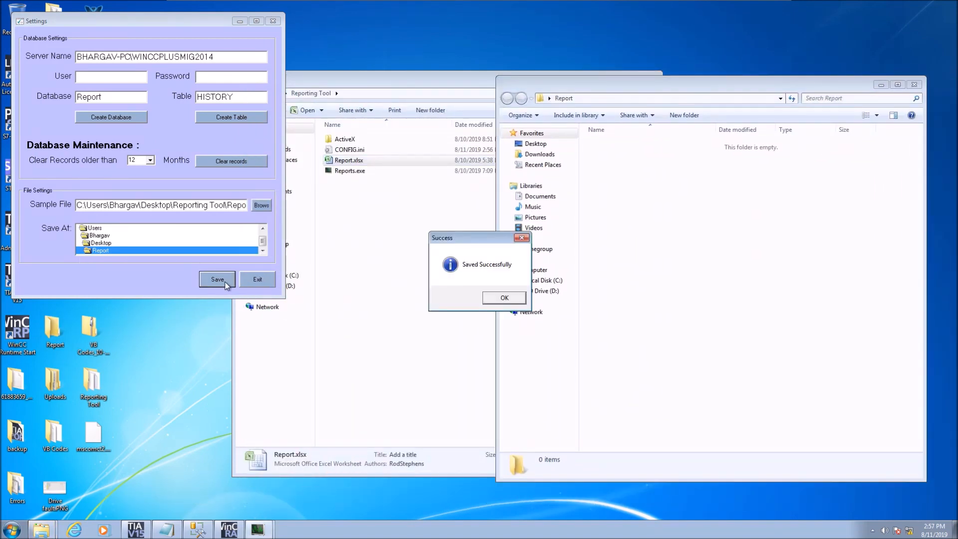
left_click(504, 297)
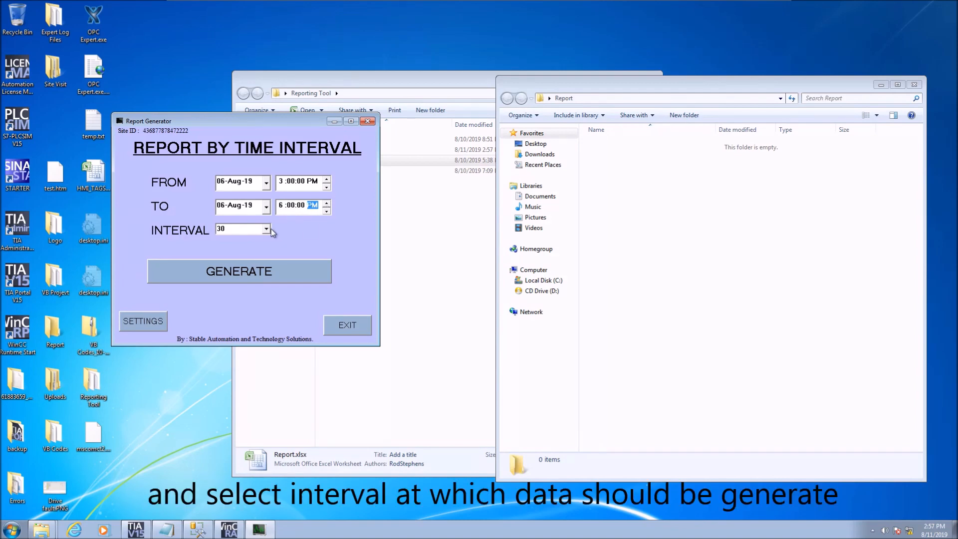
Generate a 10-minute report for 06-Aug-19 3:00–6:00 PM and open the new workbook
left_click(239, 229)
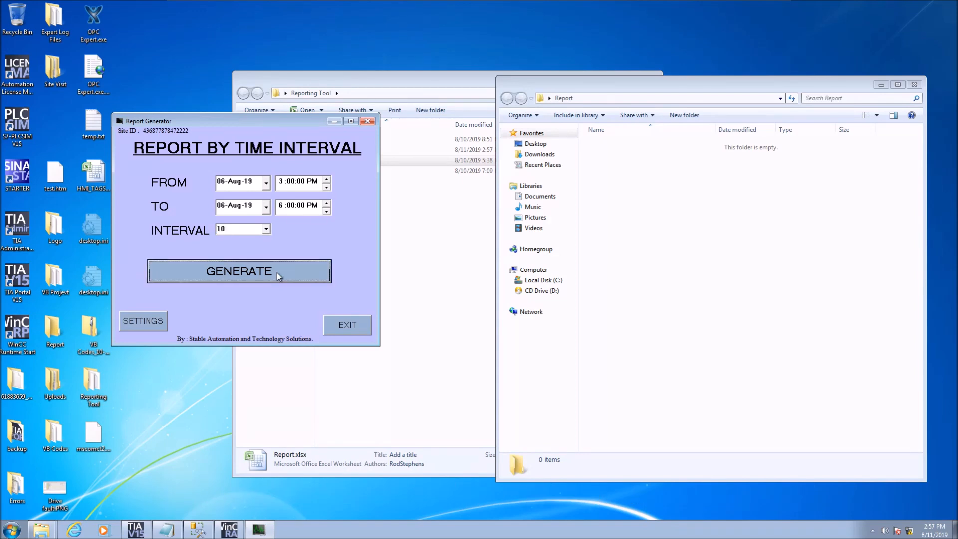
left_click(239, 271)
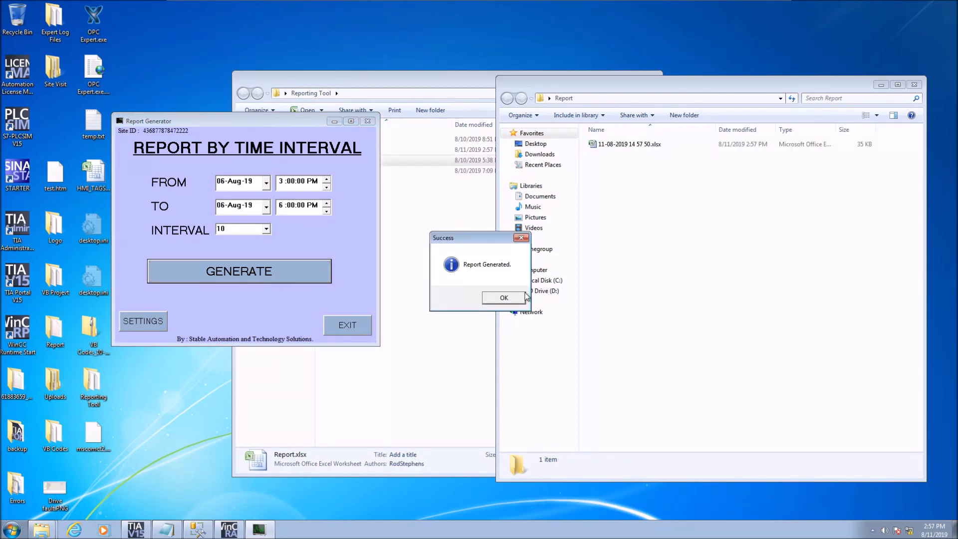
left_click(504, 297)
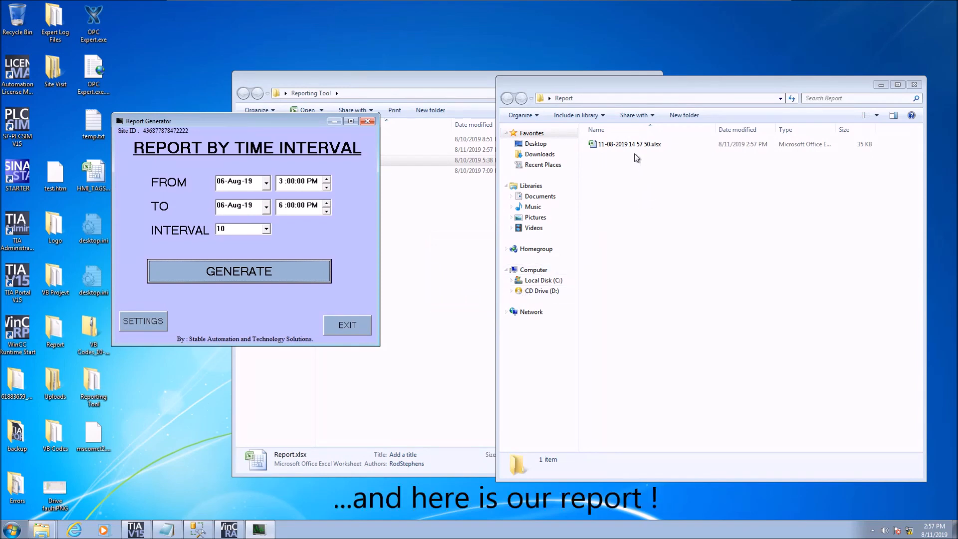
double_click(627, 144)
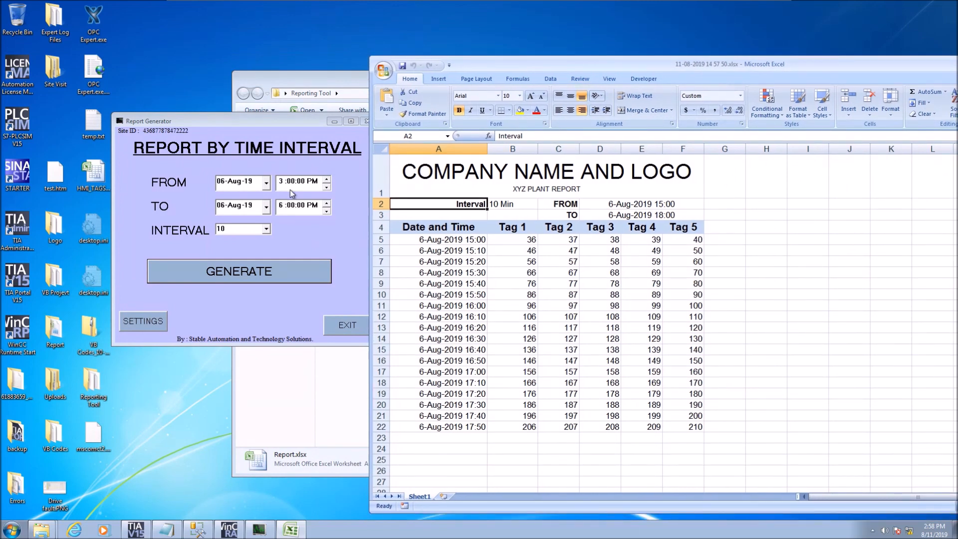
mouse_move(325, 221)
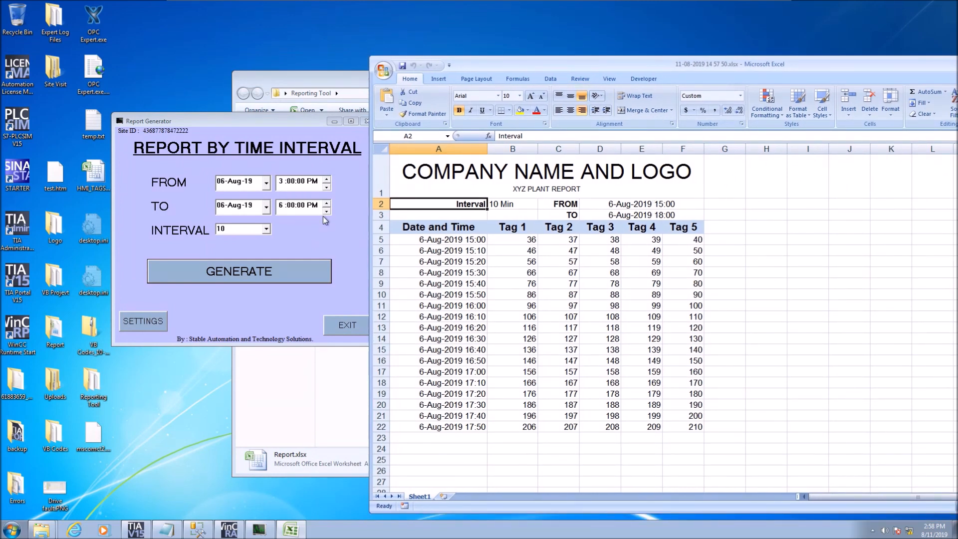
mouse_move(461, 242)
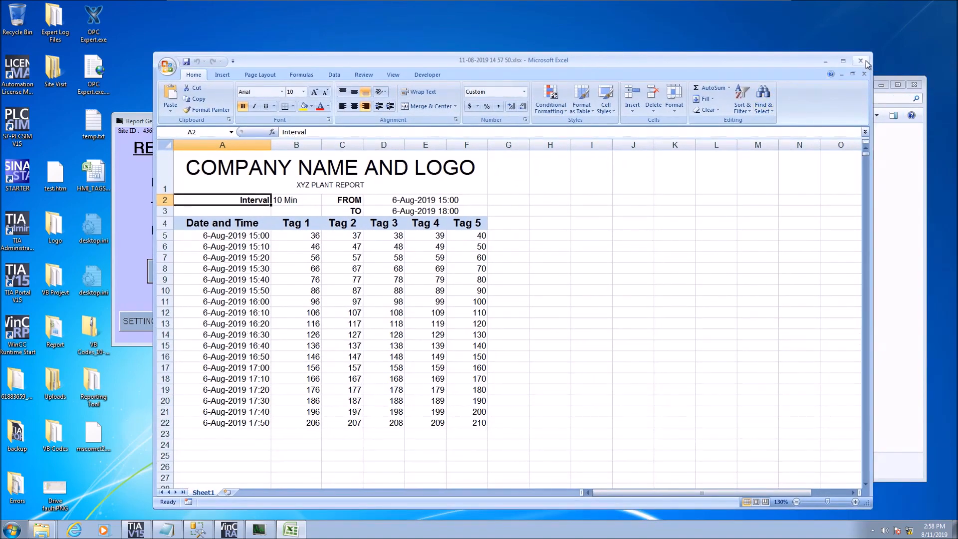
Close the 10-minute workbook and generate a 5-minute interval report
left_click(265, 229)
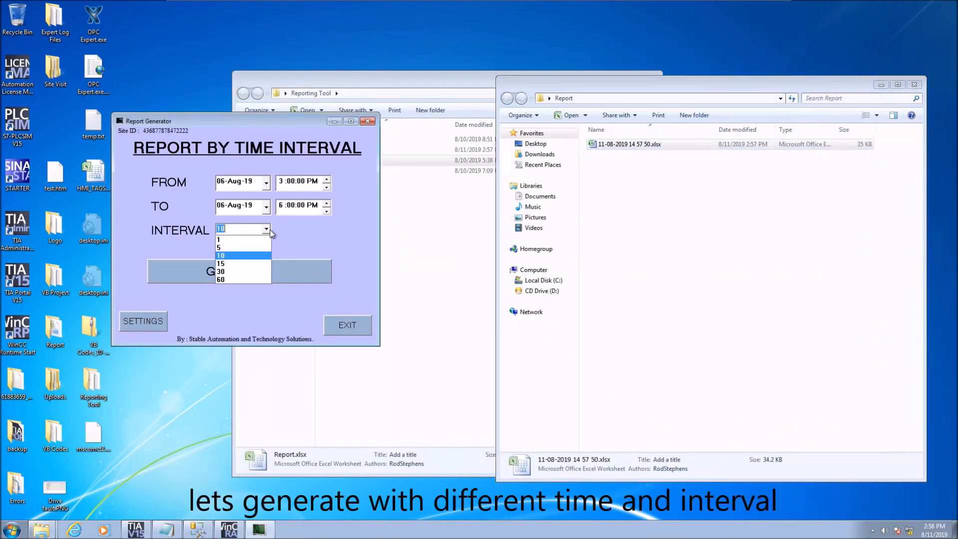
left_click(220, 247)
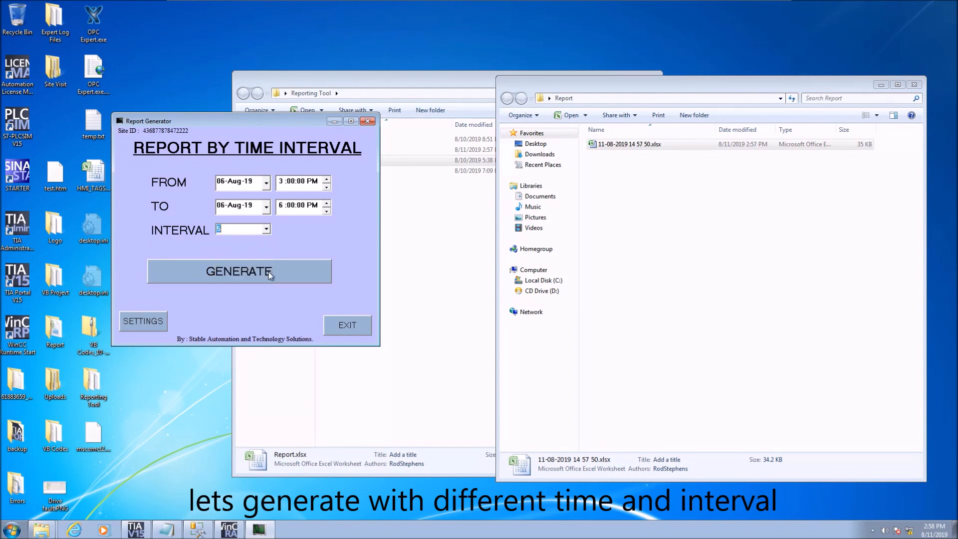
left_click(239, 271)
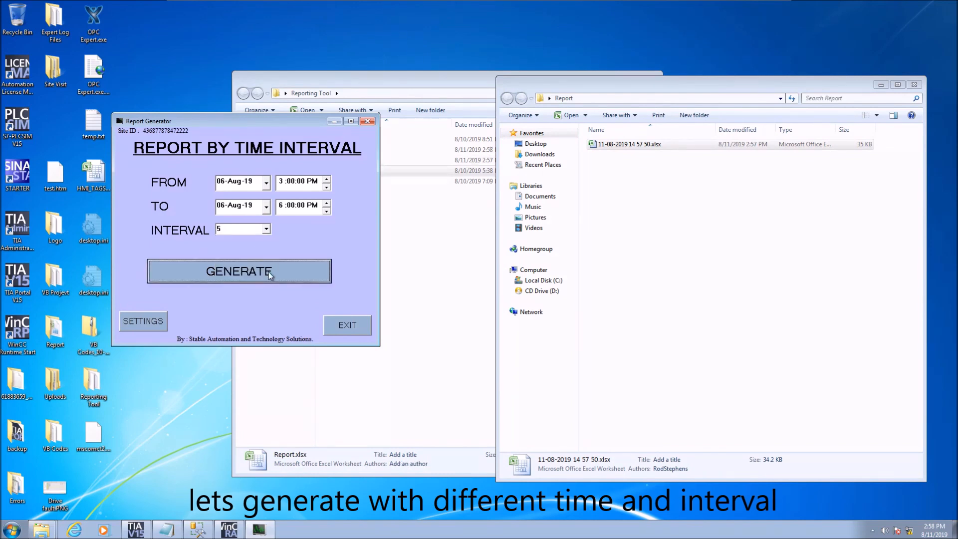
left_click(240, 271)
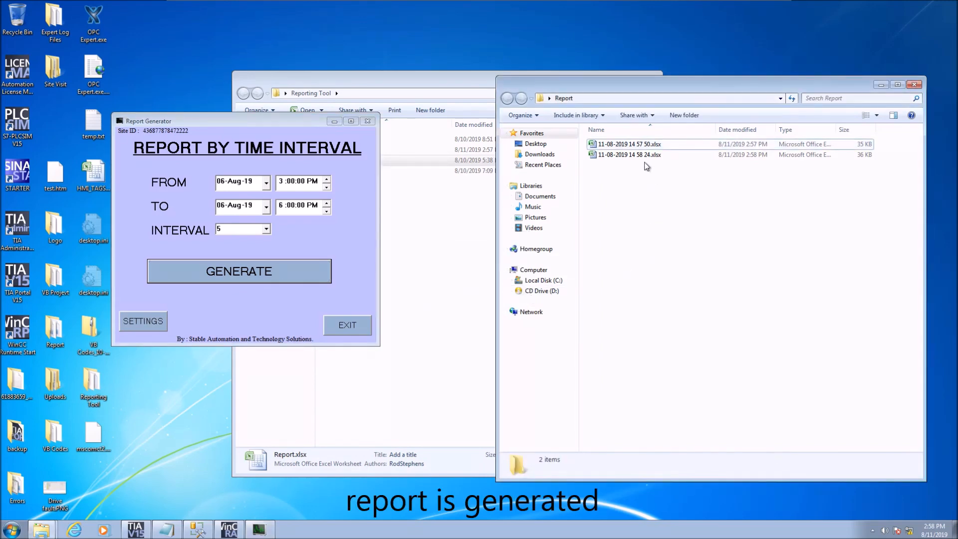
Open the 5-minute report and inspect the 15:10 timestamp rows
left_click(629, 154)
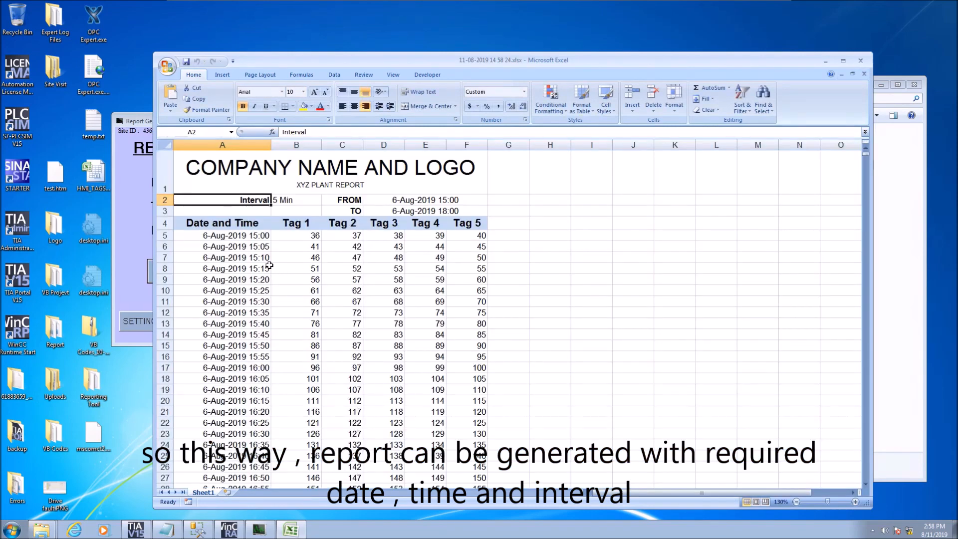
left_click(222, 258)
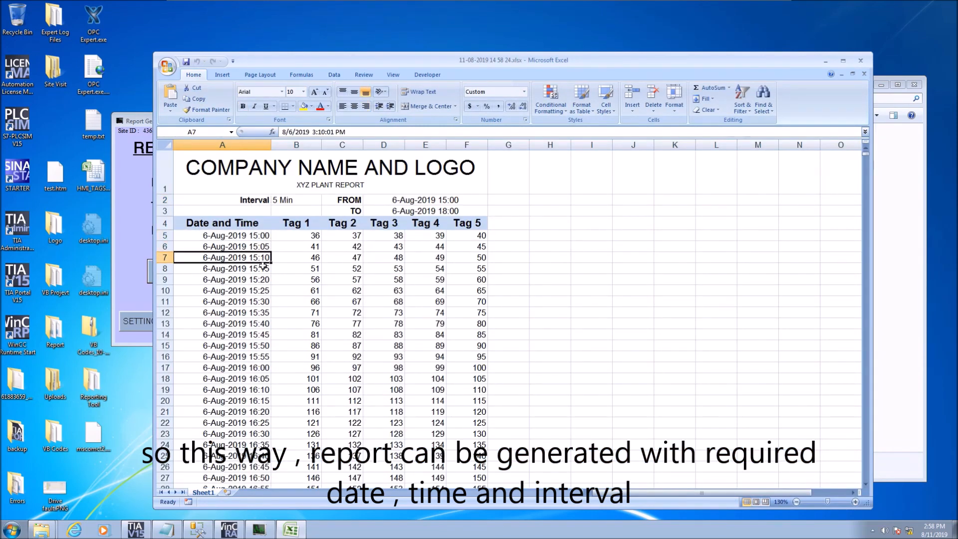
scroll("down", 3)
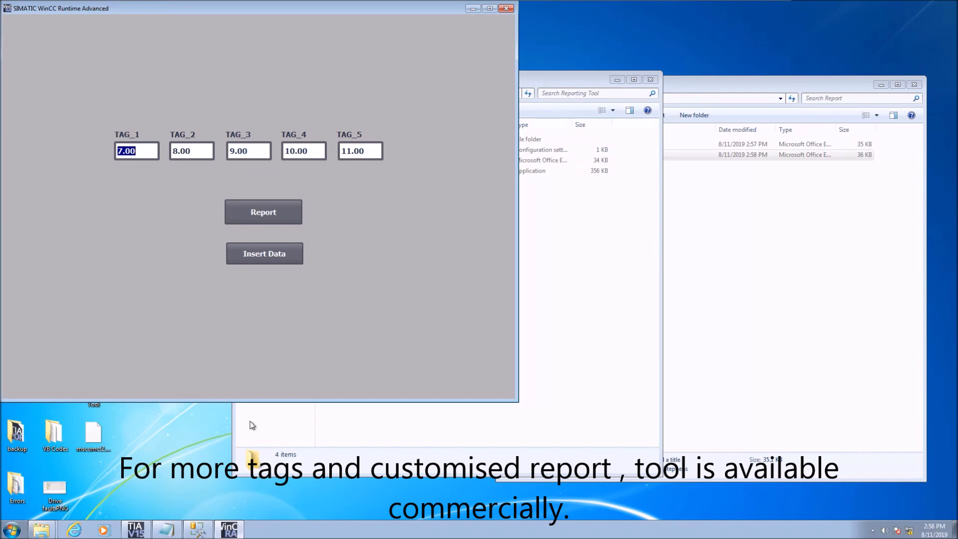
mouse_move(200, 240)
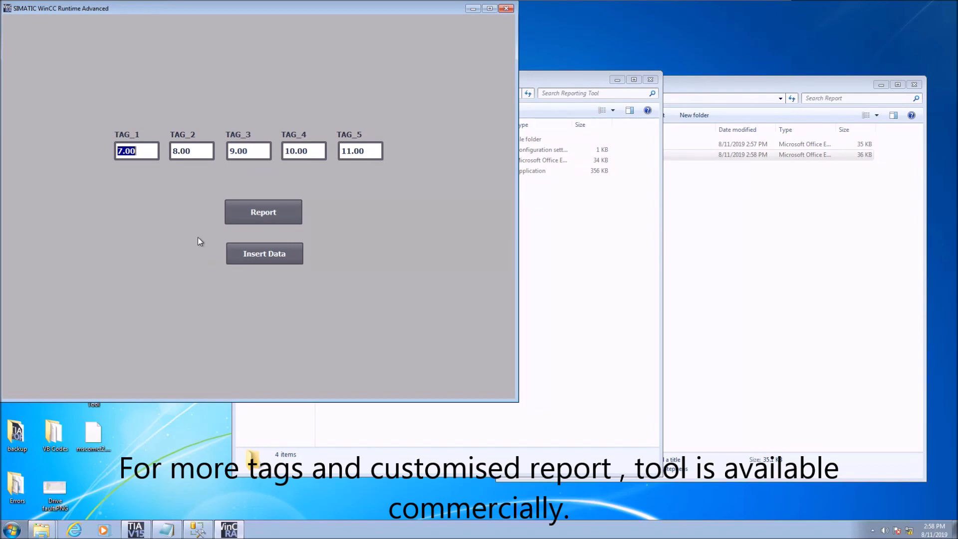